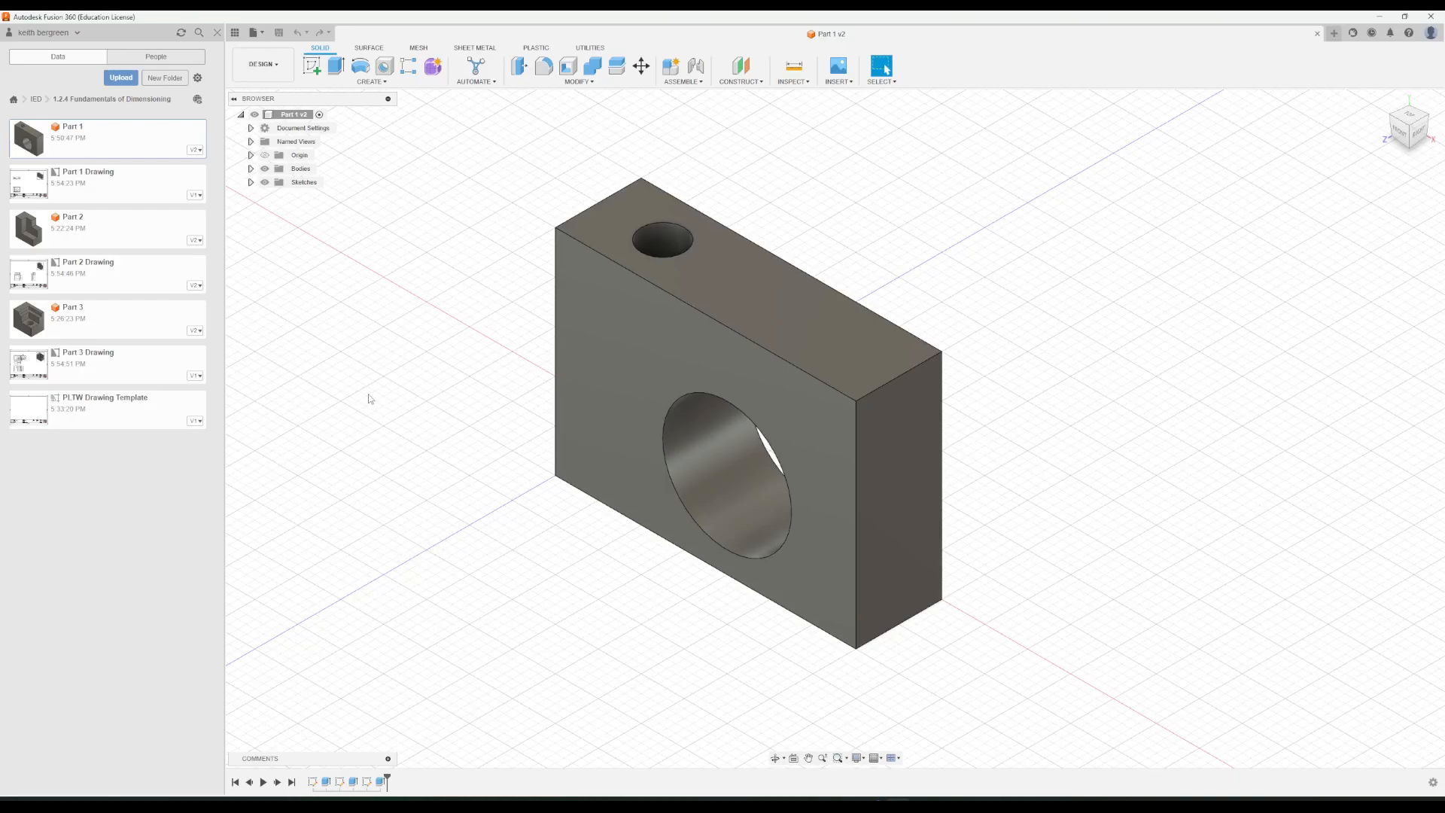
mouse_move(351, 325)
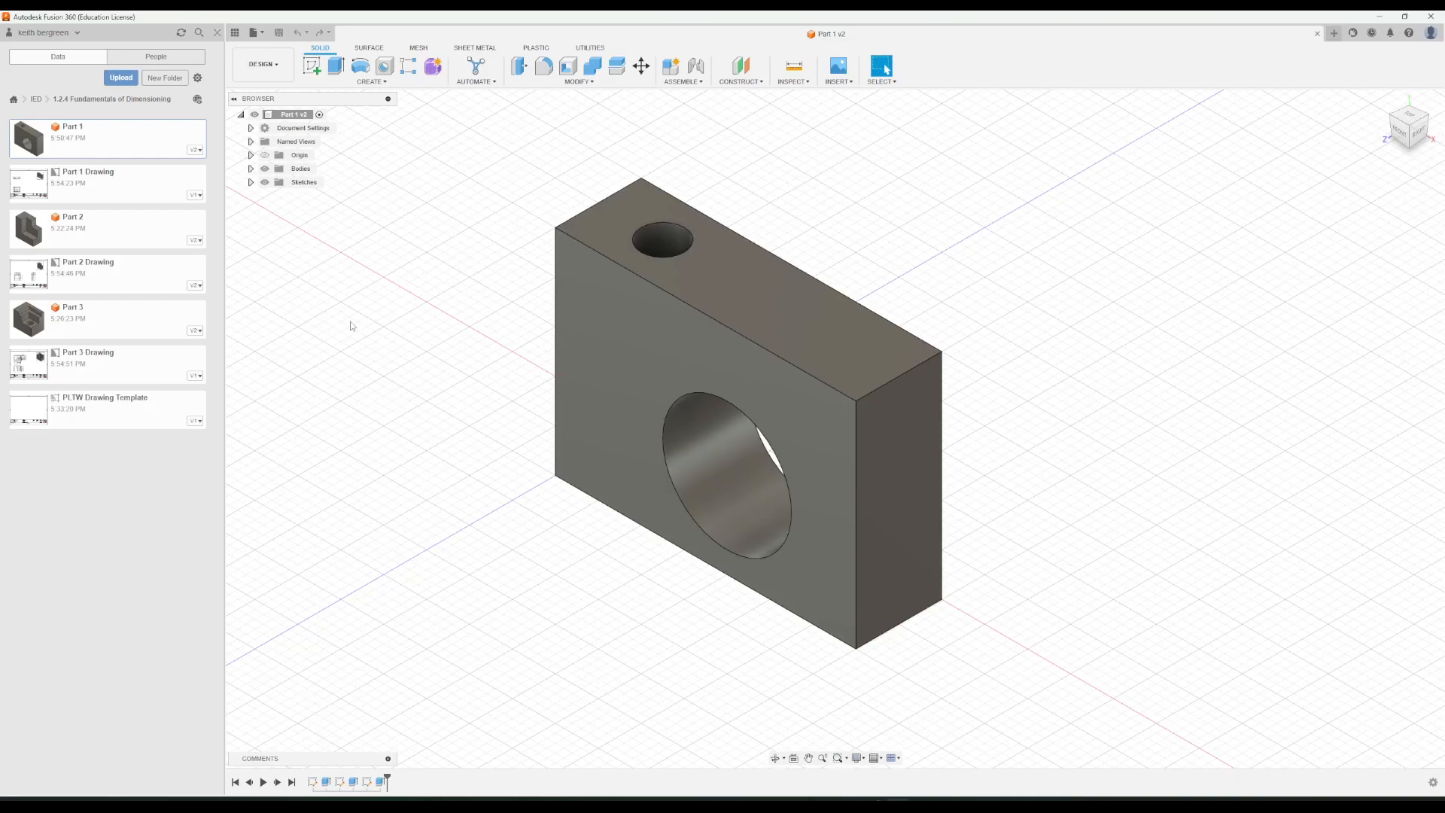
mouse_move(268, 261)
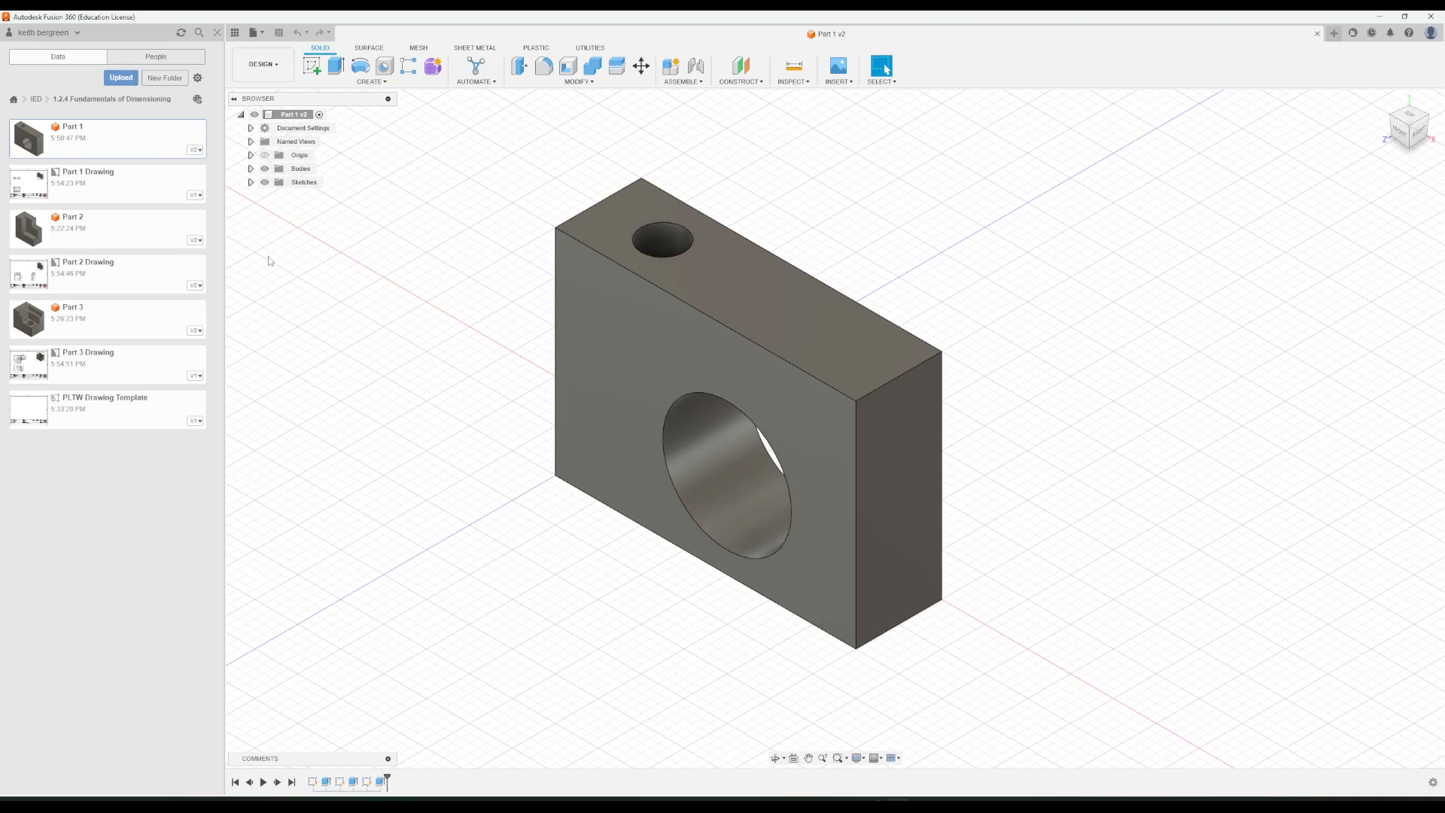
mouse_move(238, 151)
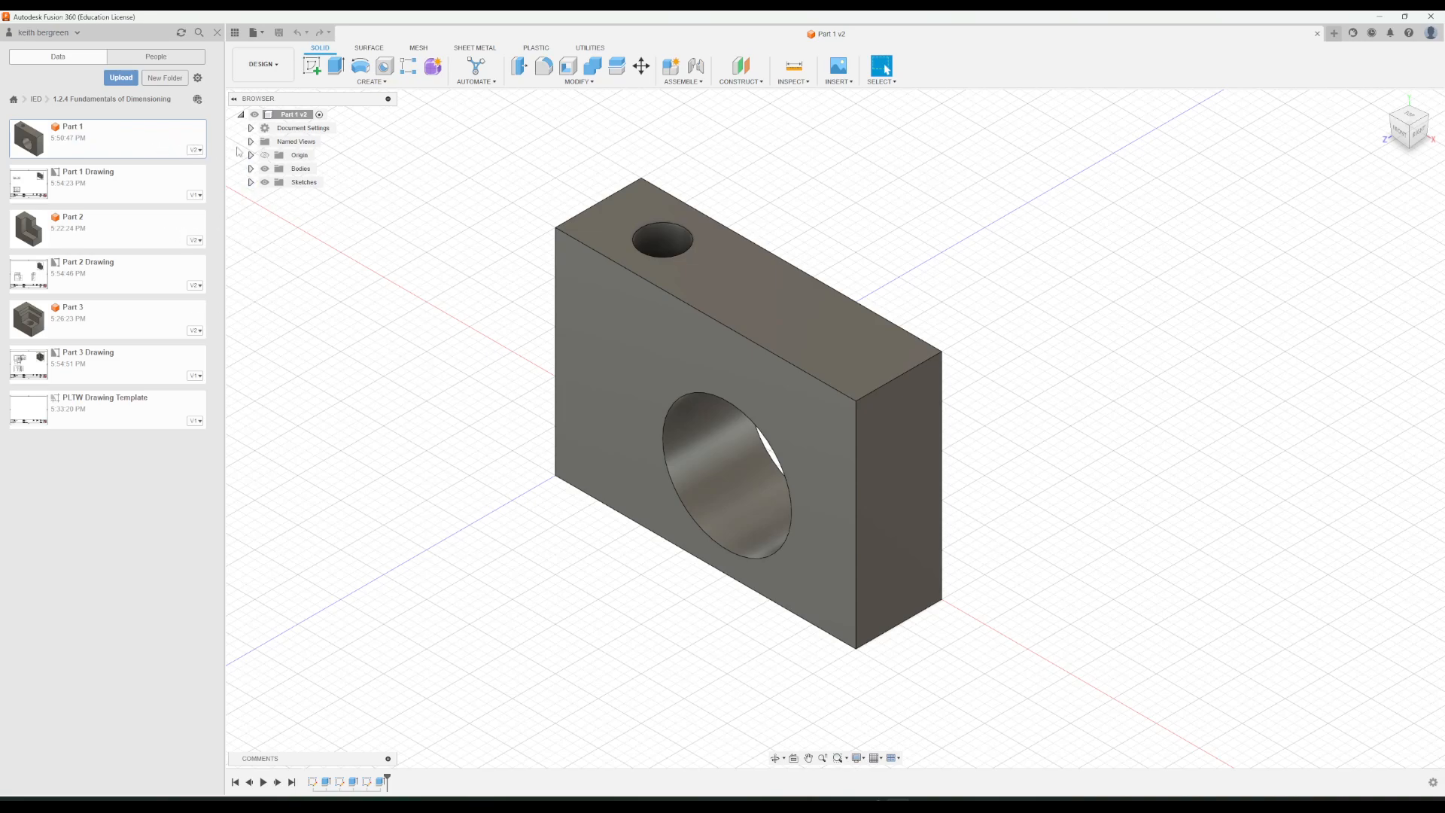
mouse_move(217, 214)
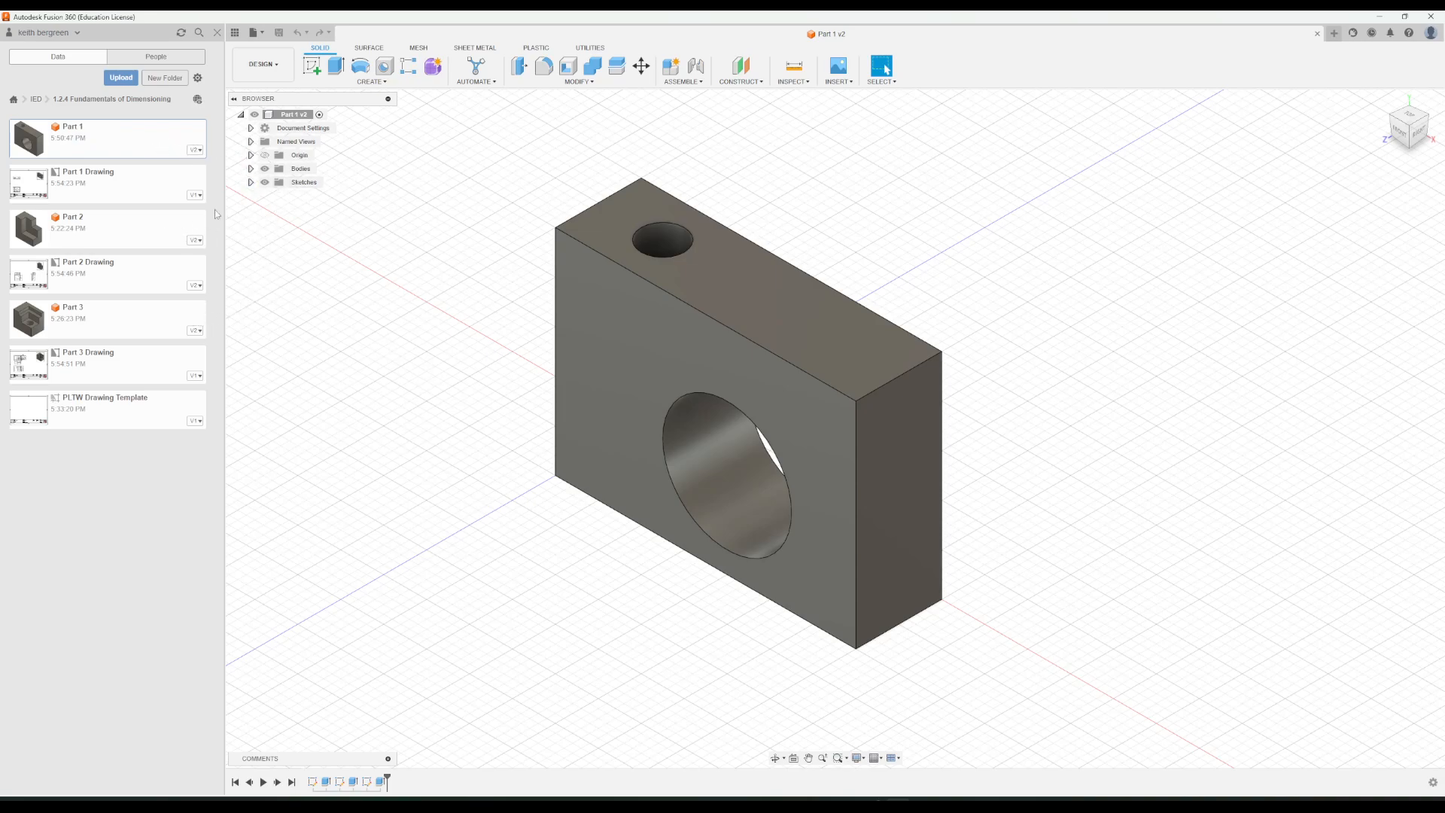
mouse_move(338, 405)
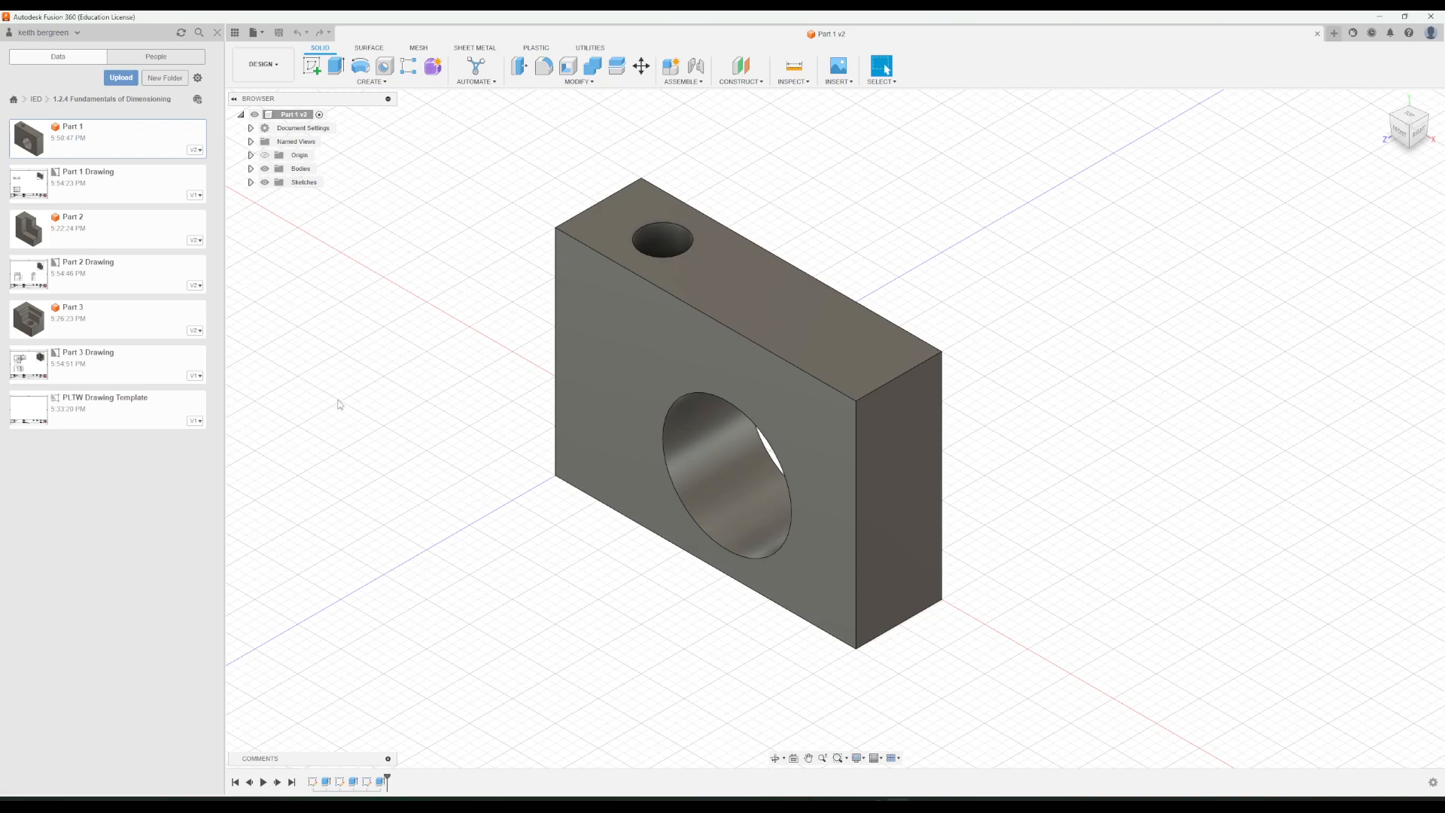
mouse_move(495, 560)
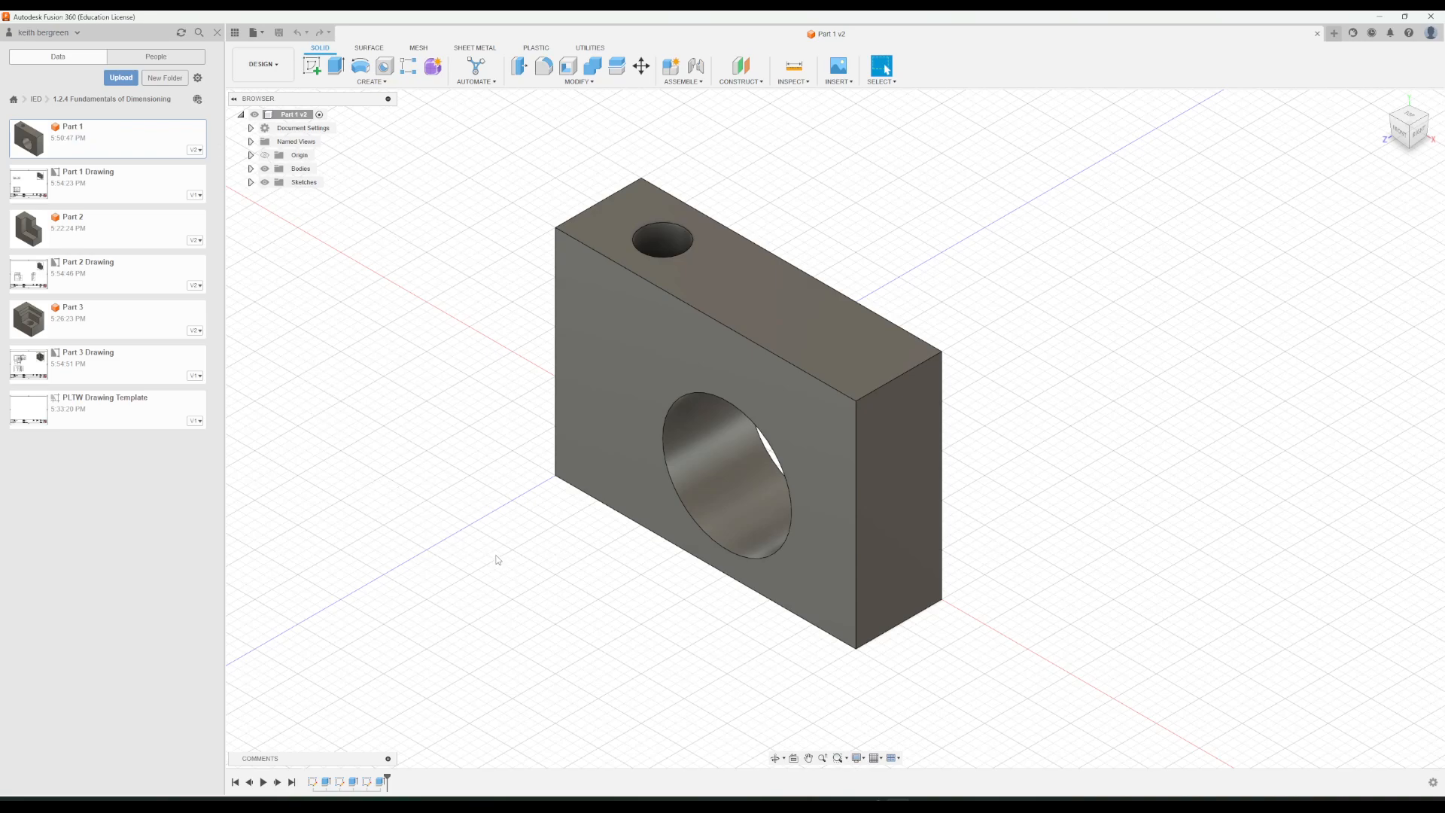
mouse_move(943, 260)
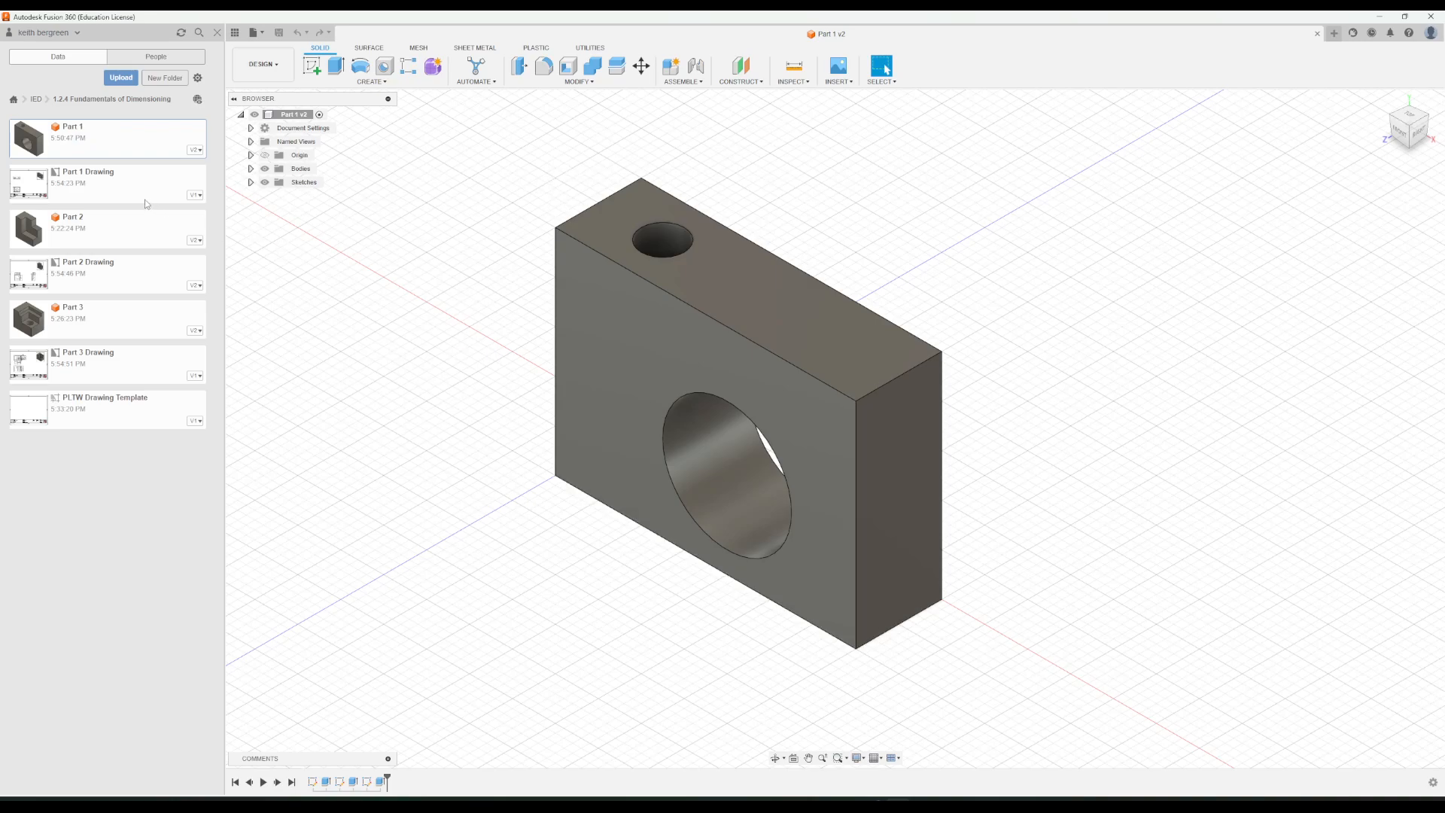
mouse_move(109, 203)
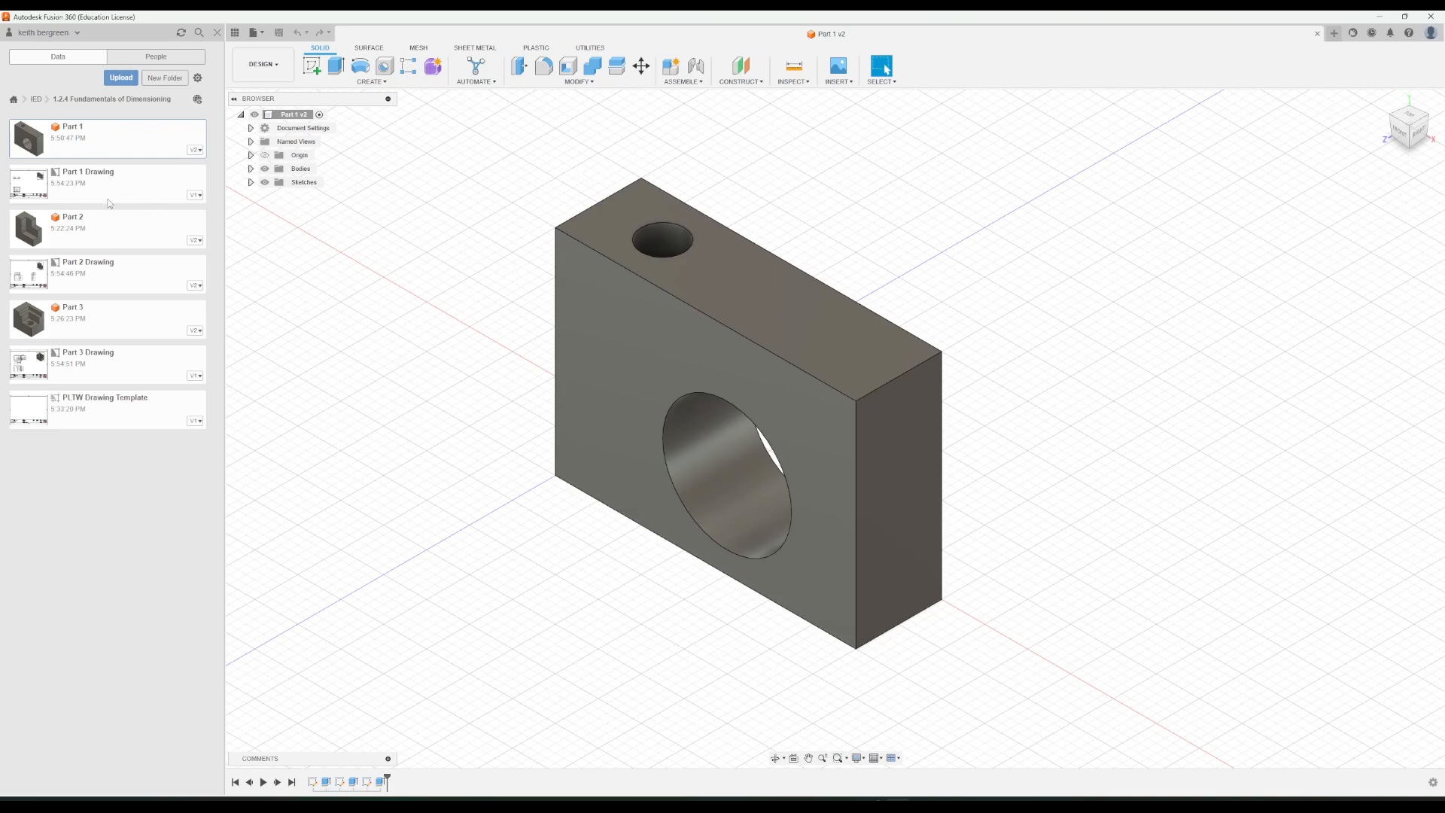
mouse_move(569, 283)
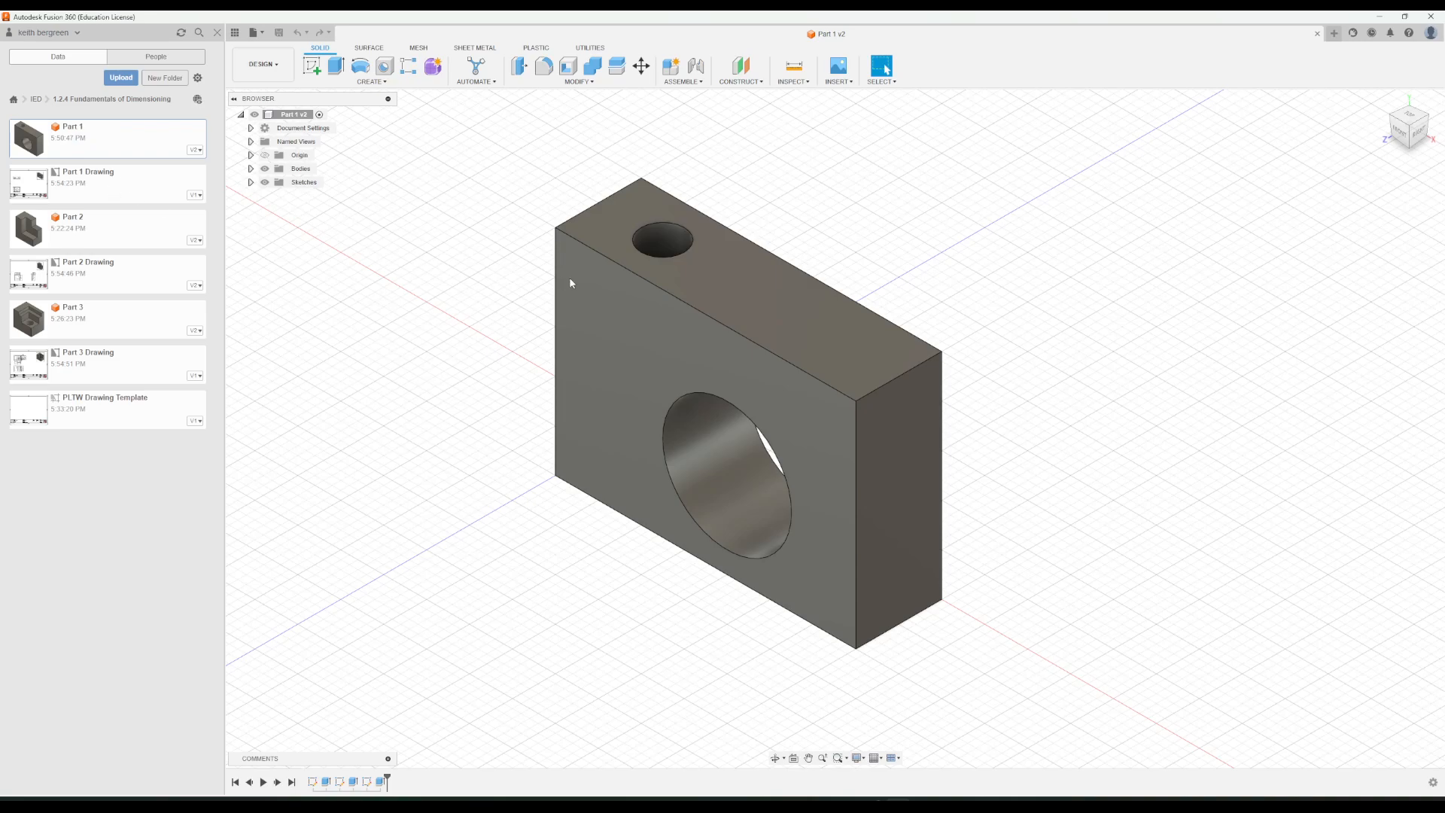
mouse_move(264, 247)
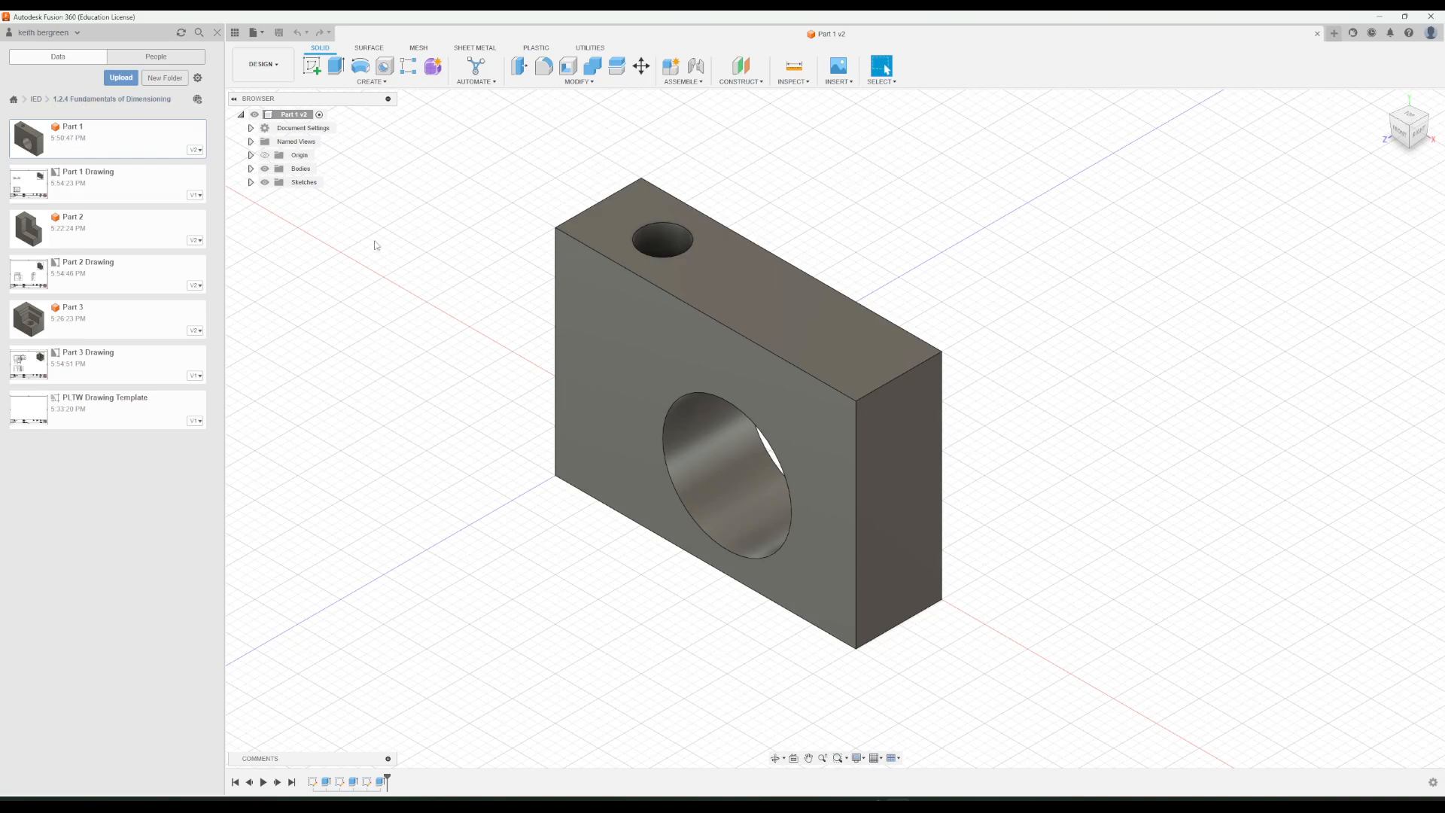
mouse_move(478, 410)
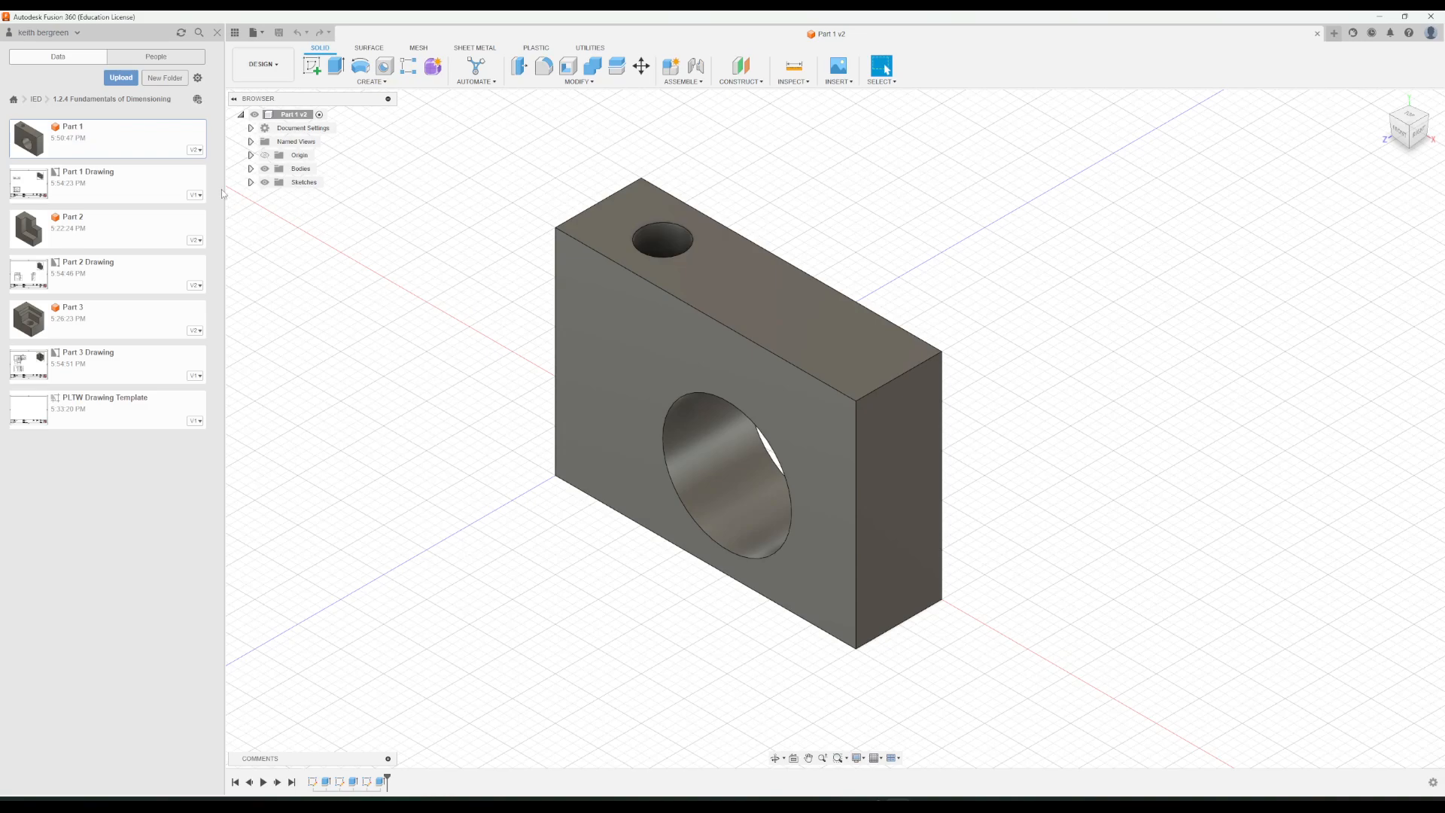
mouse_move(122, 453)
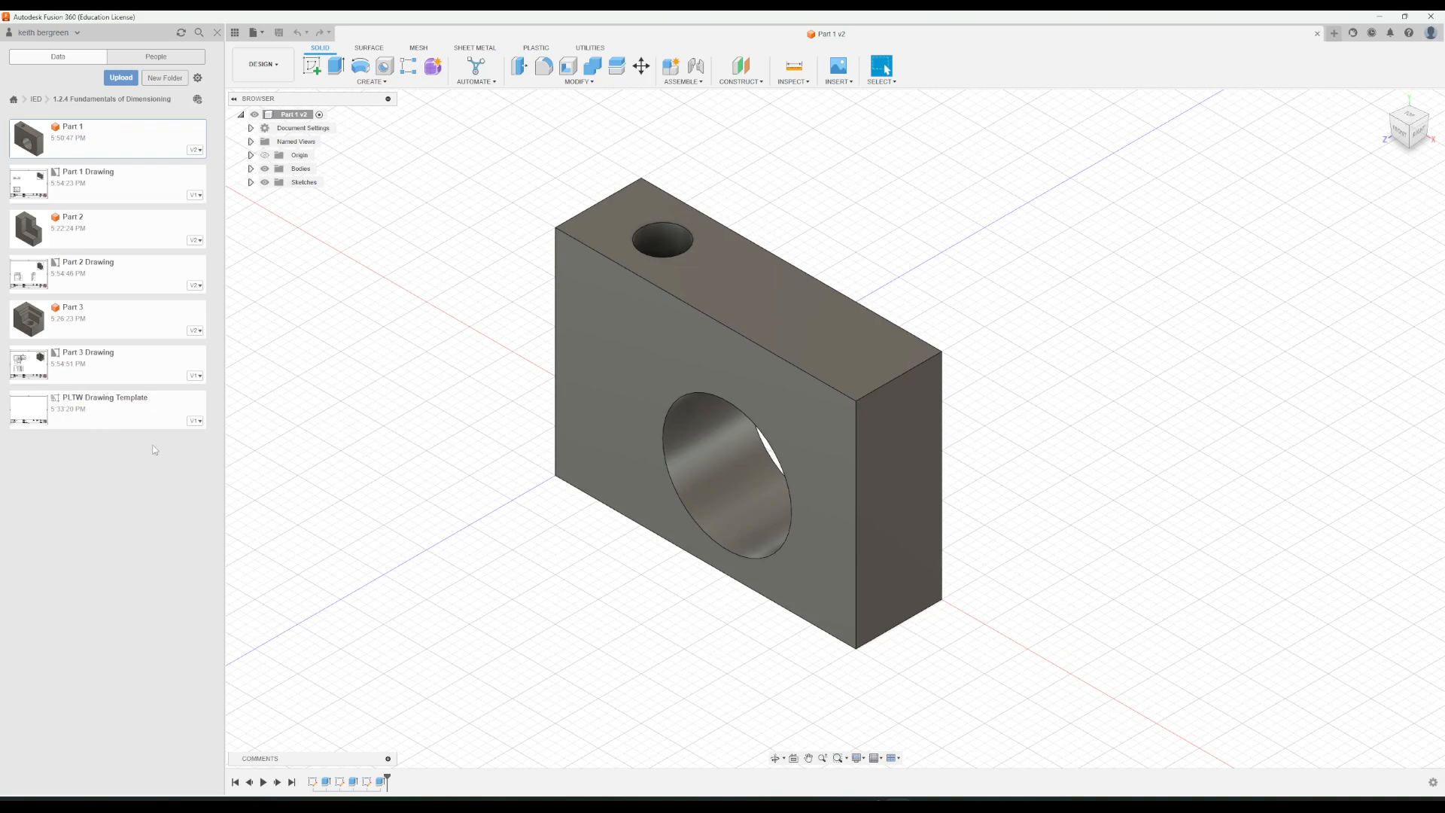
mouse_move(99, 450)
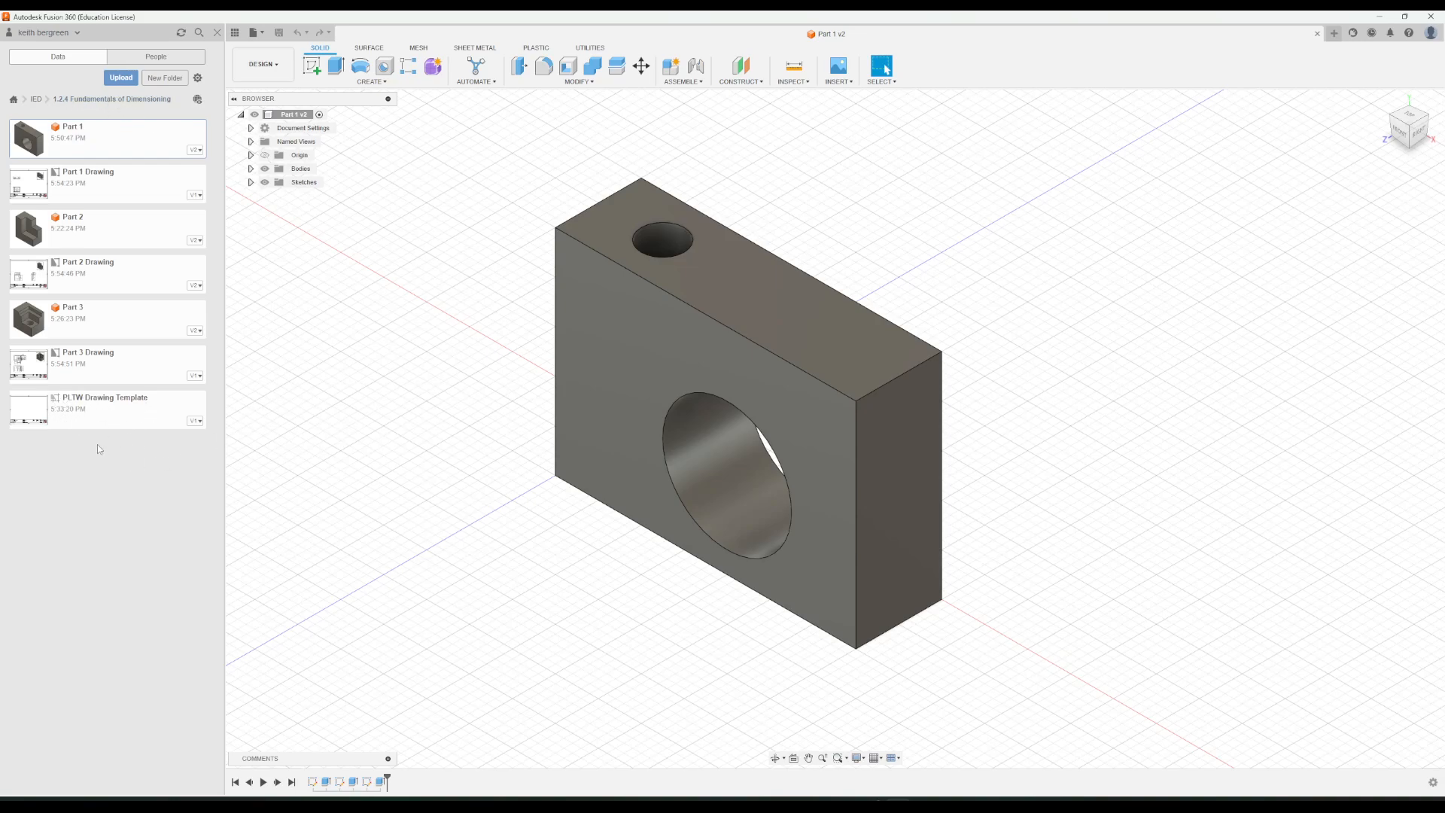
mouse_move(111, 412)
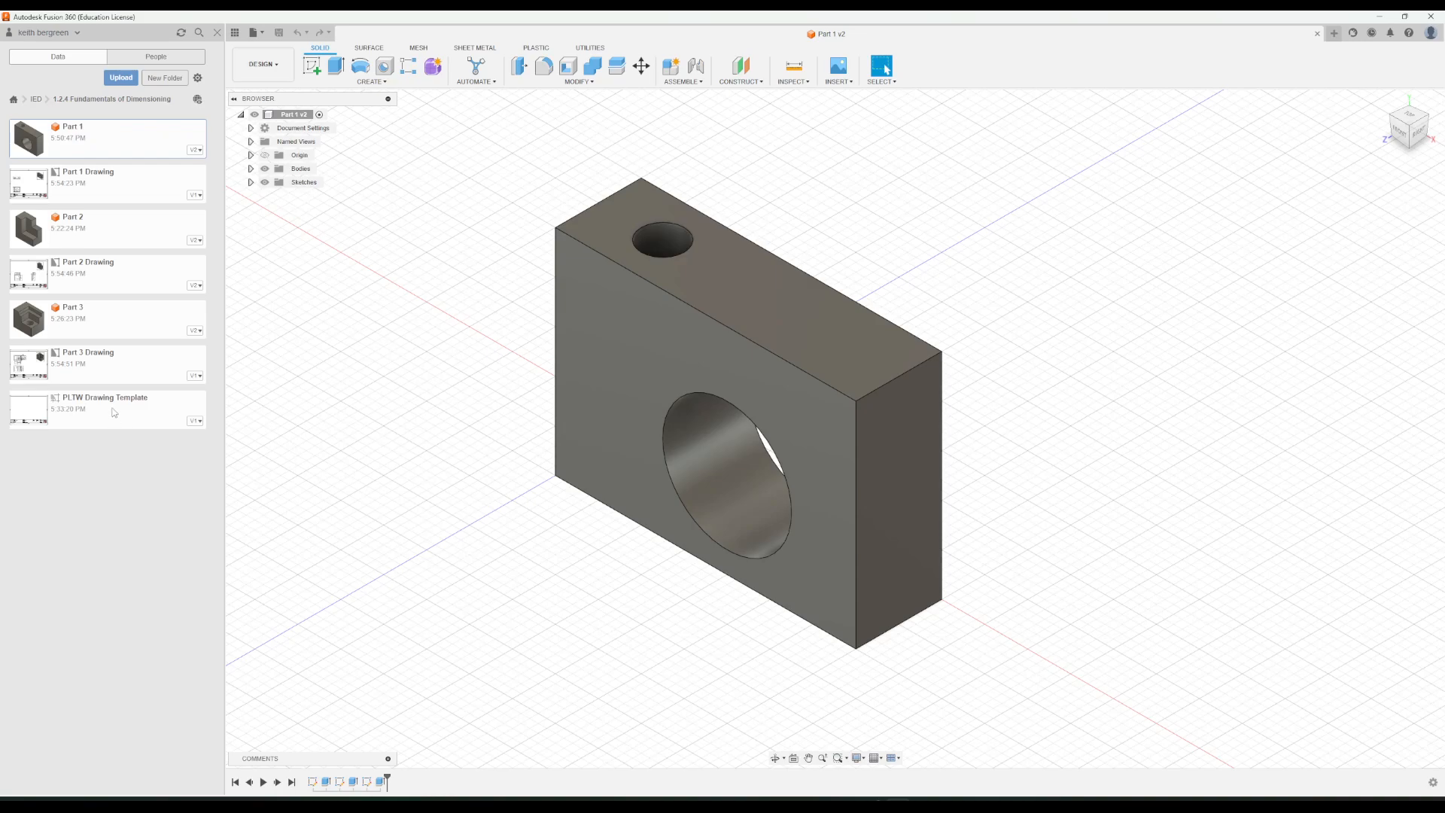
mouse_move(134, 410)
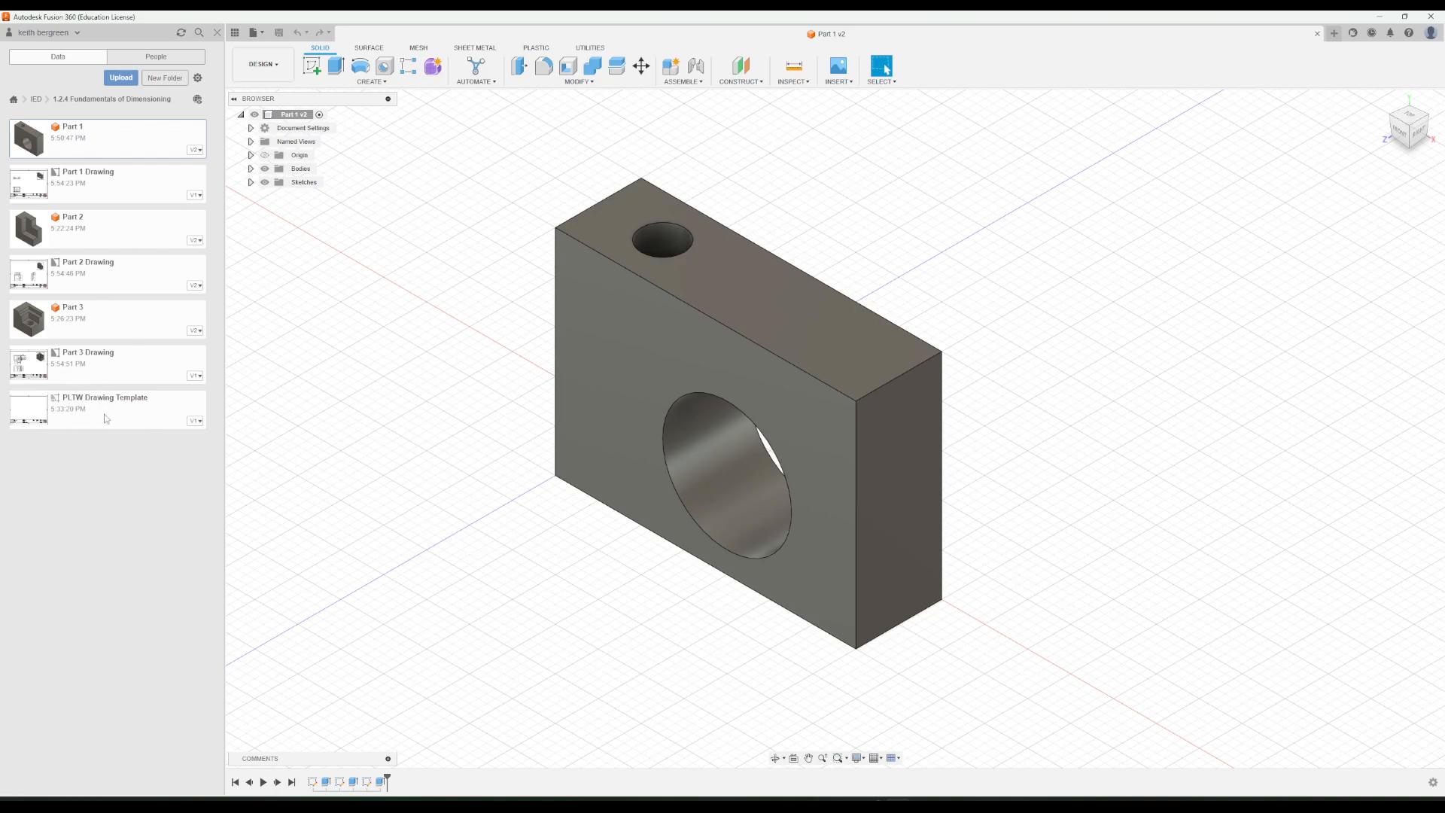
mouse_move(157, 446)
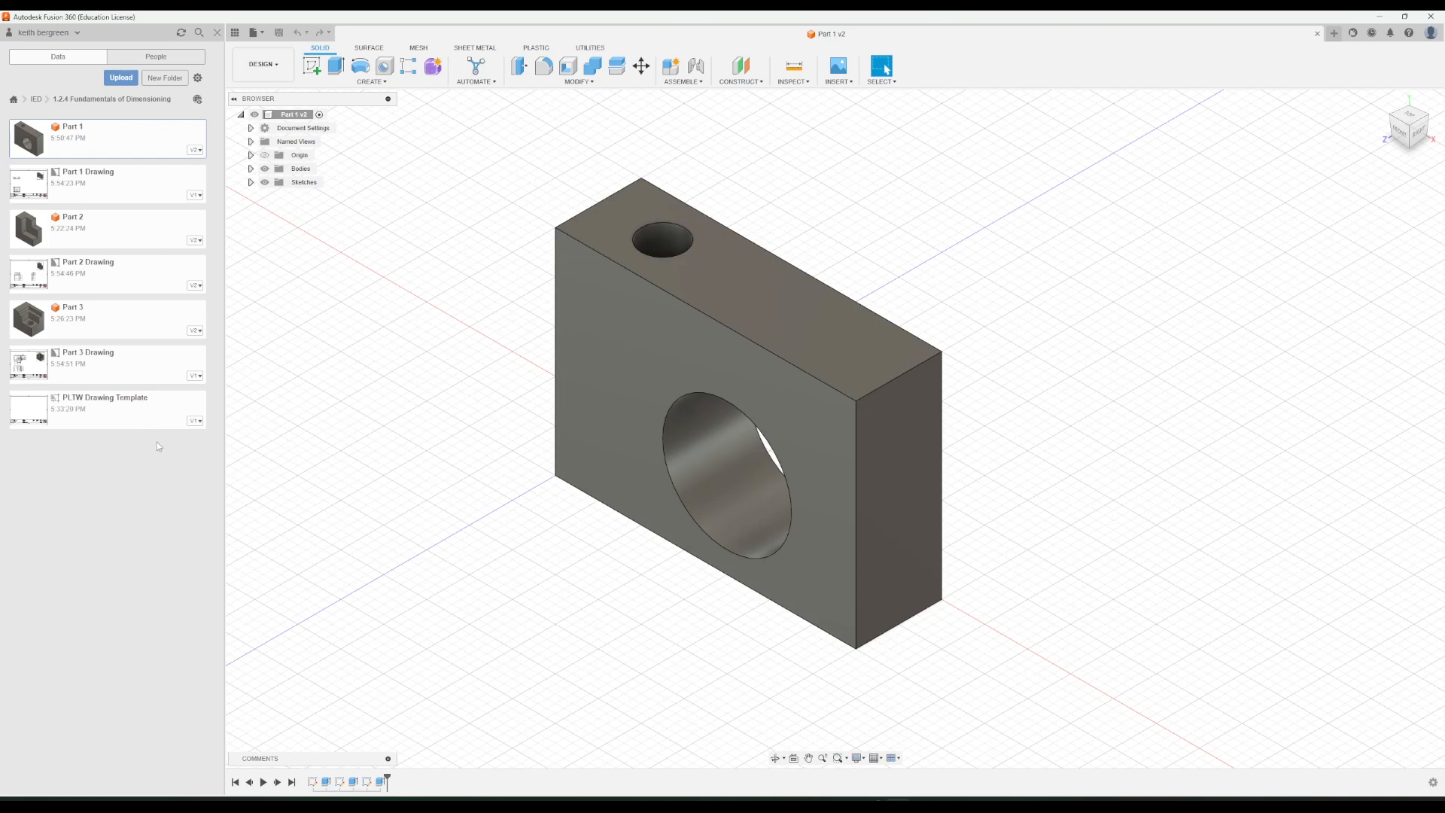
mouse_move(137, 185)
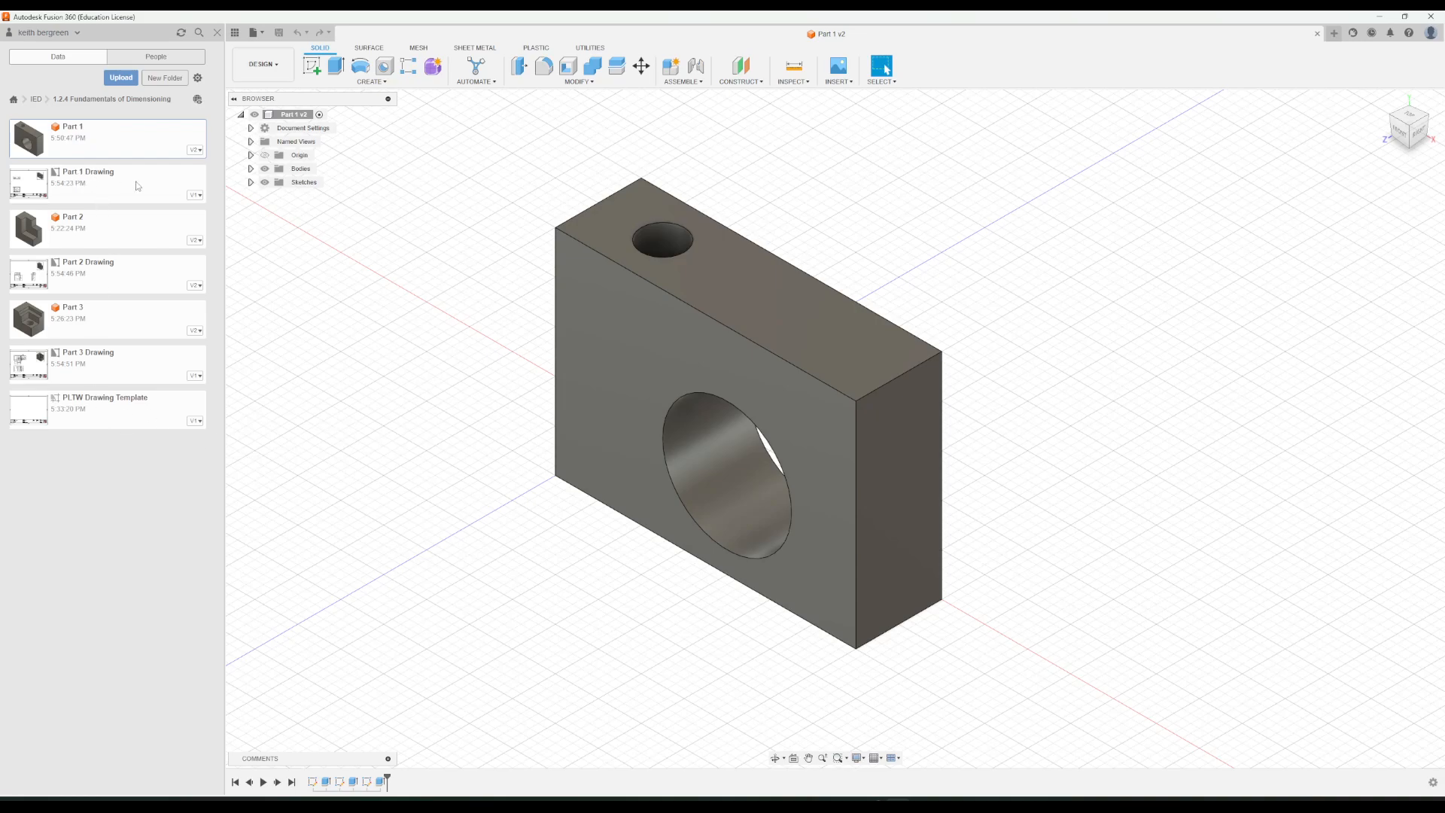
mouse_move(149, 194)
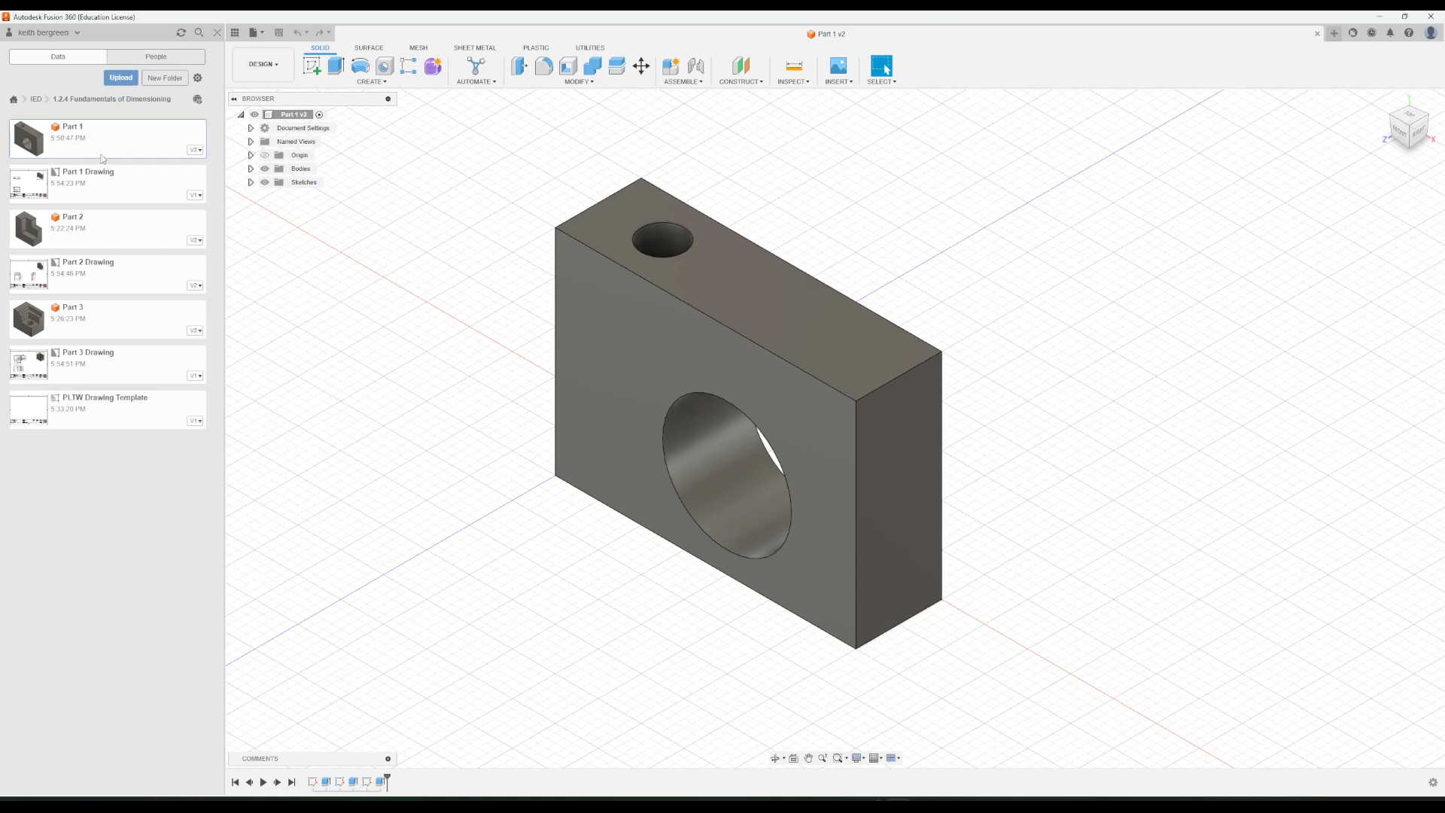
mouse_move(113, 330)
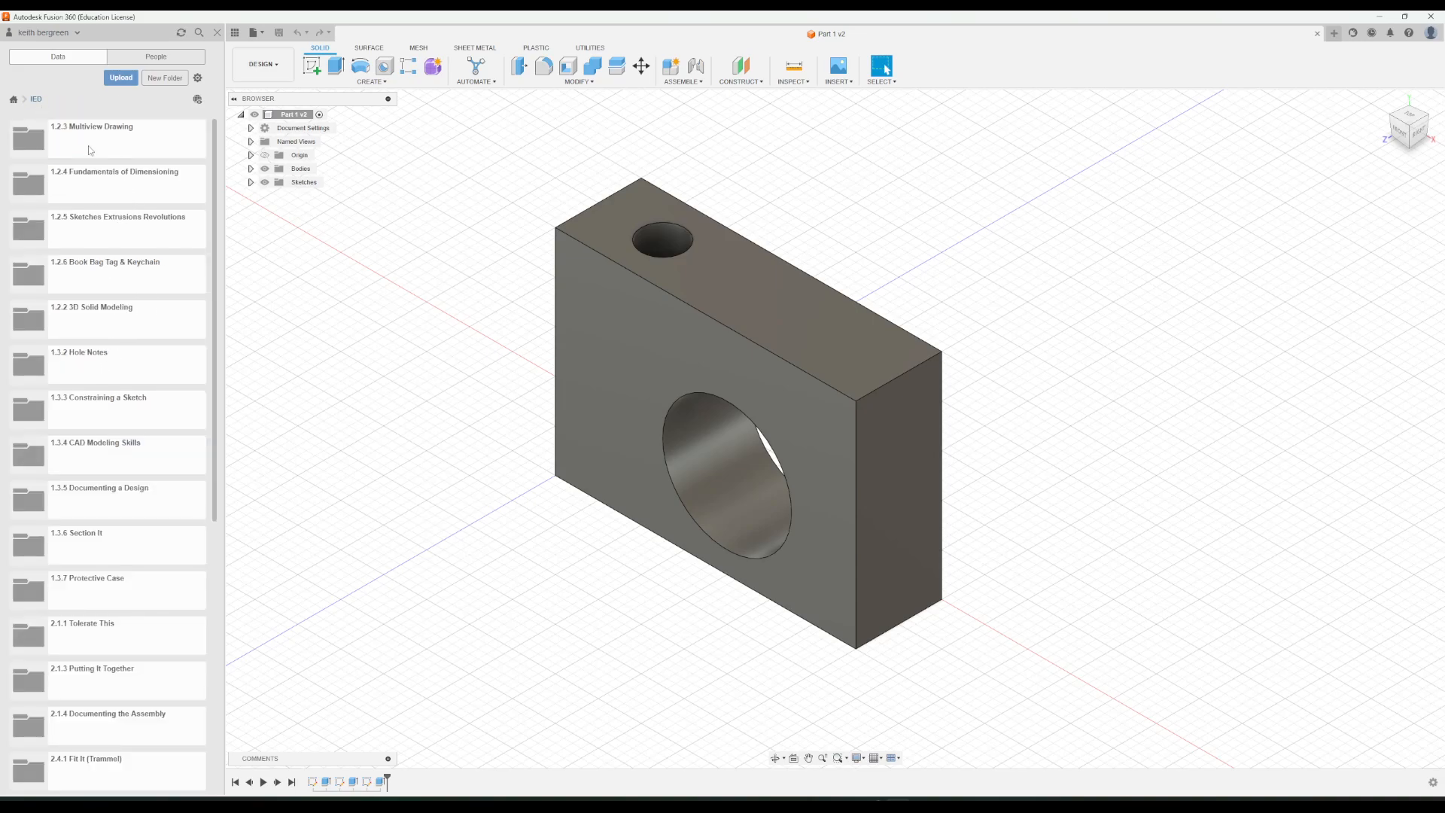
Enter the 1.2.3 Multiview Drawing folder and bring up the PLTW Drawing Template's file actions.
double_click(92, 127)
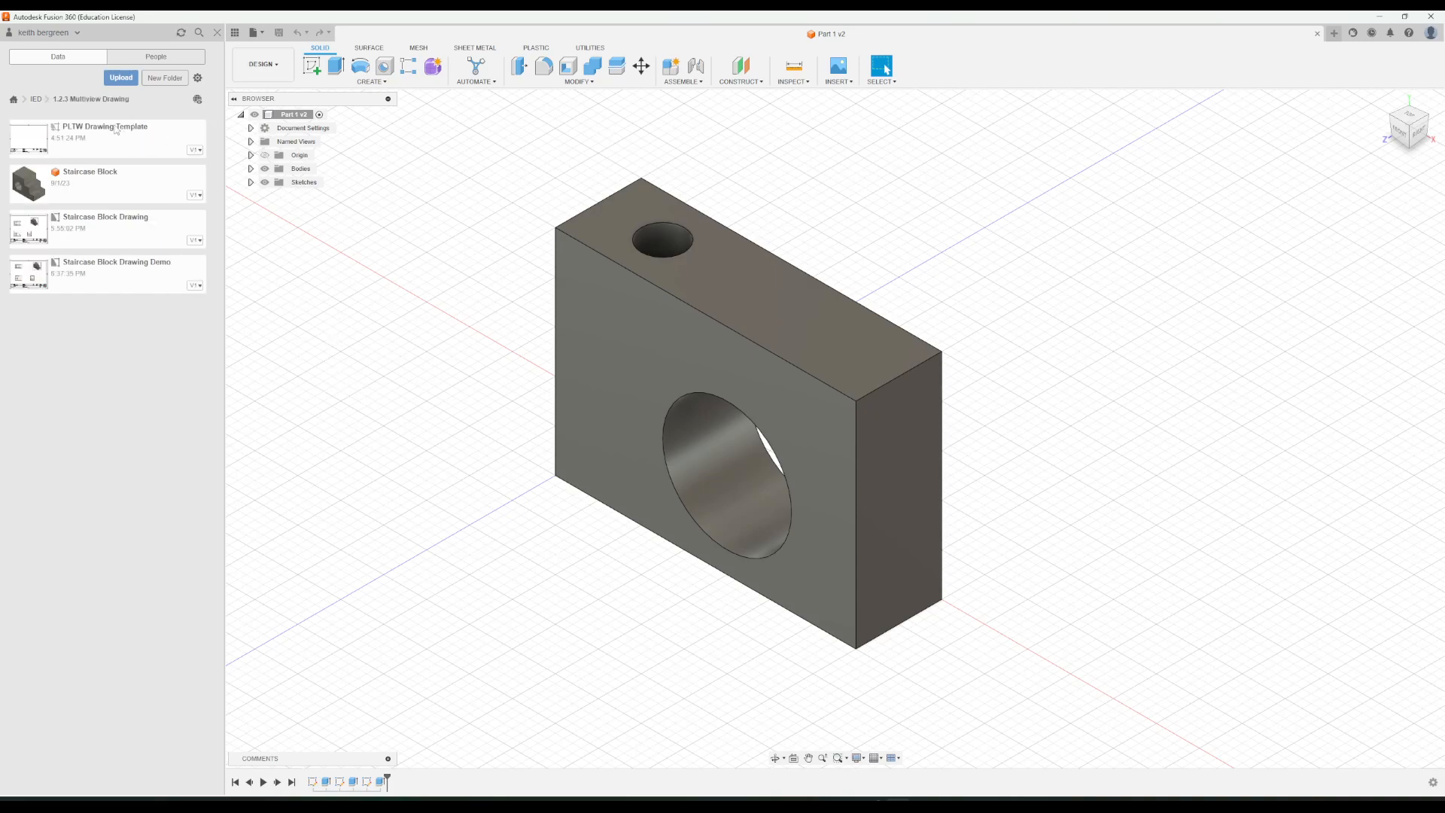
mouse_move(101, 149)
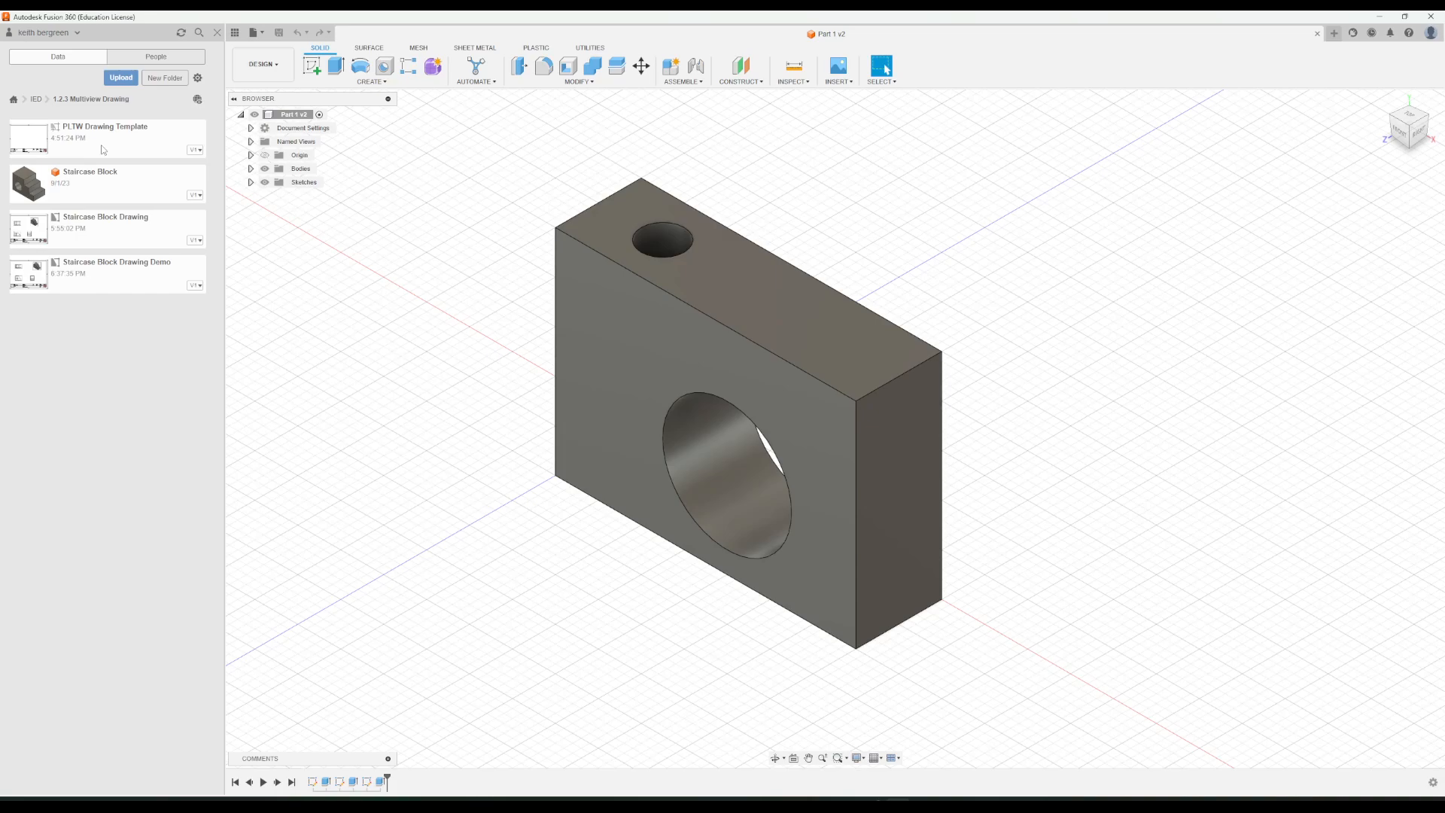
right_click(104, 134)
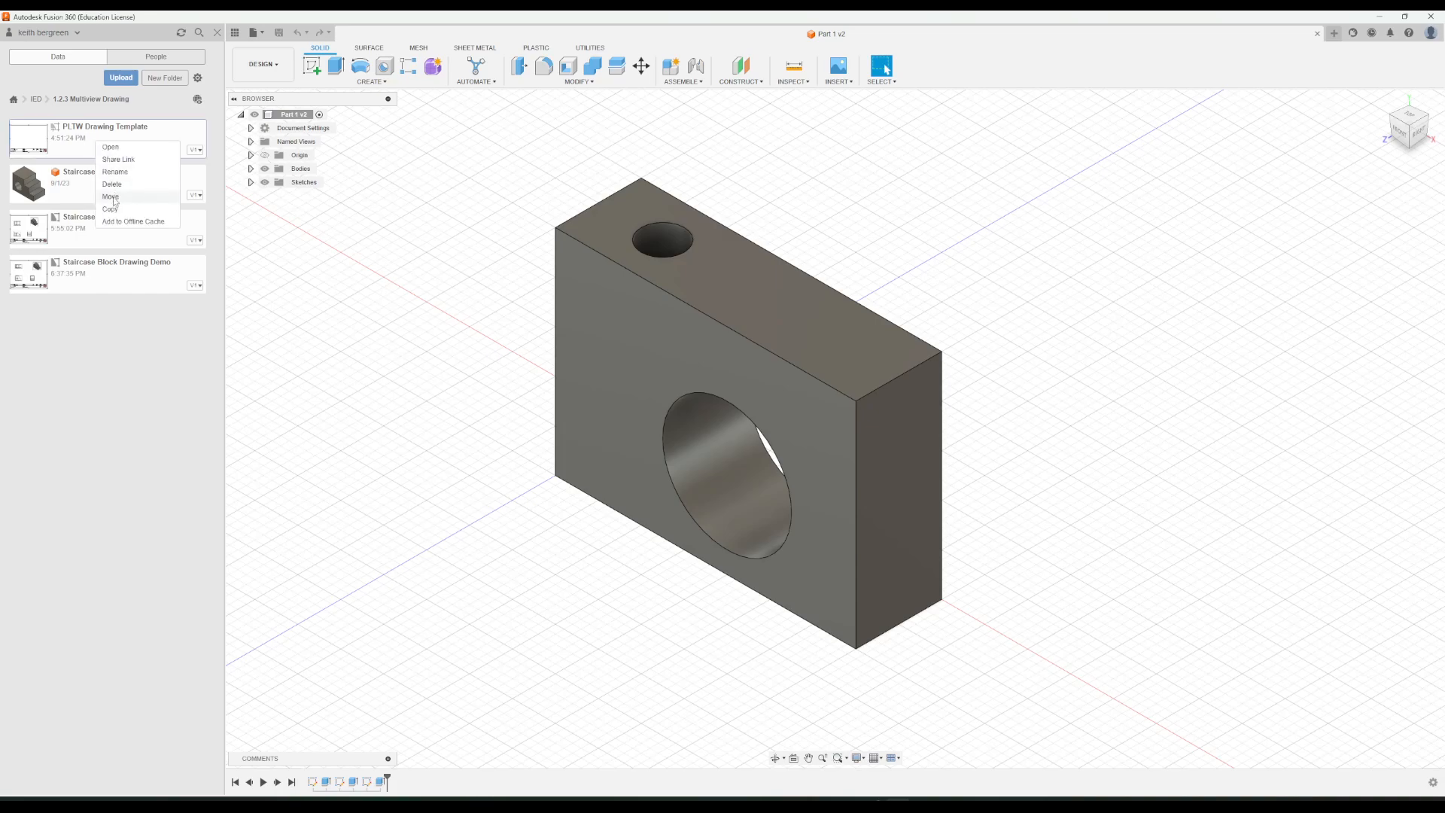
Copy the PLTW Drawing Template into the 1.2.4 Fundamentals of Dimensioning folder.
click(110, 207)
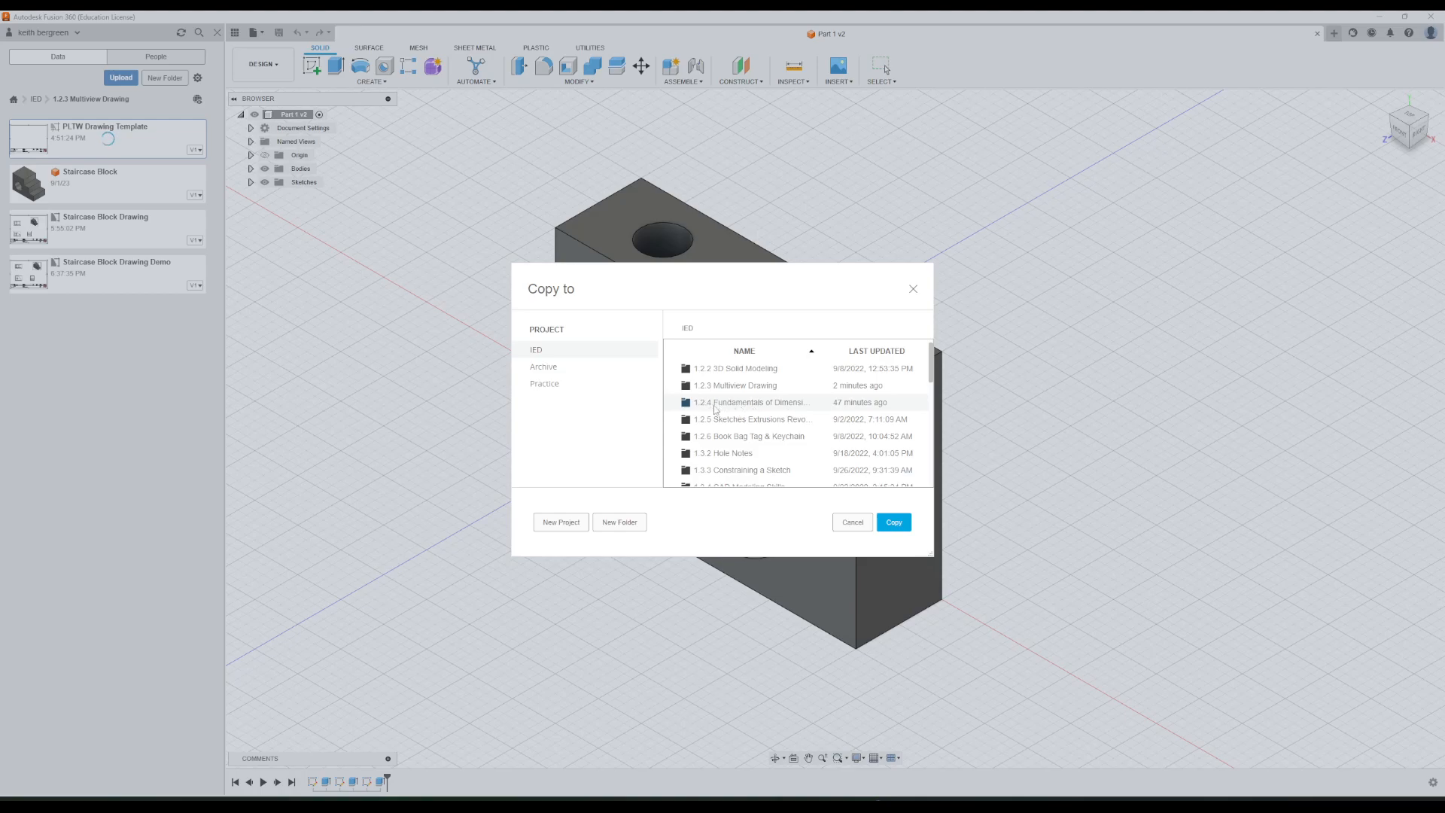
double_click(753, 402)
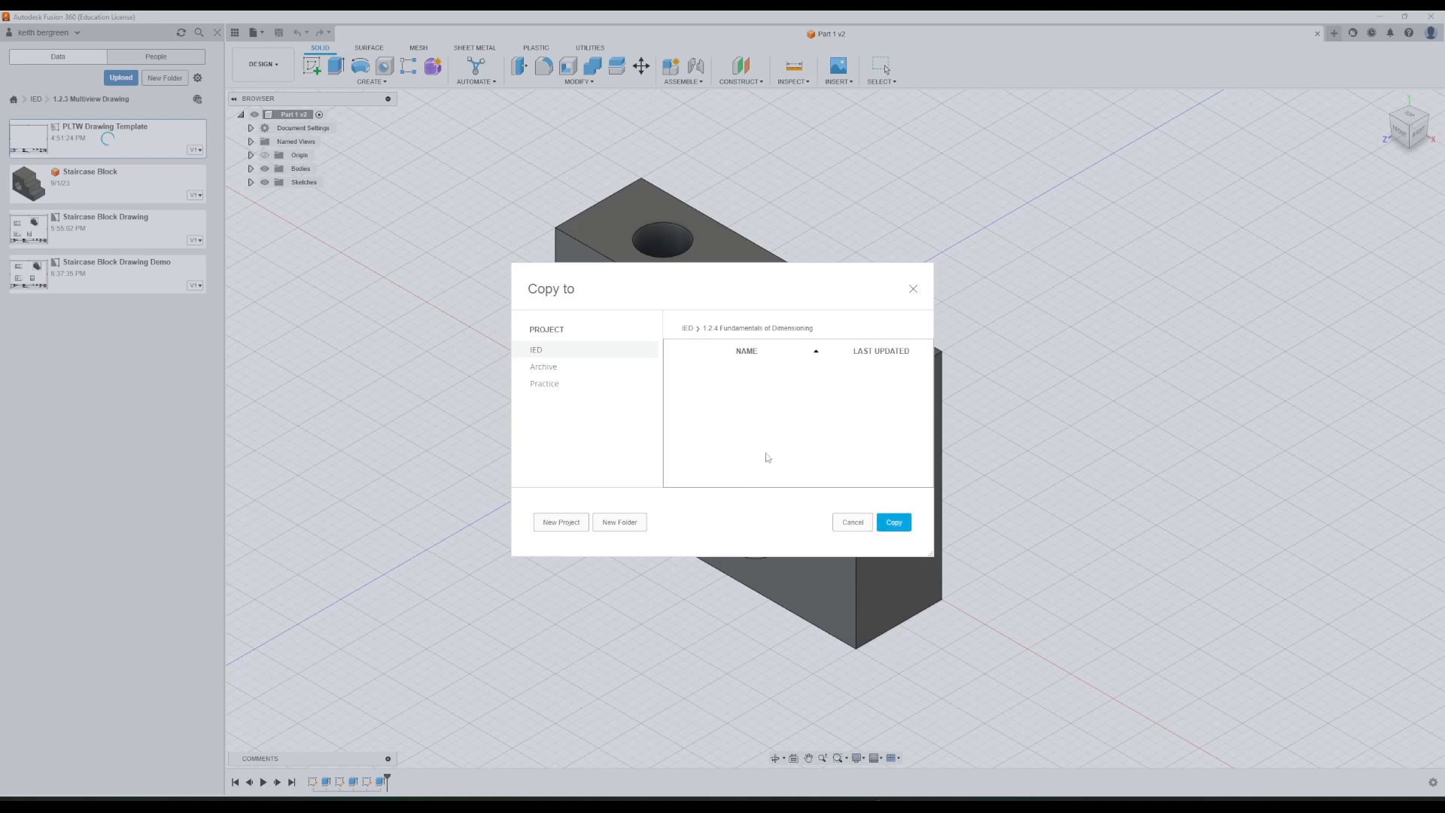
click(893, 522)
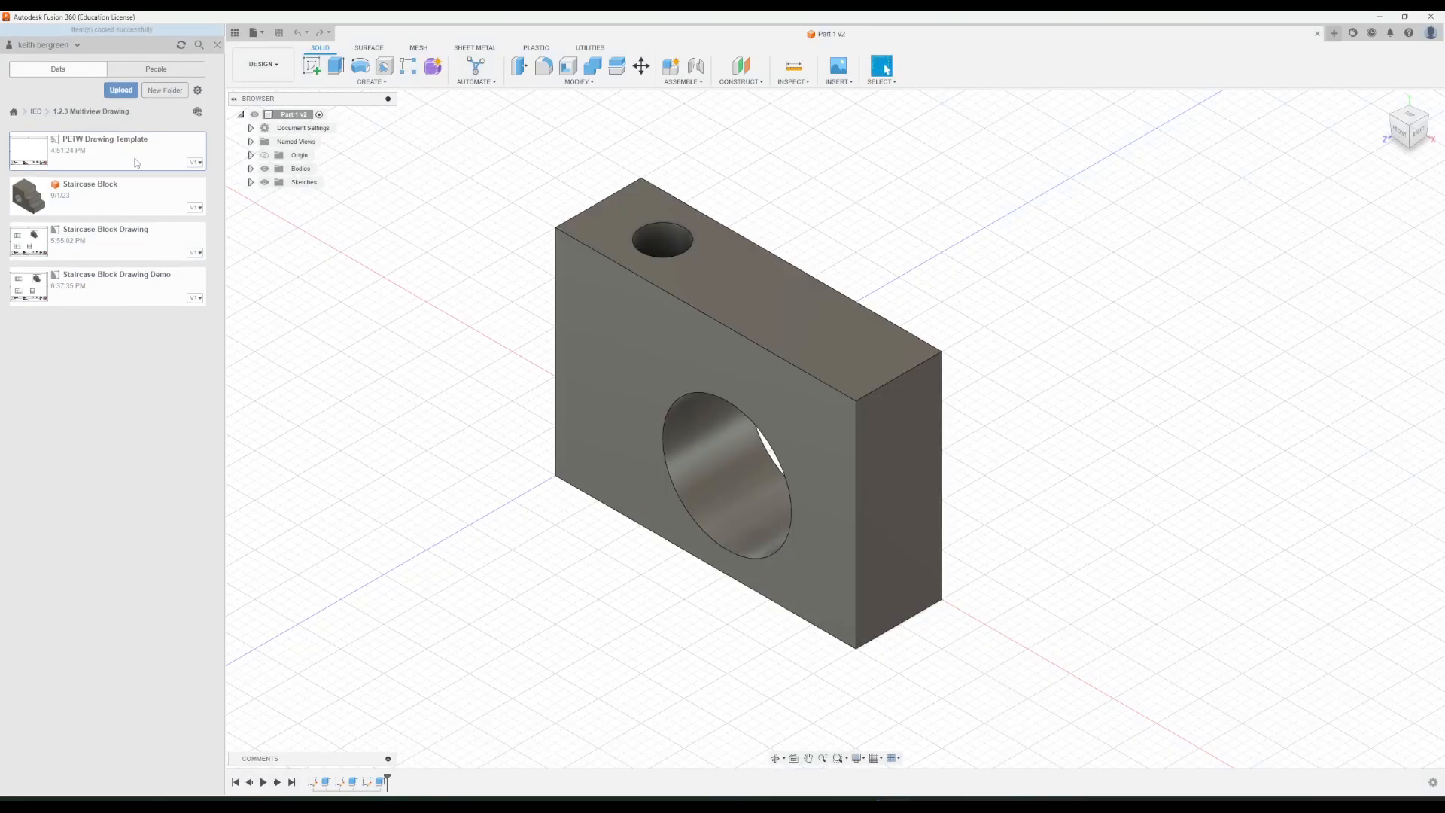
Navigate back toward the 1.2.4 Fundamentals of Dimensioning folder in the Data Panel.
click(36, 110)
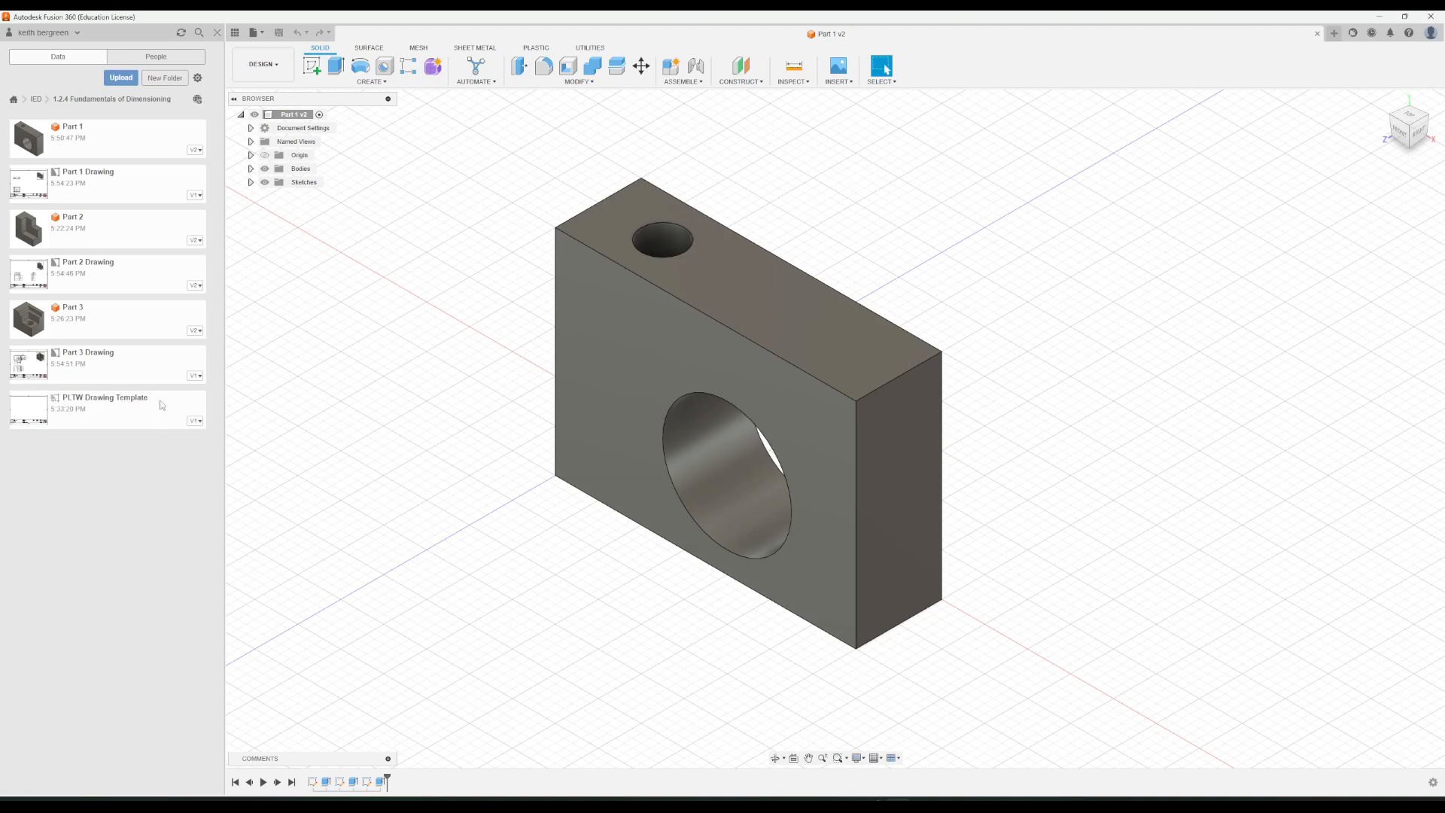
mouse_move(206, 218)
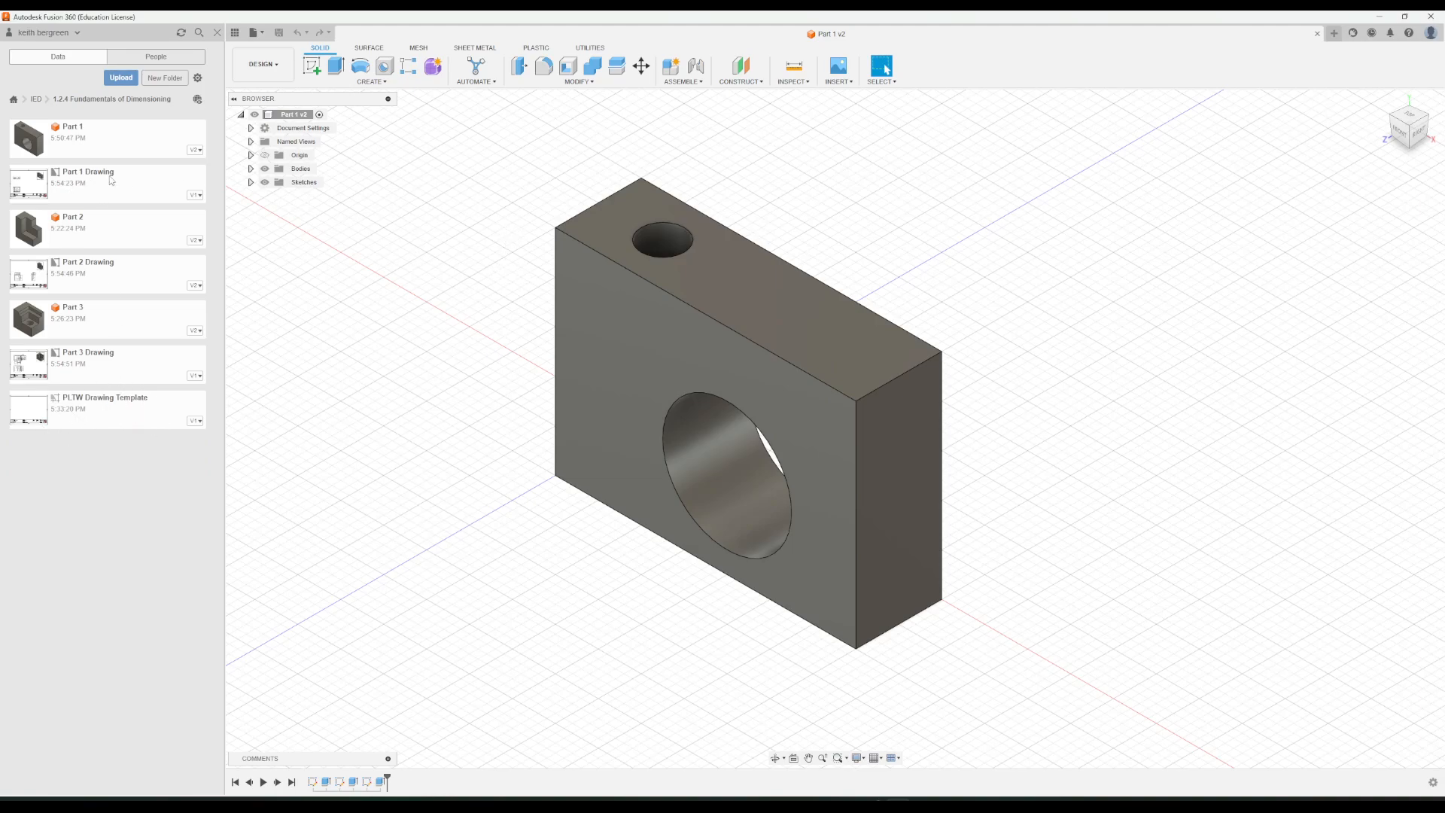
click(101, 182)
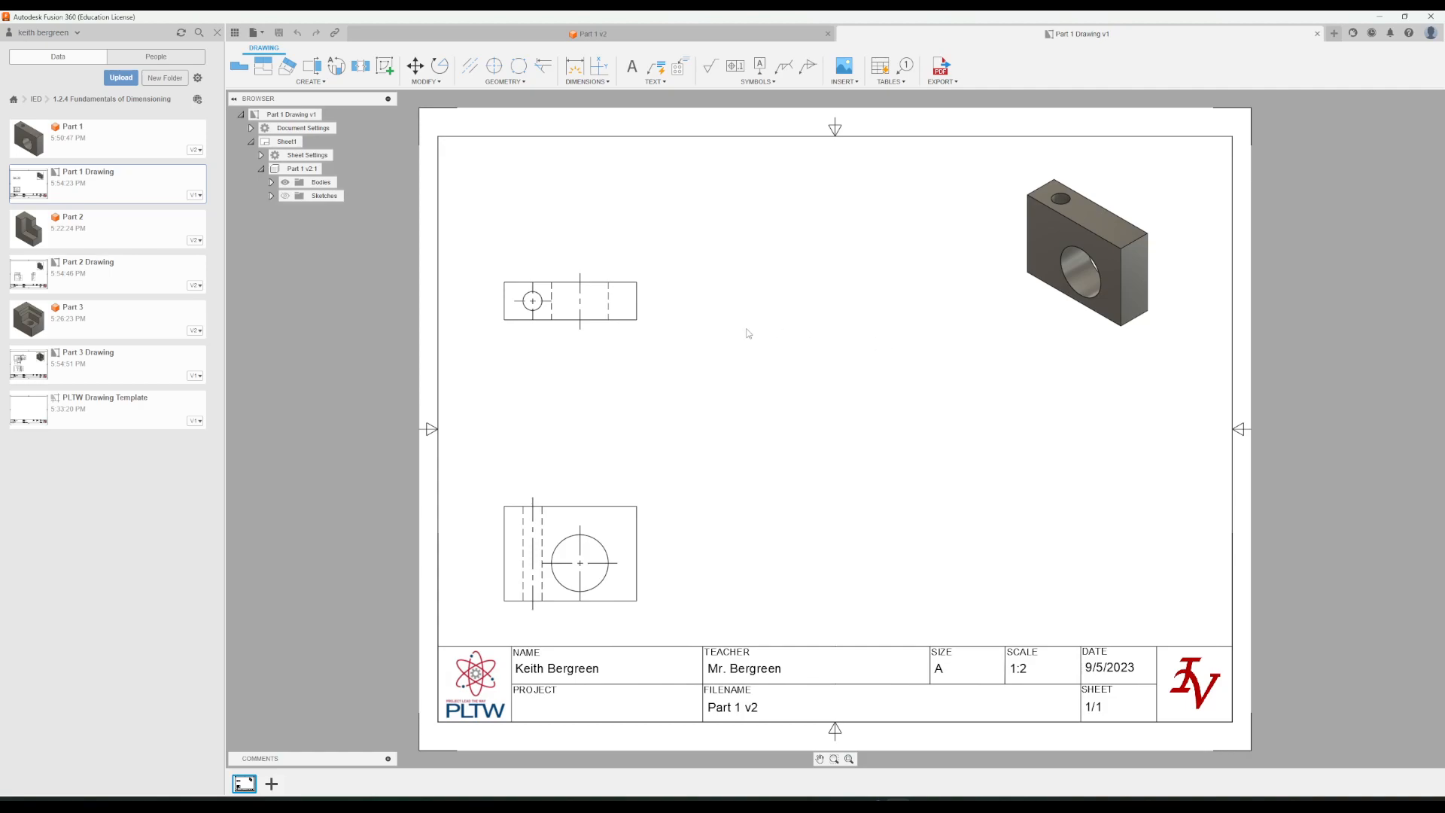
mouse_move(848, 356)
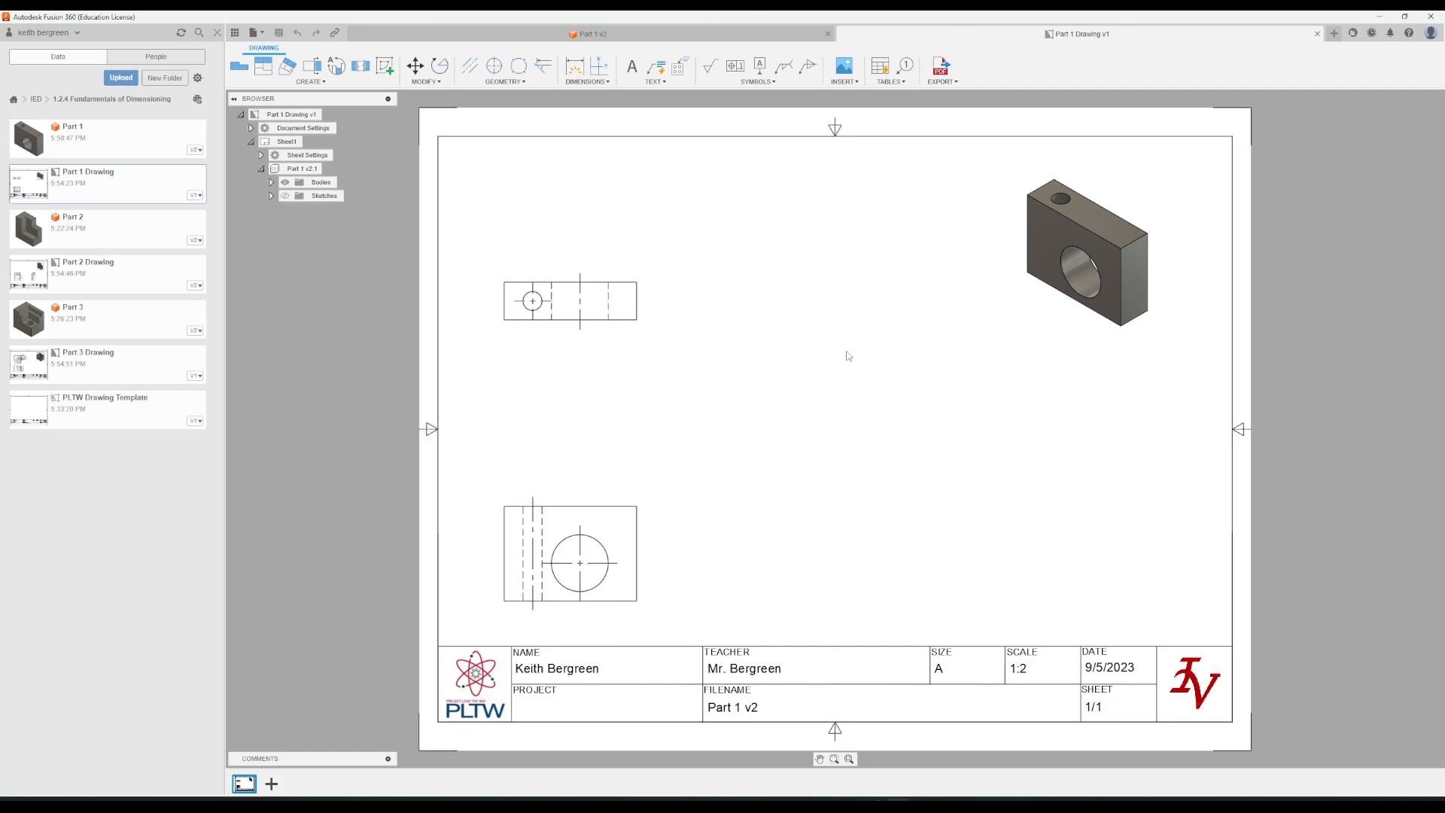
mouse_move(1320, 35)
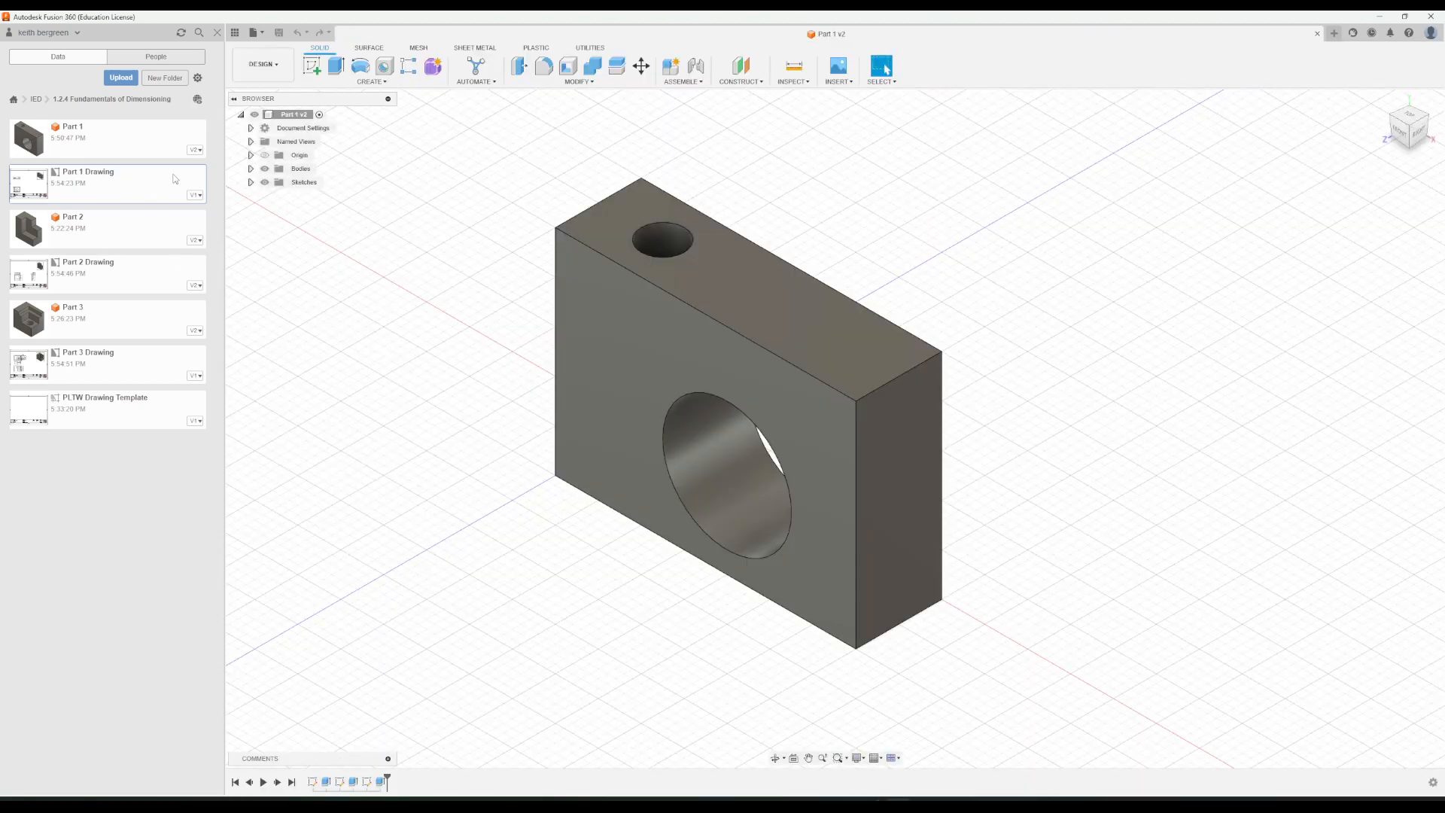
Create a new drawing from the Part 1 design using the PLTW Drawing Template.
click(262, 63)
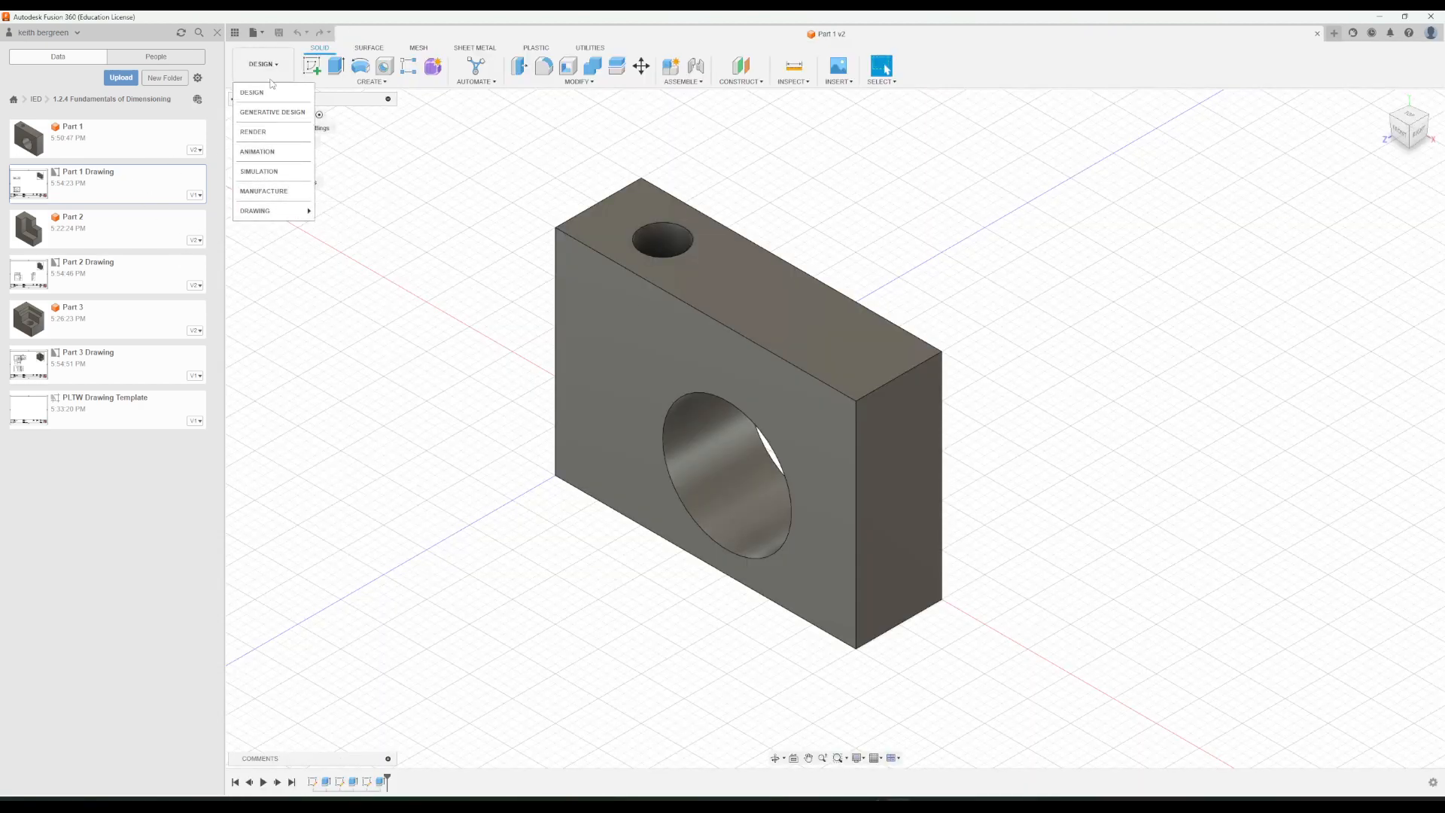
click(256, 211)
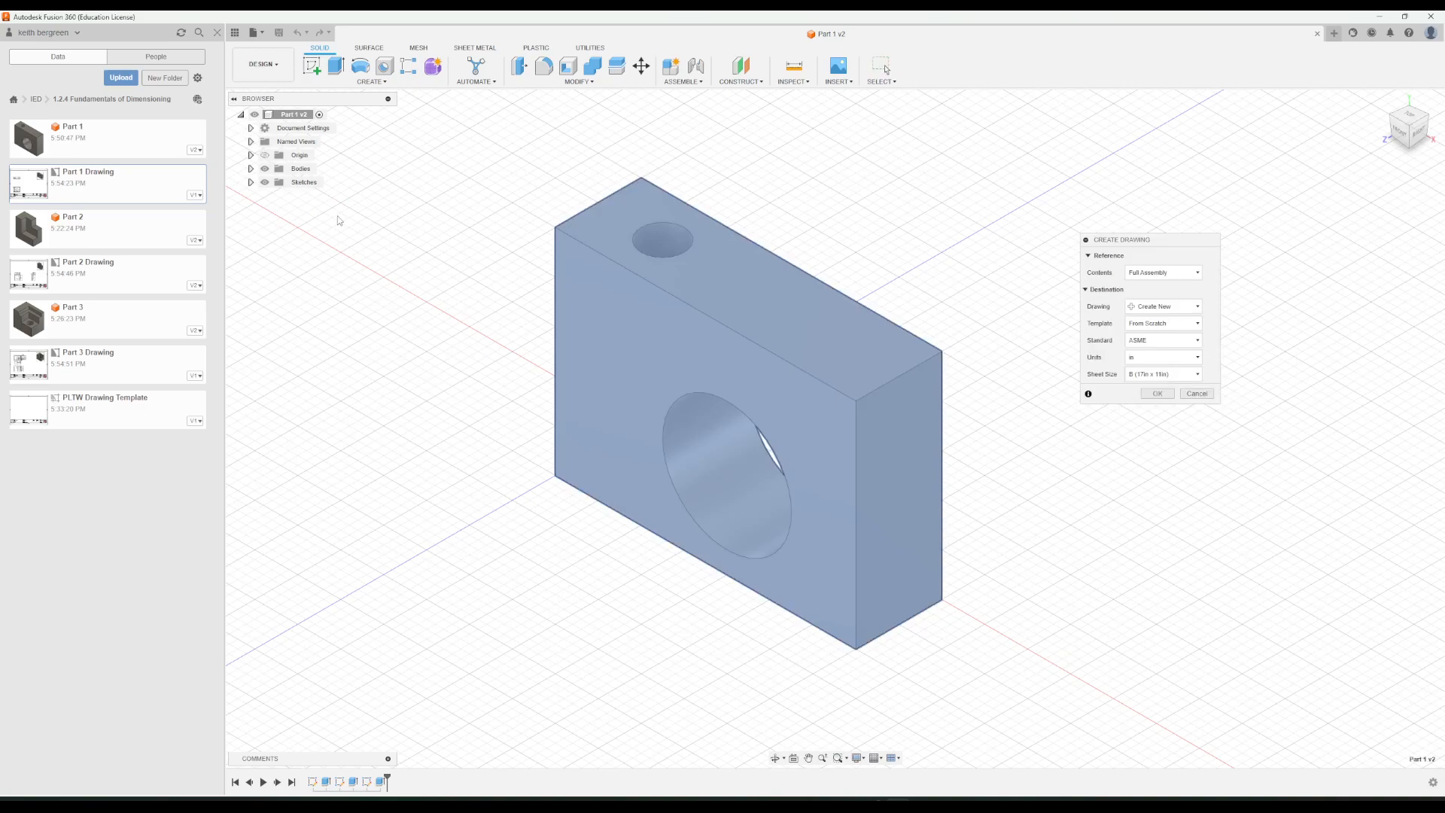
click(1164, 322)
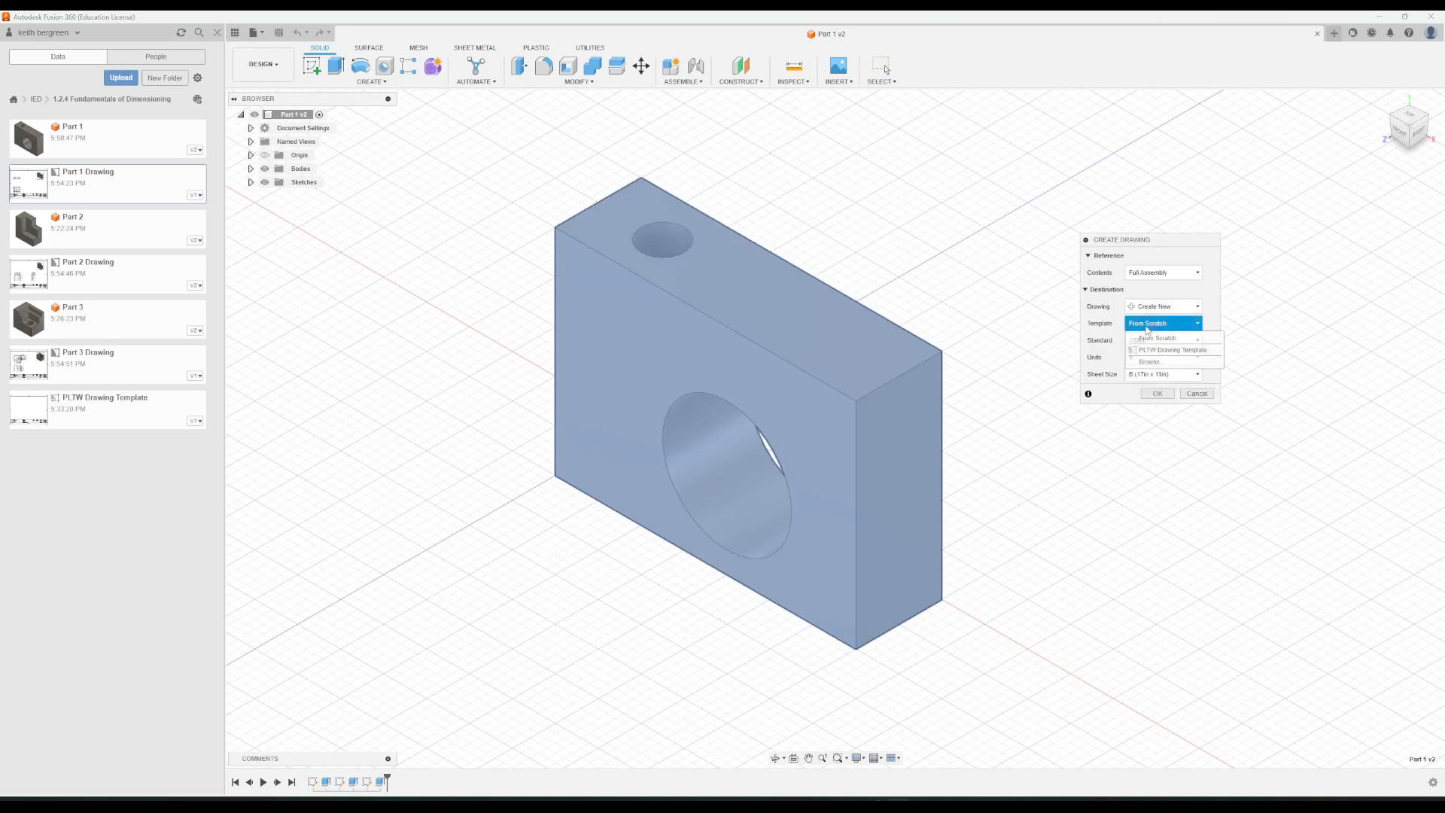
click(1171, 349)
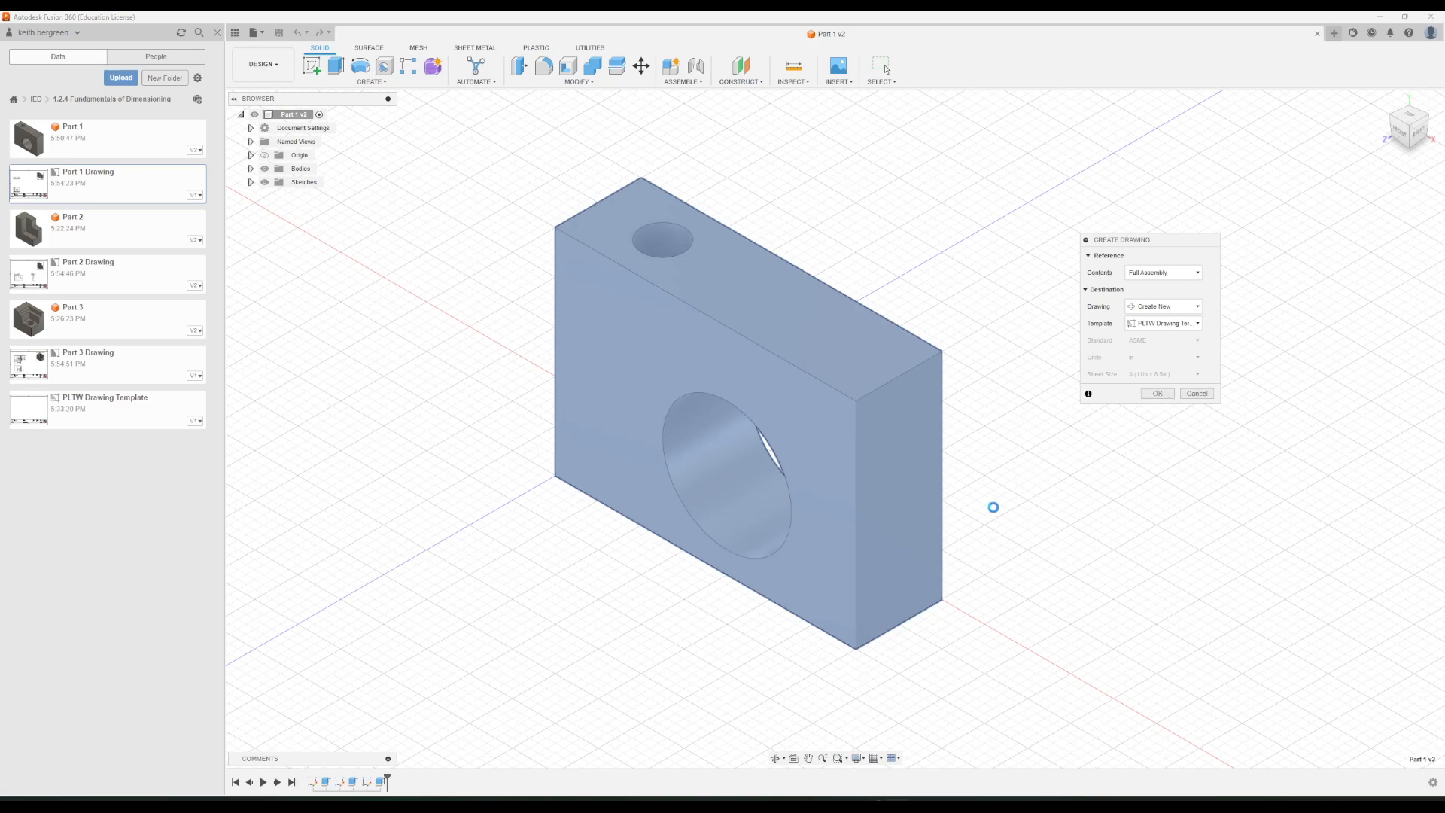
click(1157, 393)
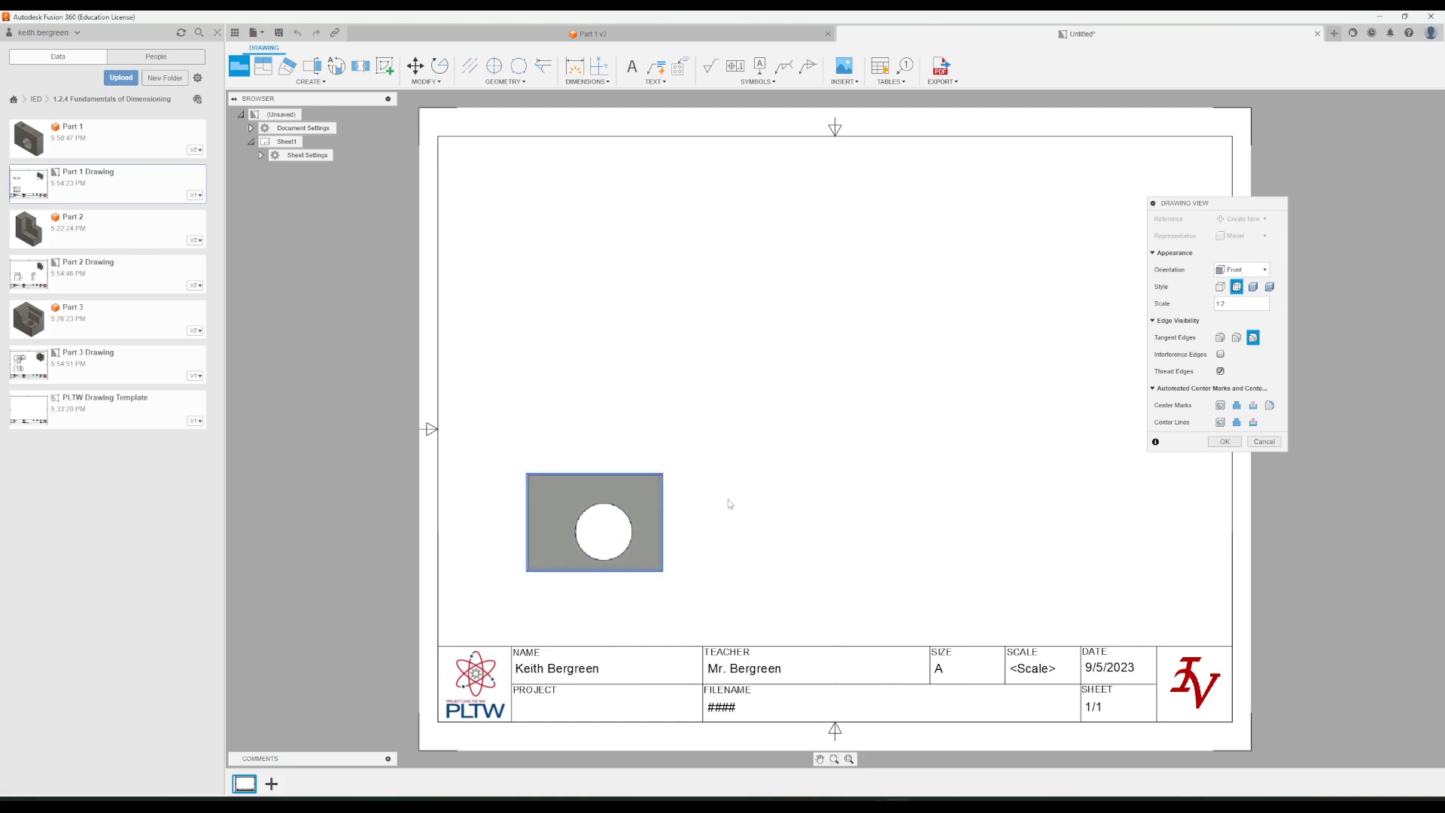
Accept the Front base view and project top and isometric views from it.
click(1224, 441)
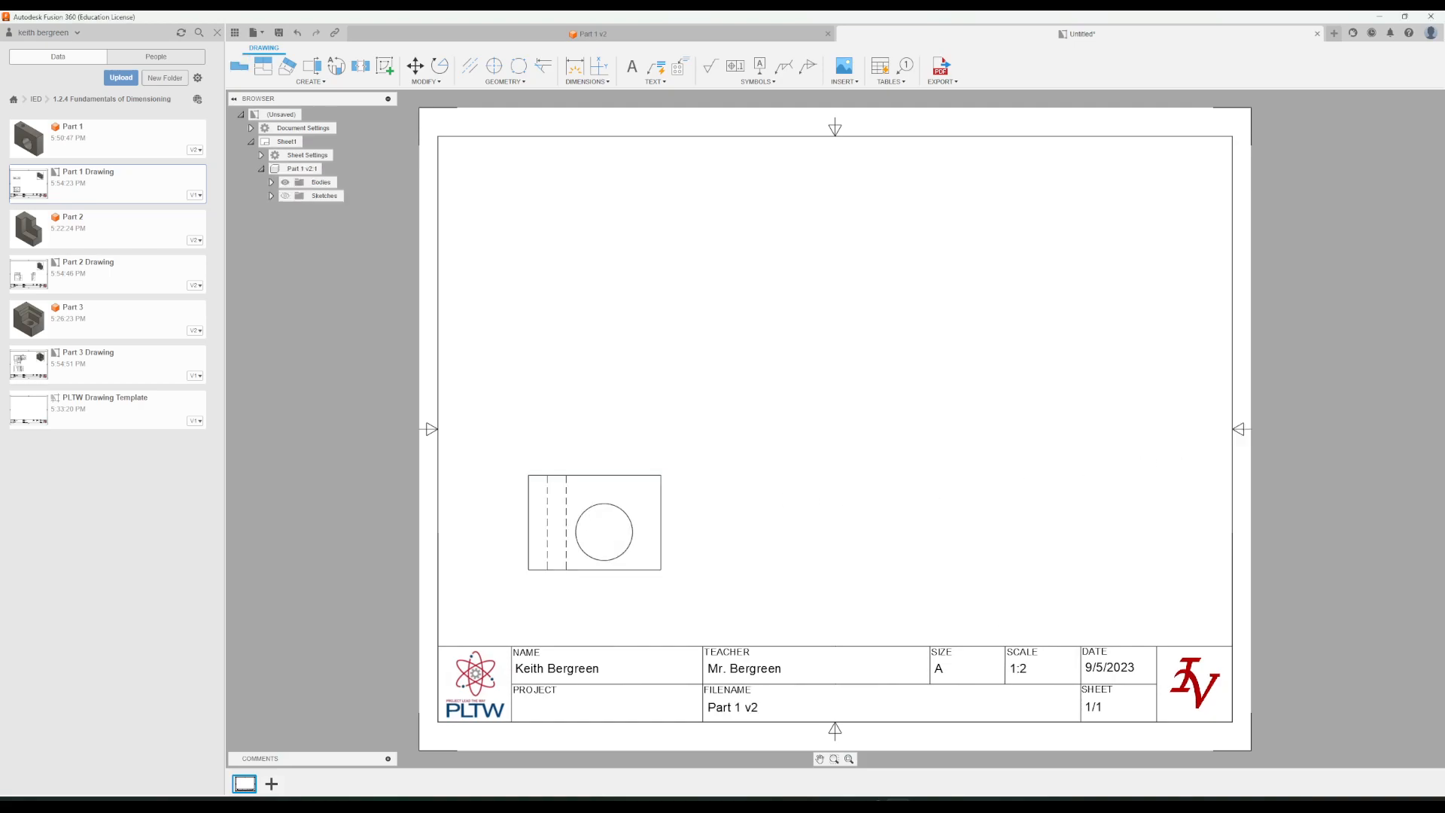
click(262, 64)
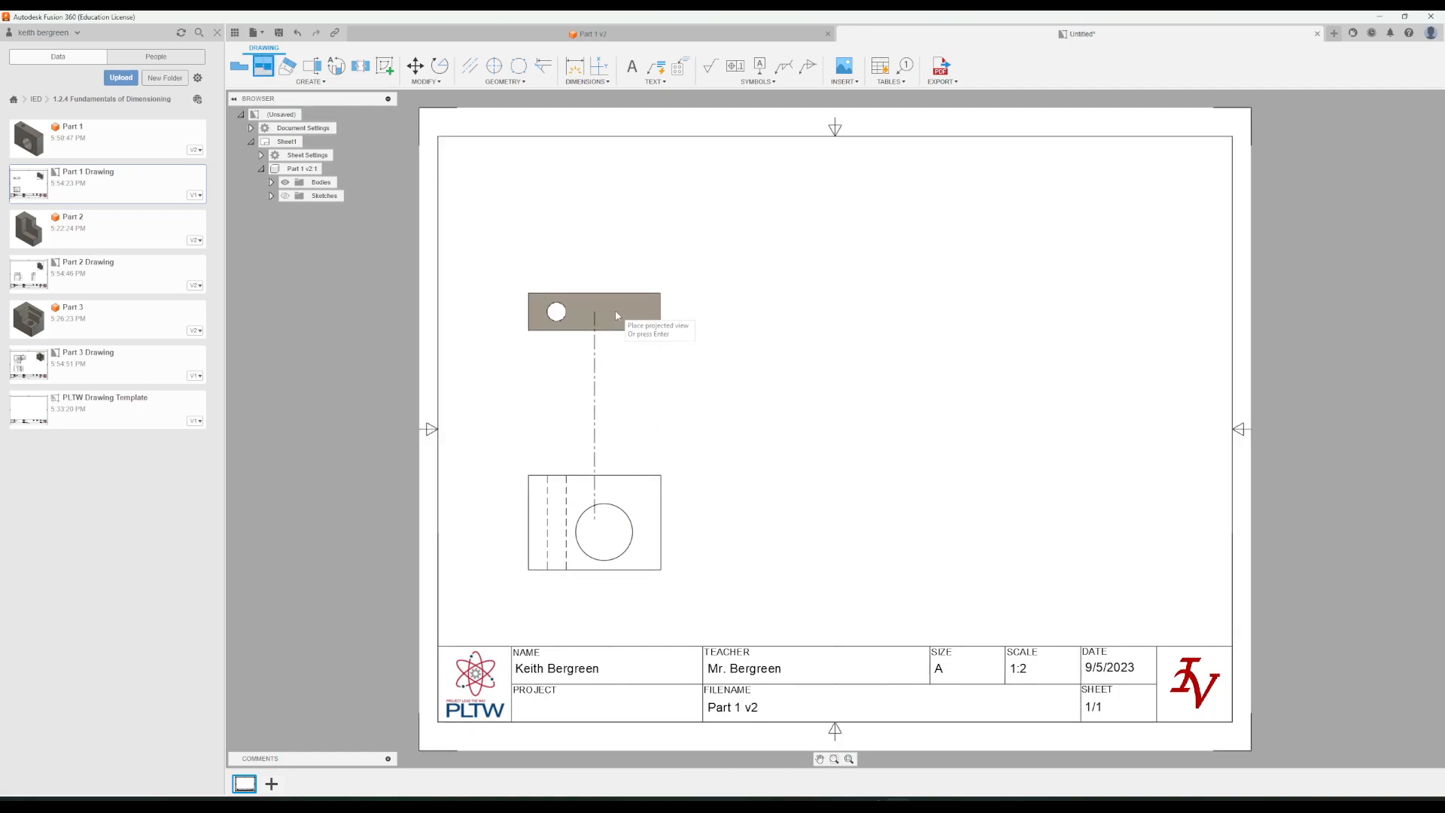
mouse_move(1045, 280)
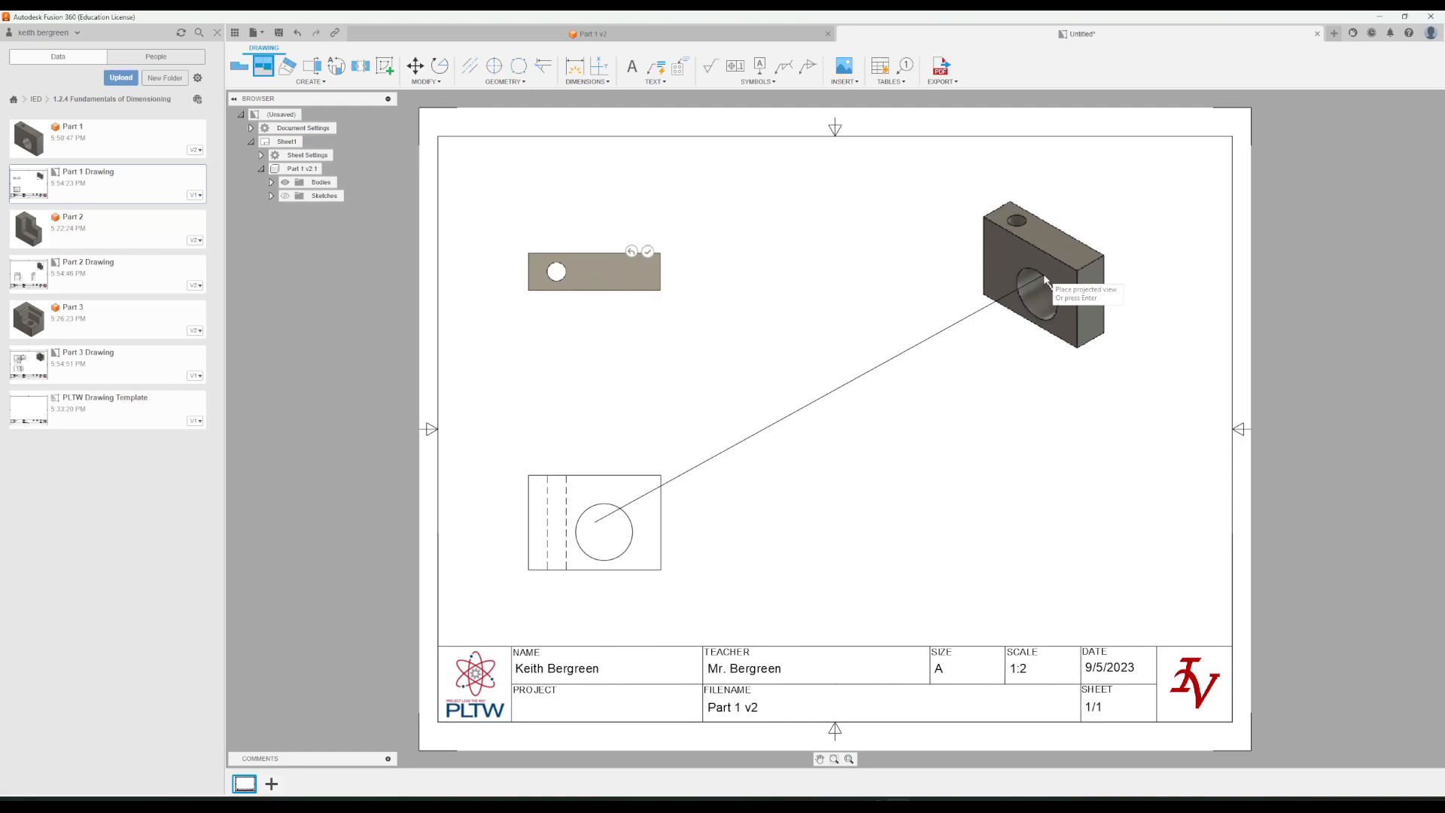
mouse_move(1117, 370)
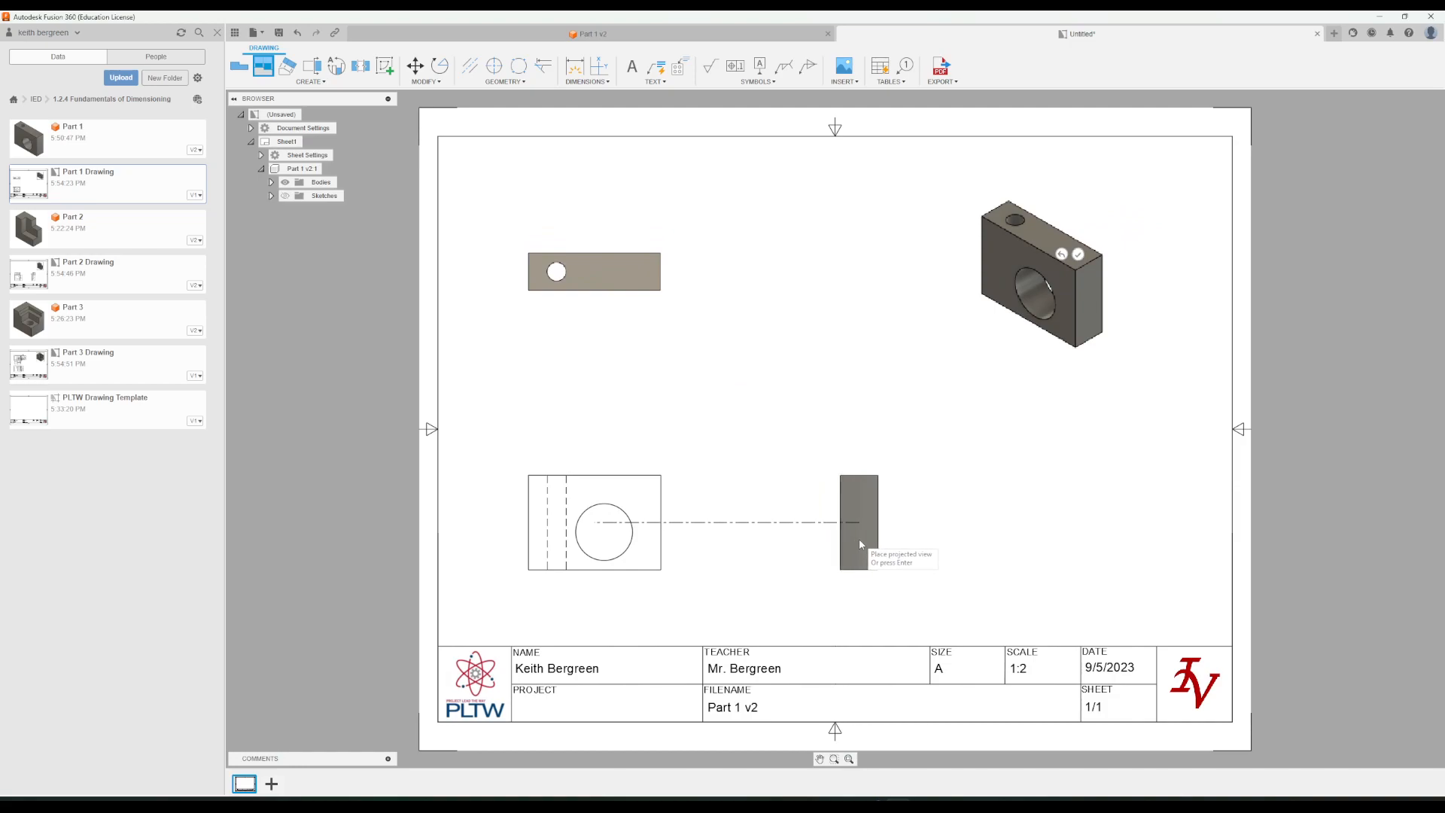
mouse_move(882, 540)
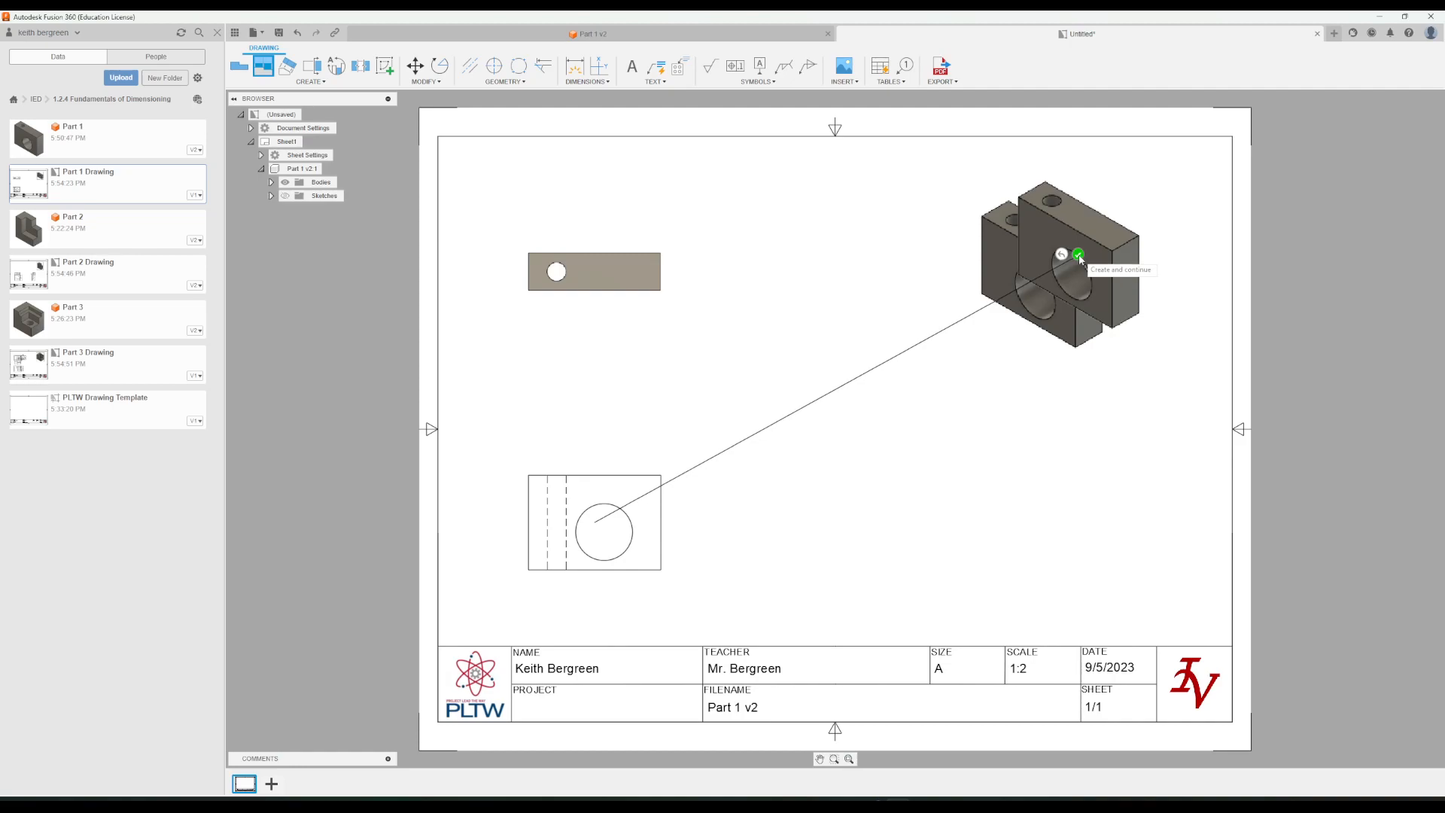
click(1078, 256)
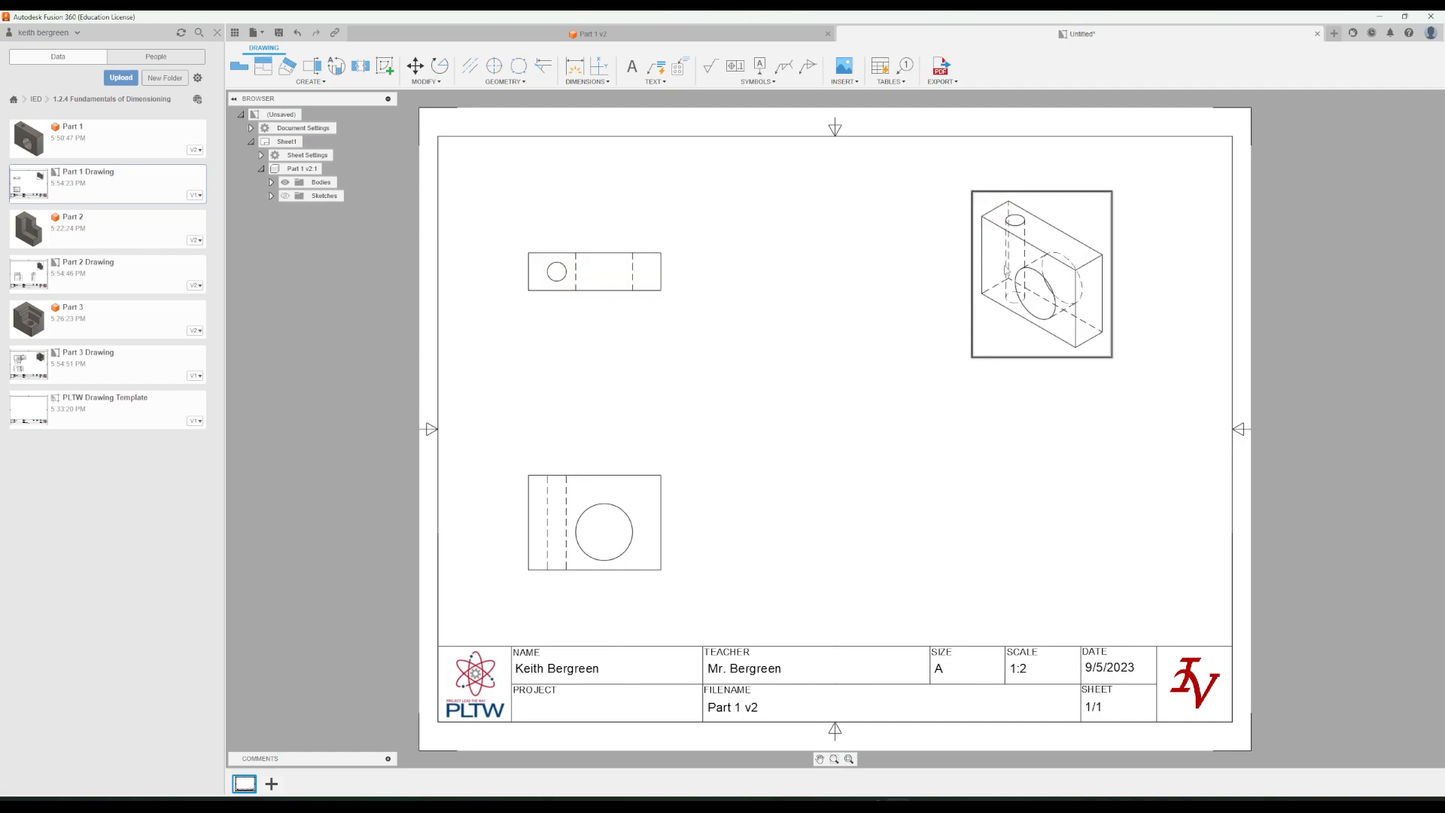
Change the isometric view's style to Shaded via Edit View.
right_click(1009, 277)
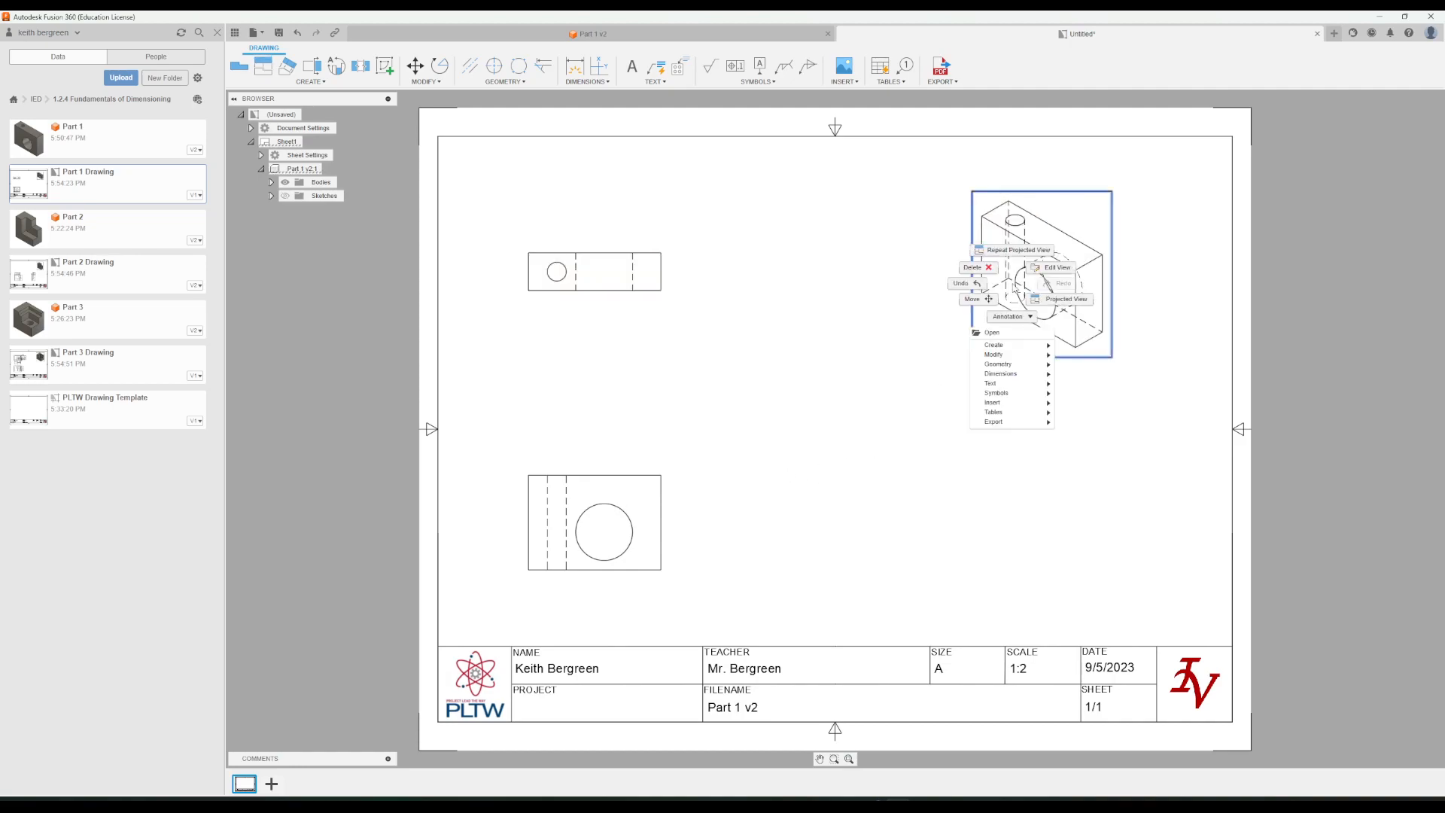
click(1057, 268)
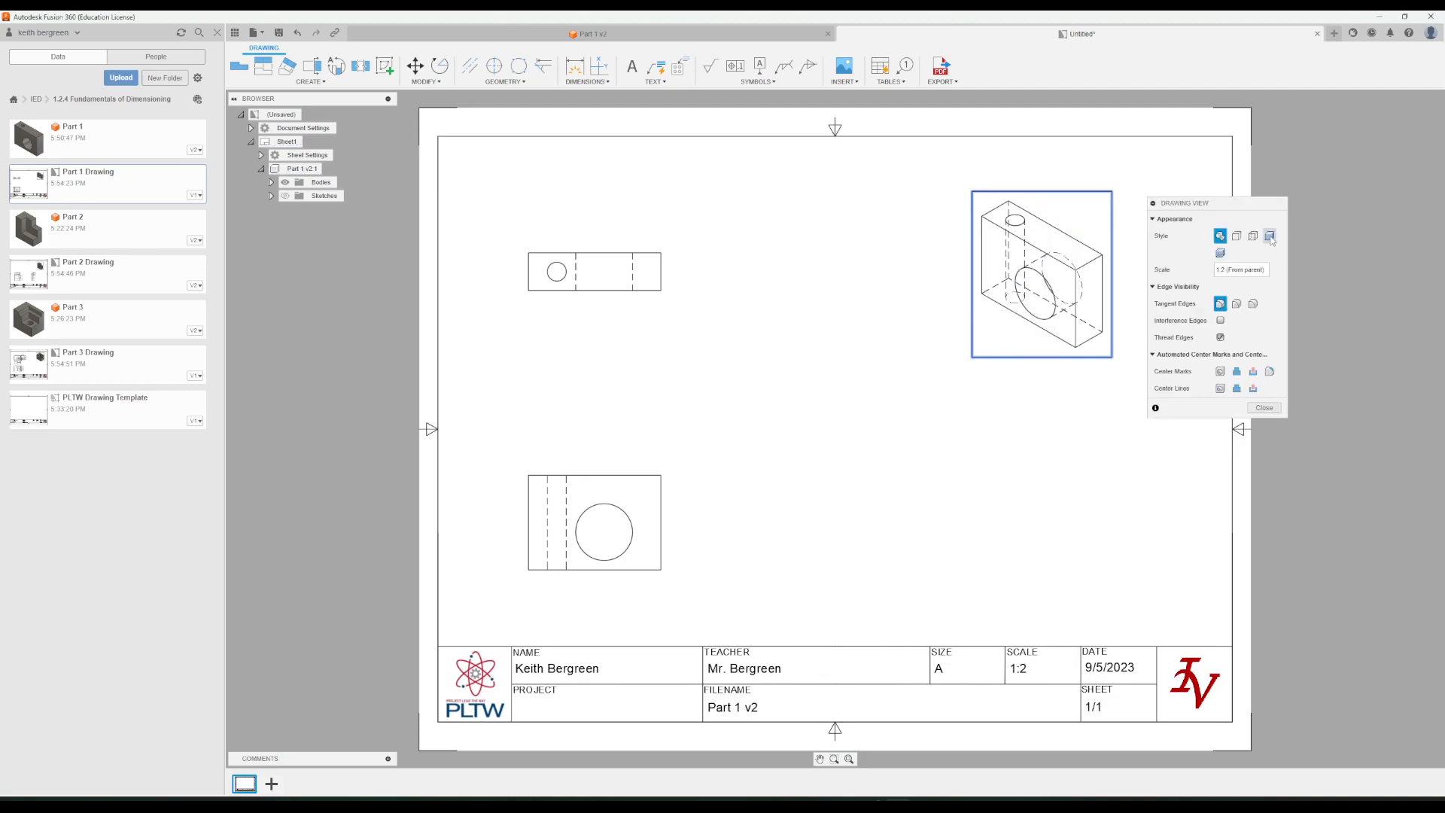
click(1270, 236)
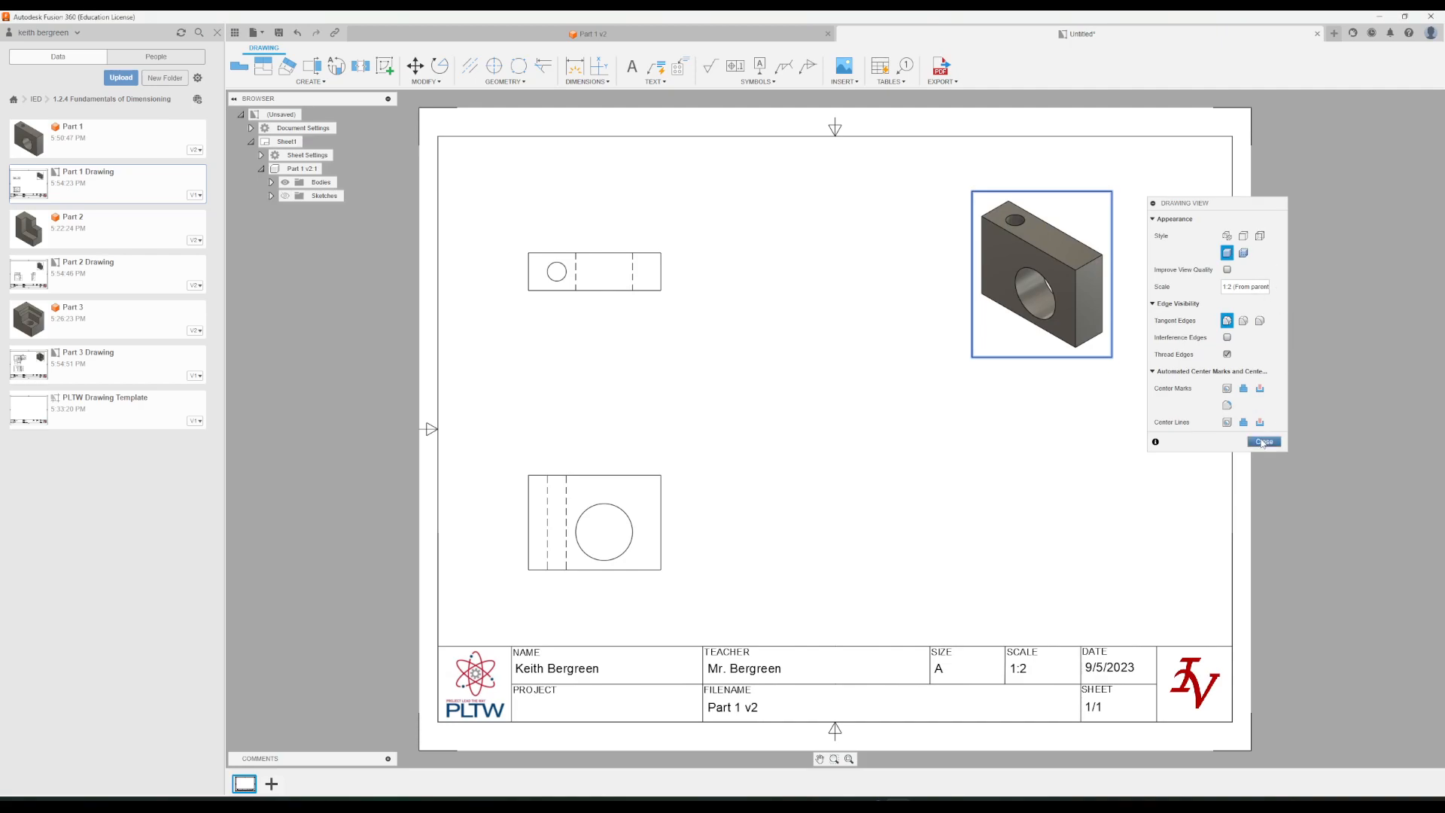
click(1263, 441)
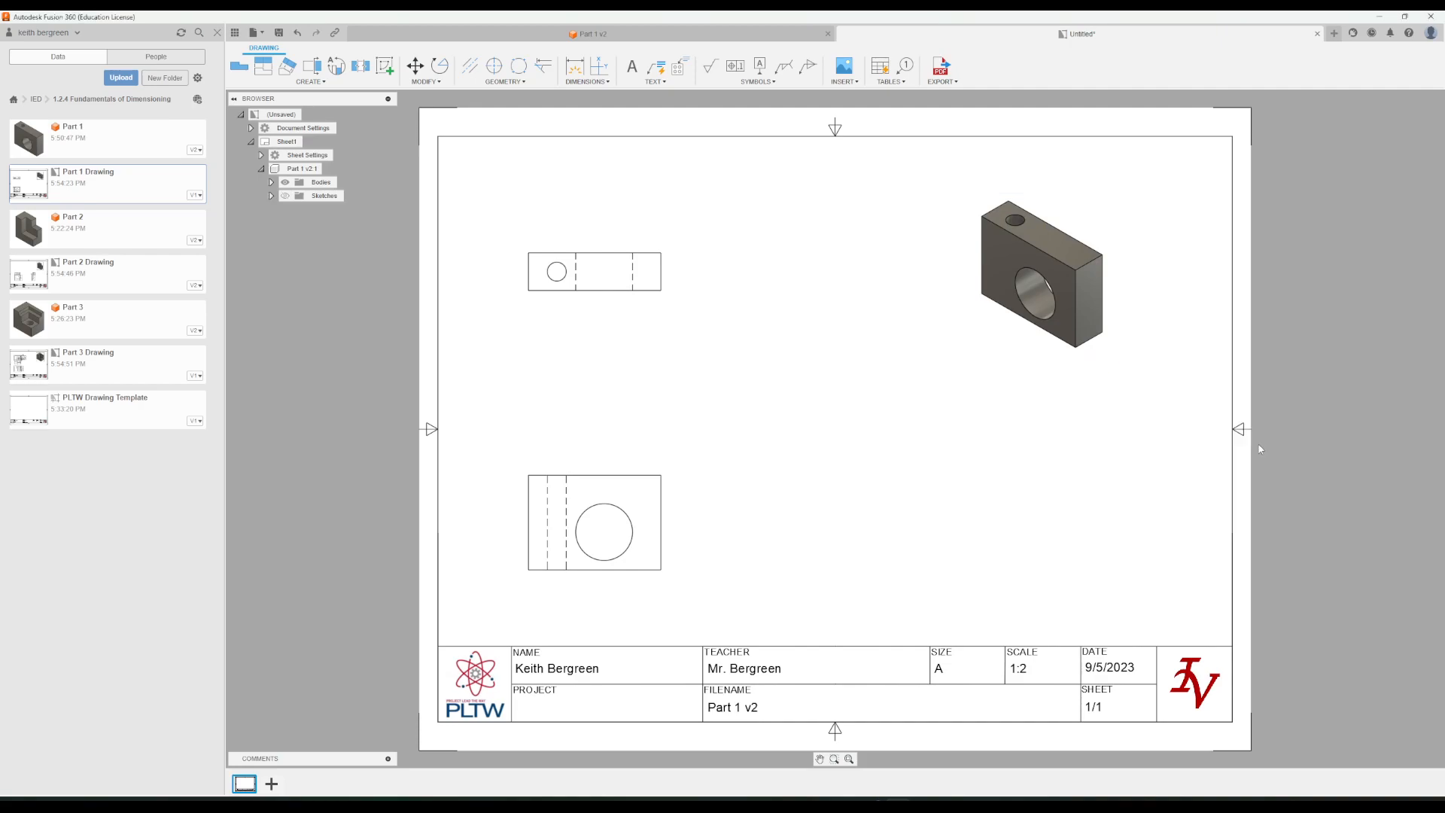
mouse_move(561, 438)
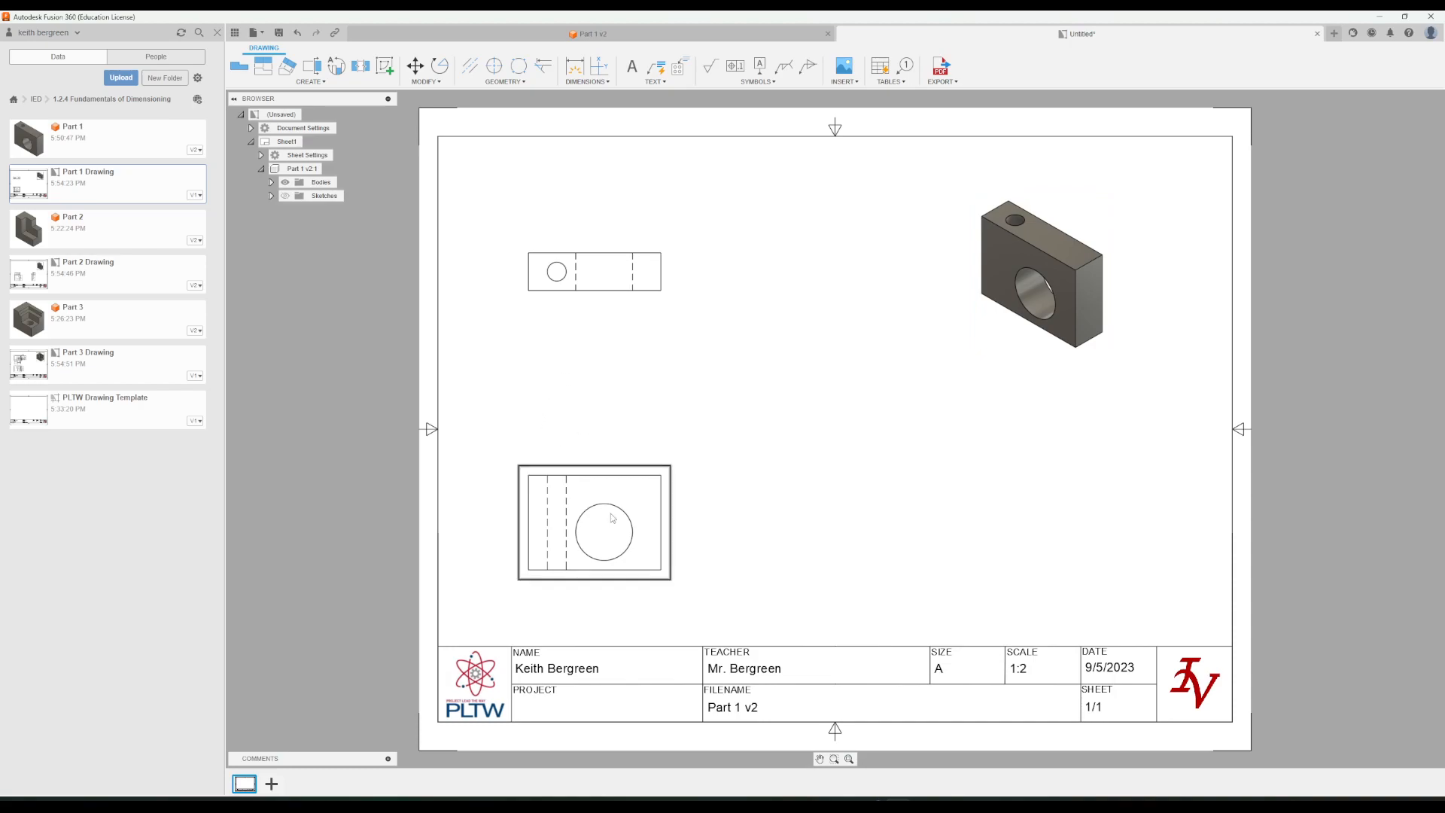
mouse_move(601, 353)
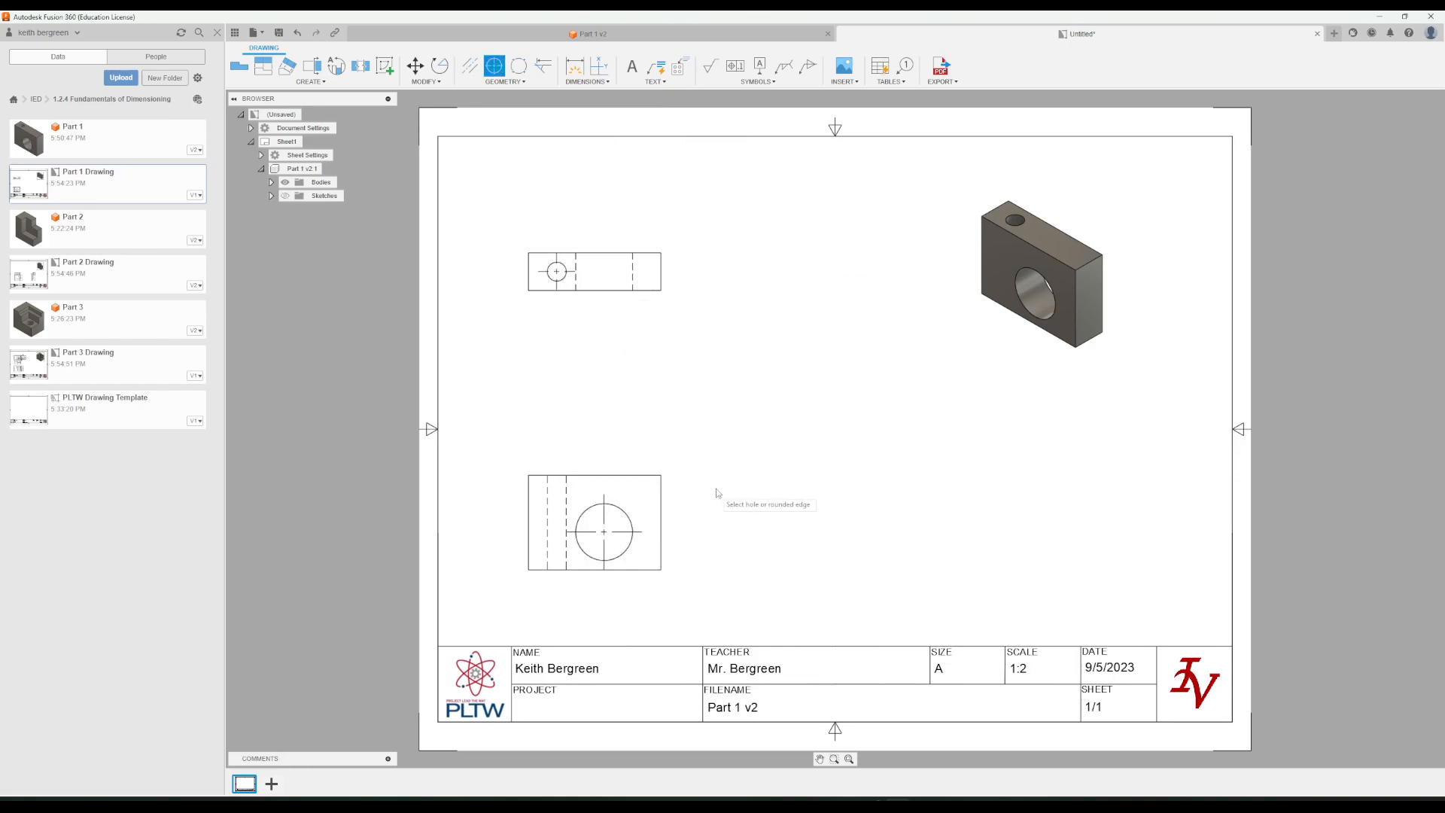
Add center marks to the circular holes in the orthographic views.
click(470, 65)
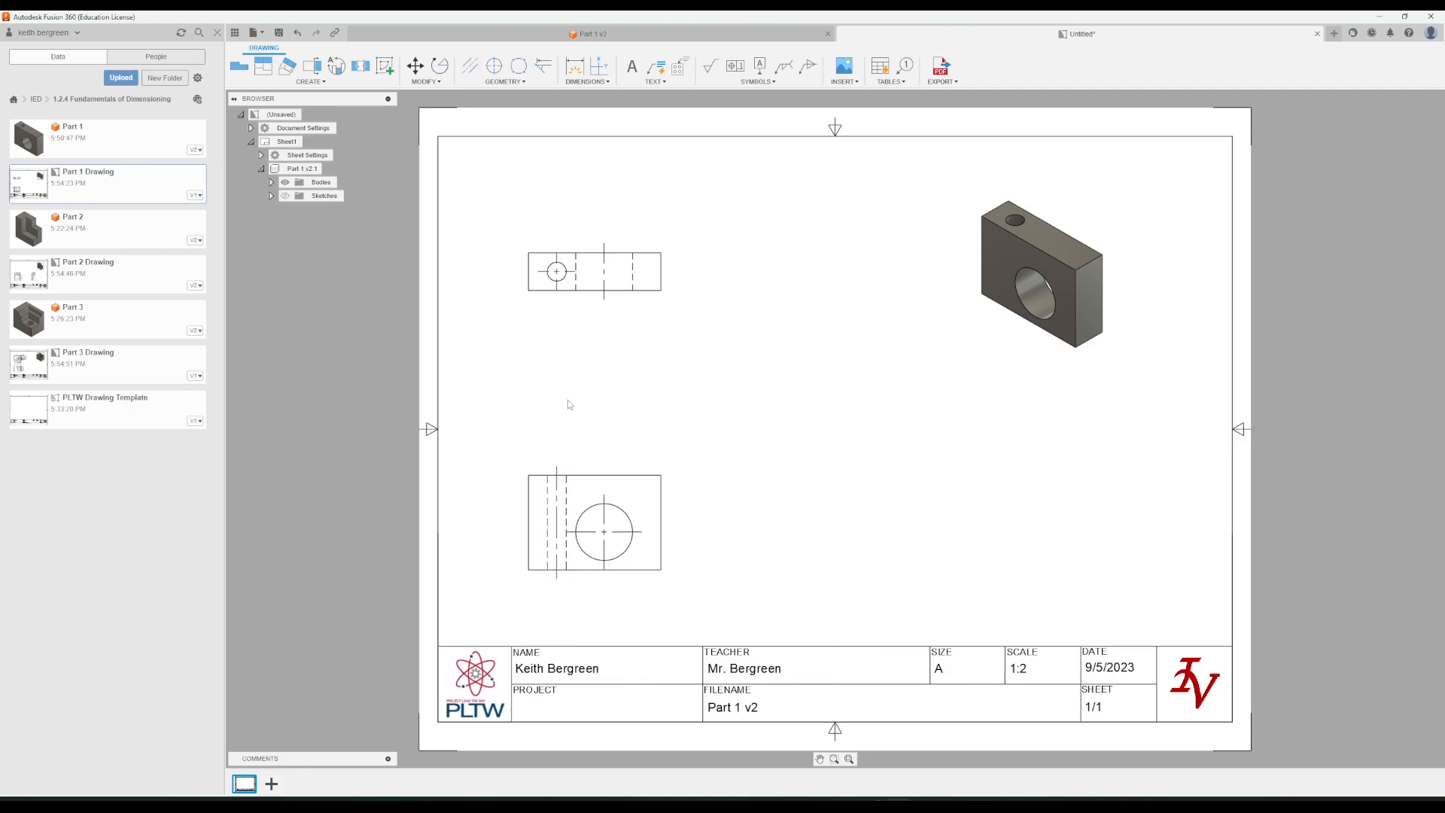
mouse_move(659, 394)
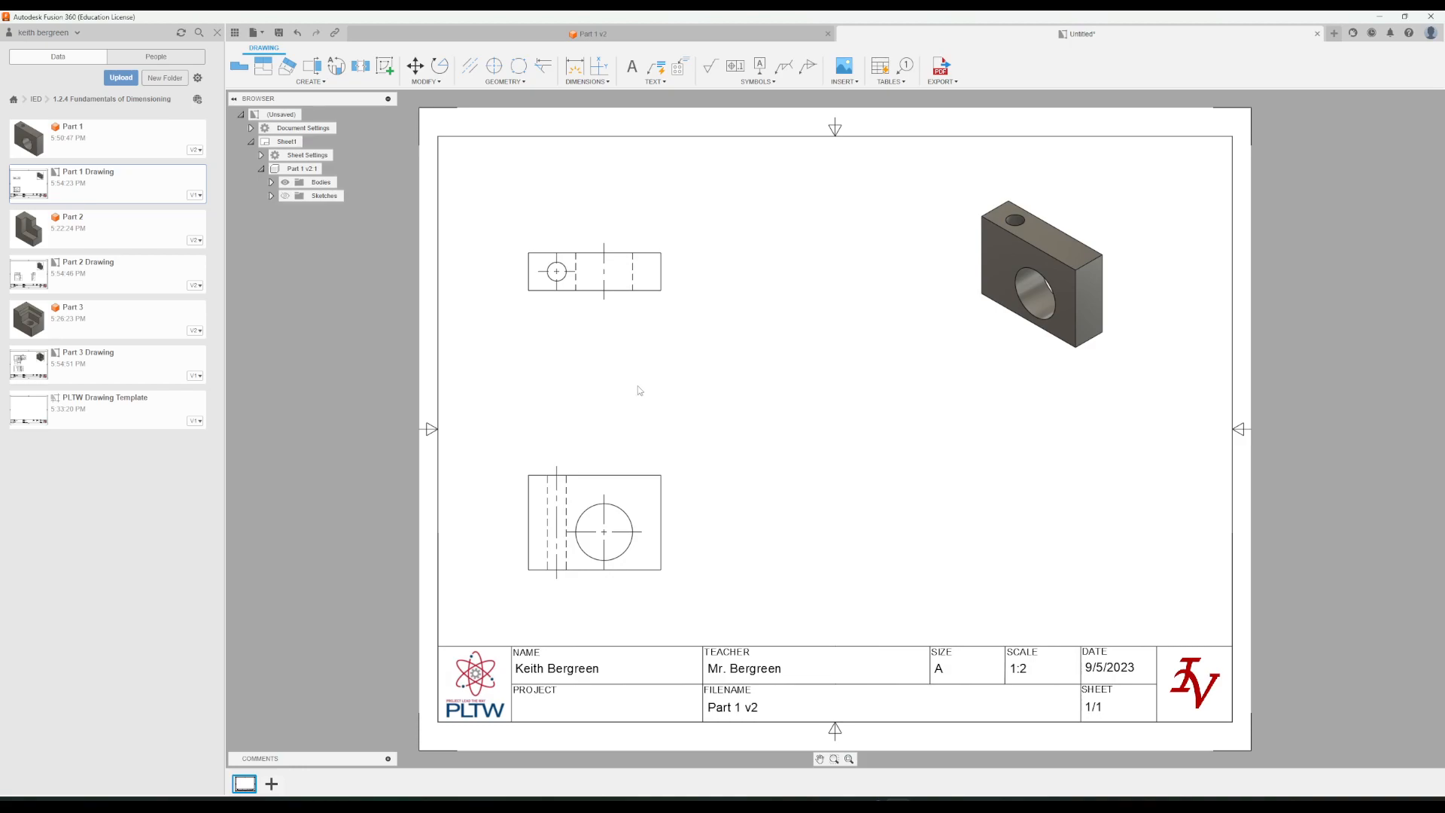
mouse_move(711, 220)
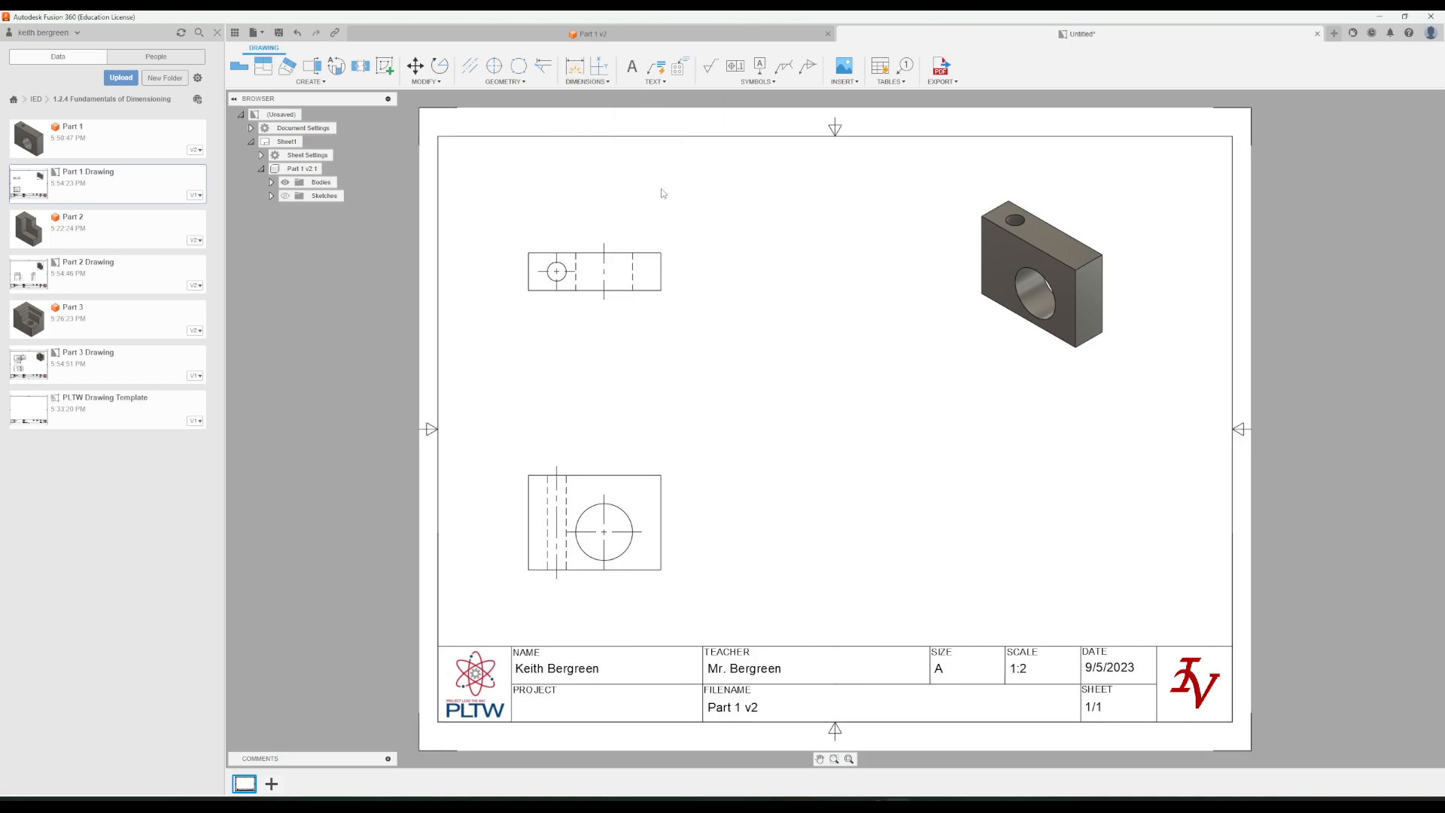
mouse_move(574, 65)
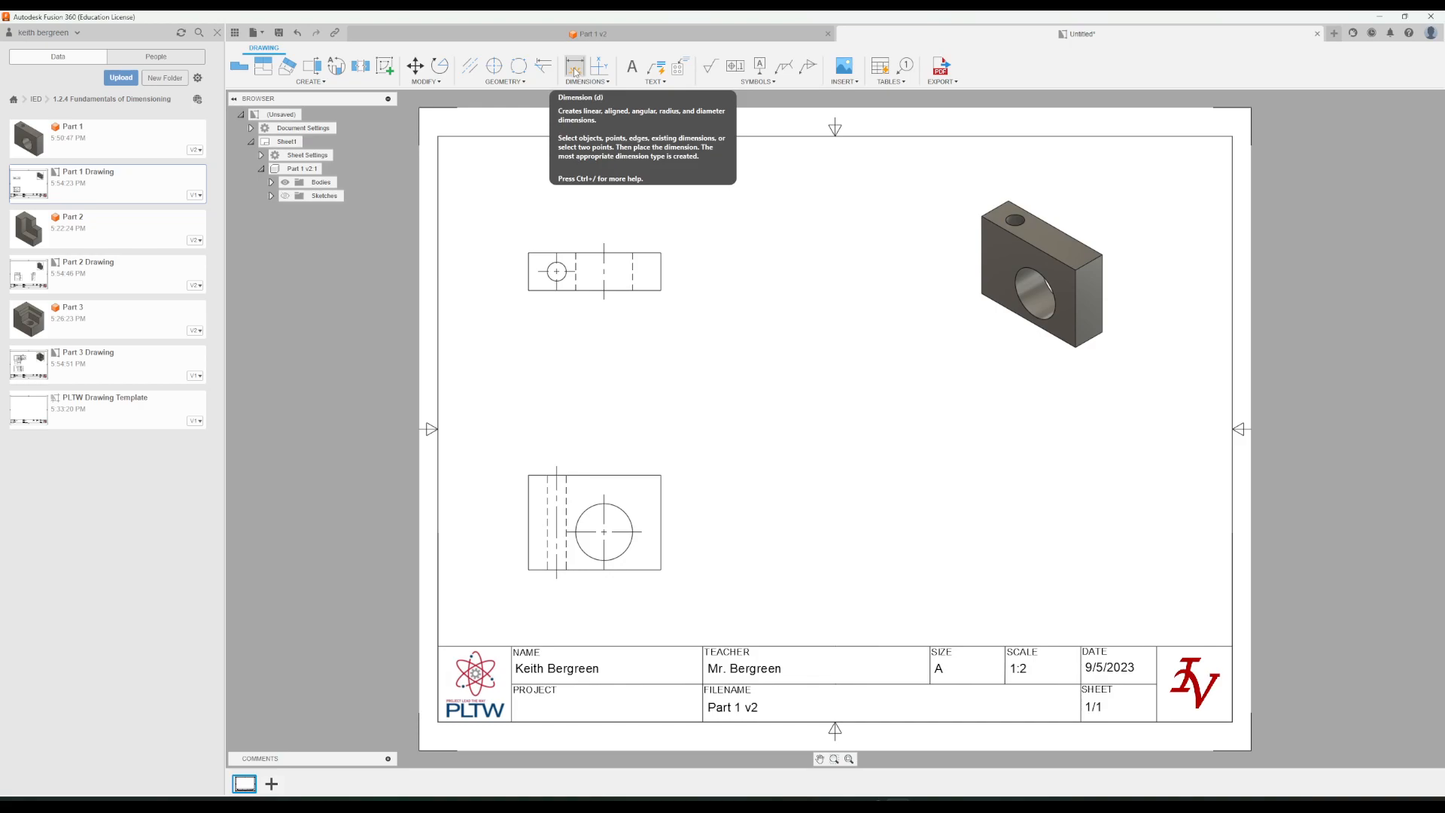
Dimension the large hole with 1.5 horizontal and vertical locations and a Ø1.5 diameter callout.
click(573, 64)
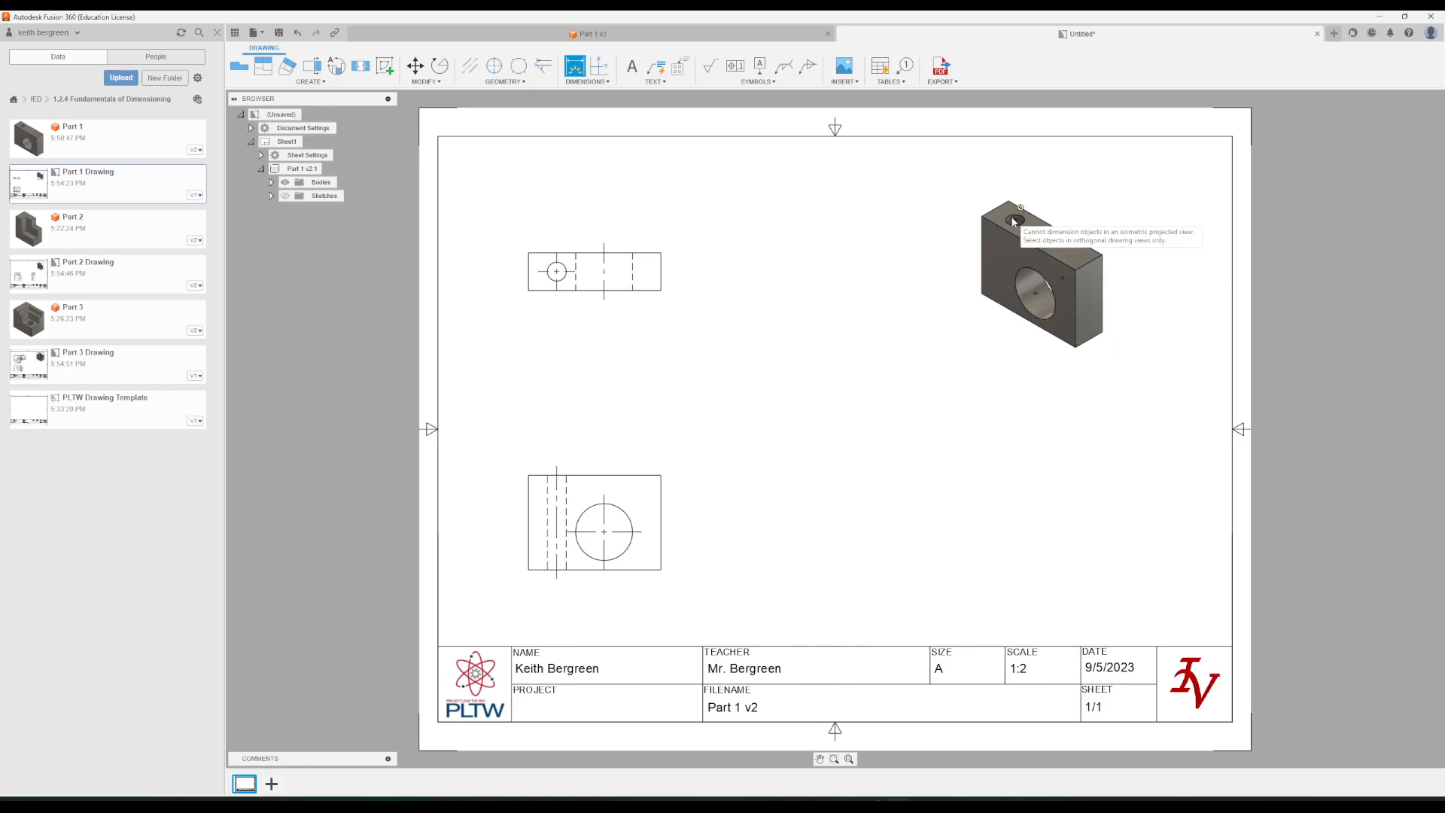
mouse_move(678, 536)
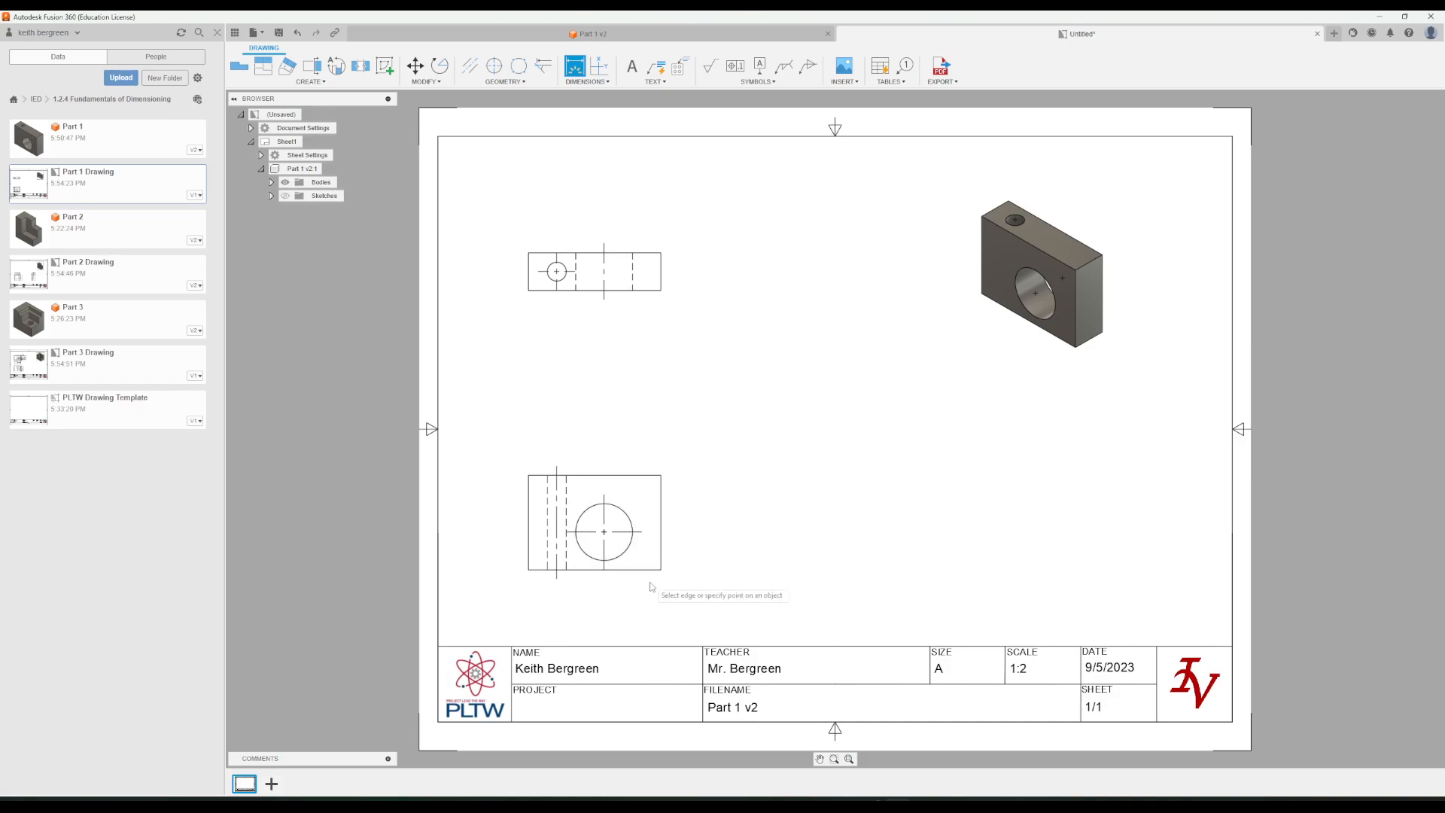
mouse_move(667, 619)
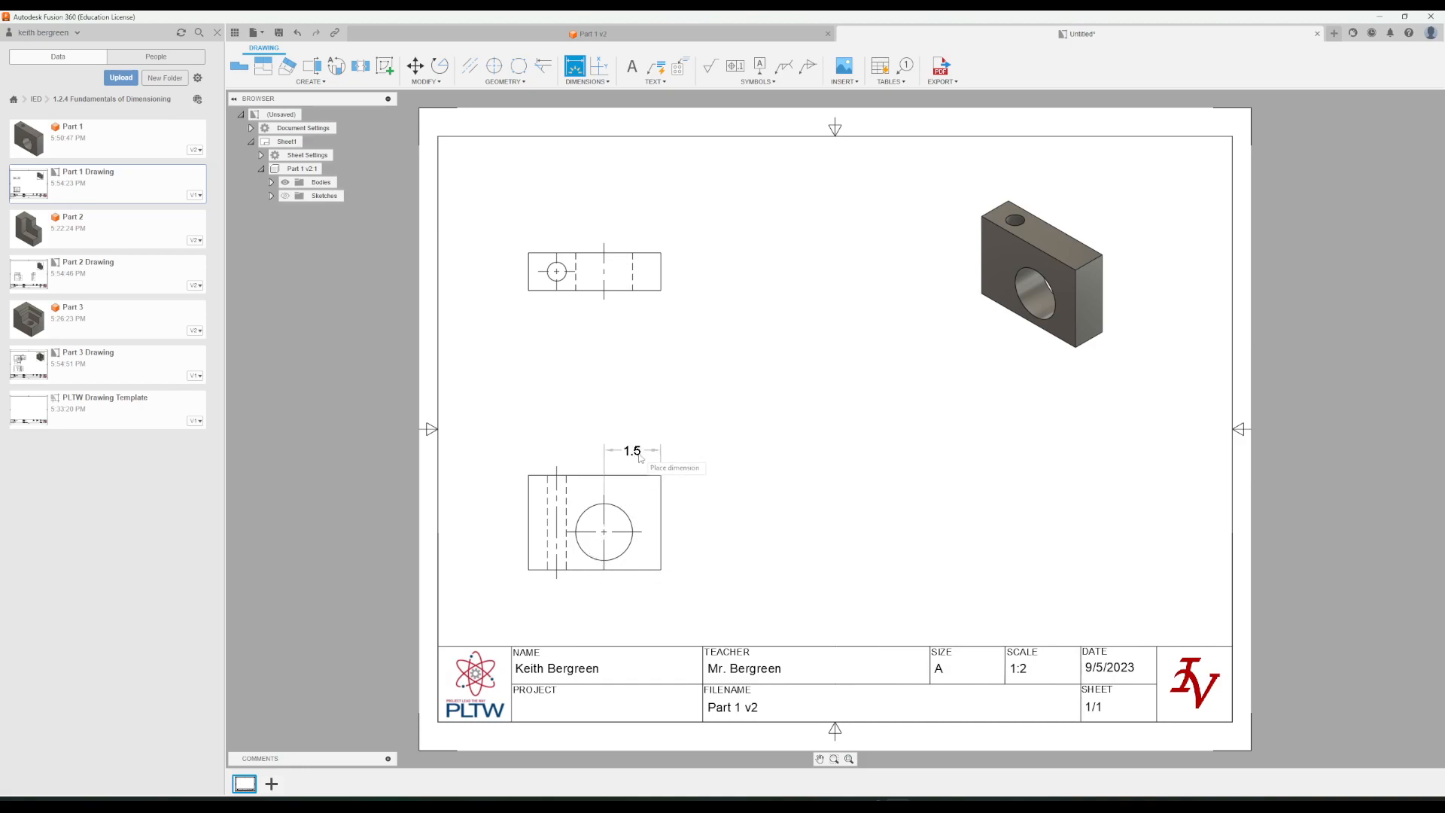
click(639, 457)
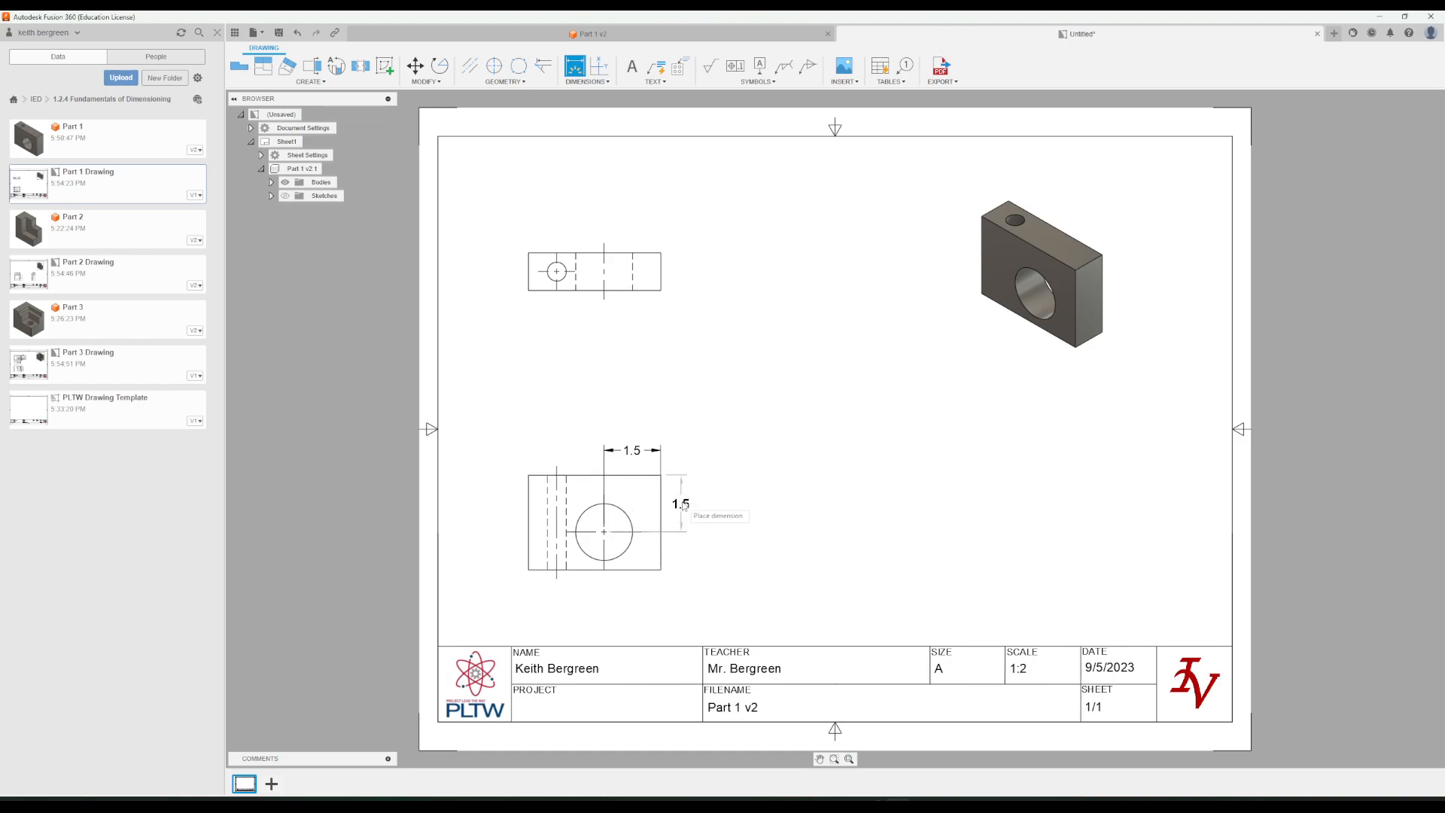
click(681, 505)
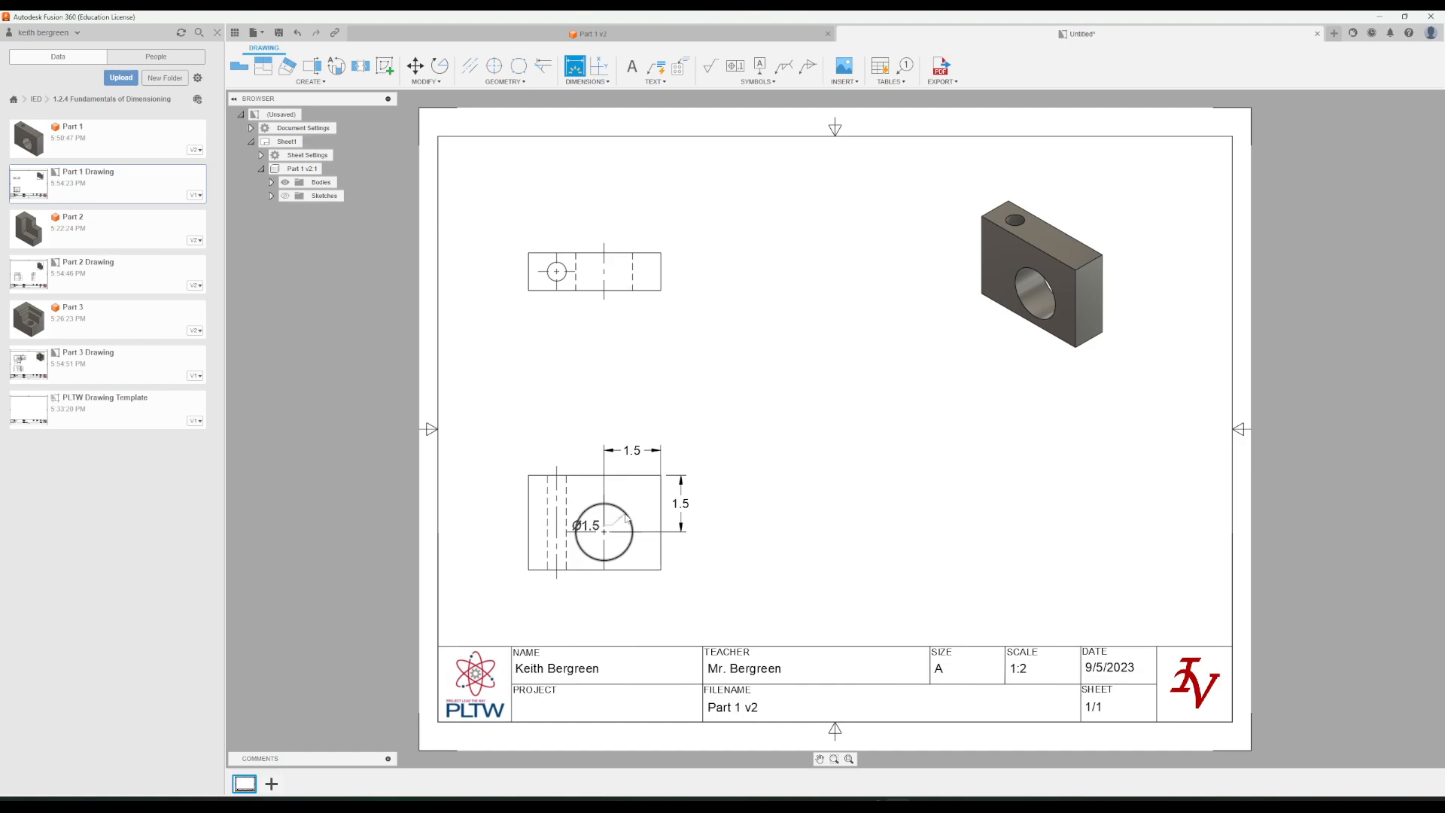
drag(585, 525, 662, 503)
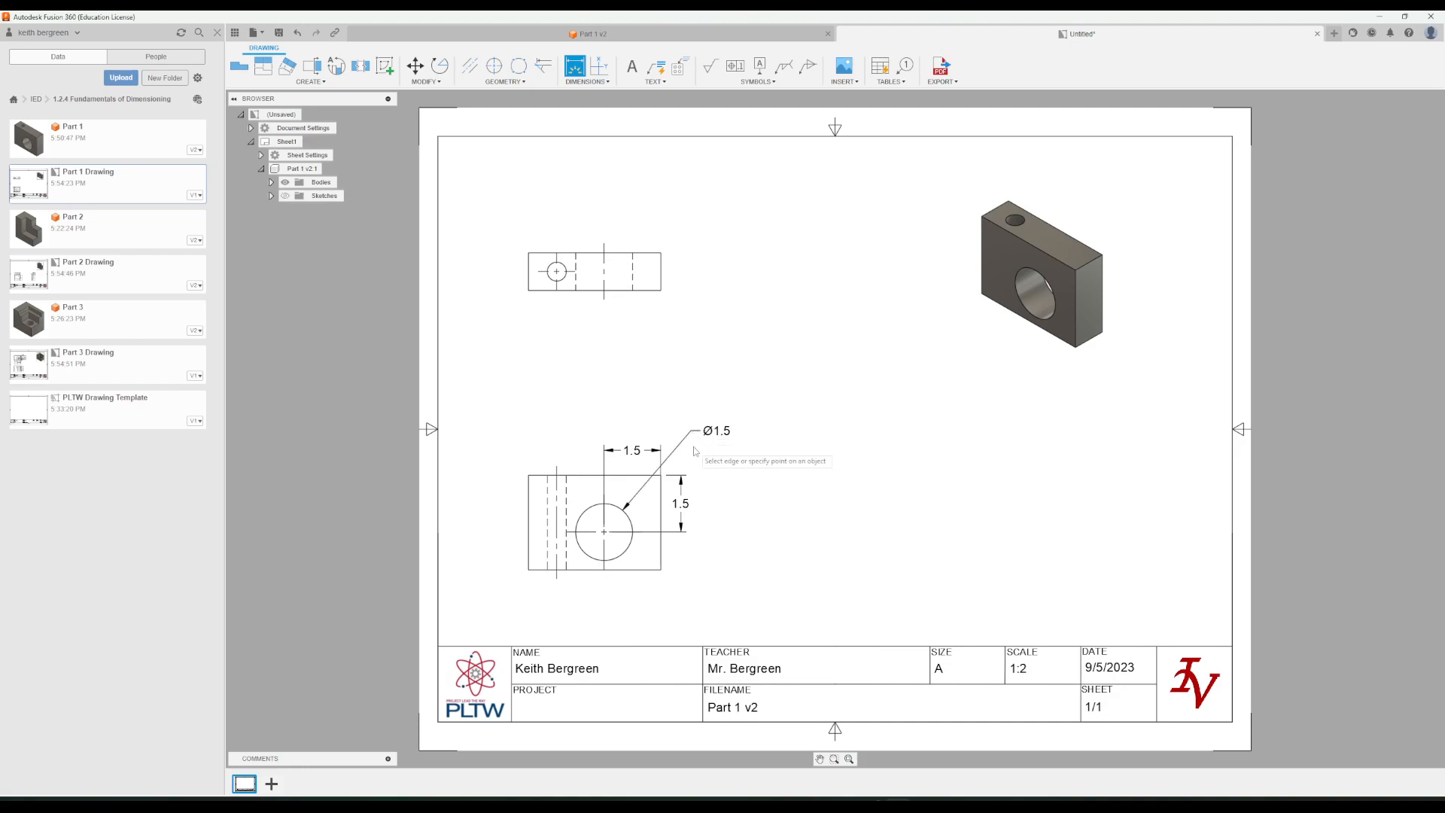
mouse_move(696, 433)
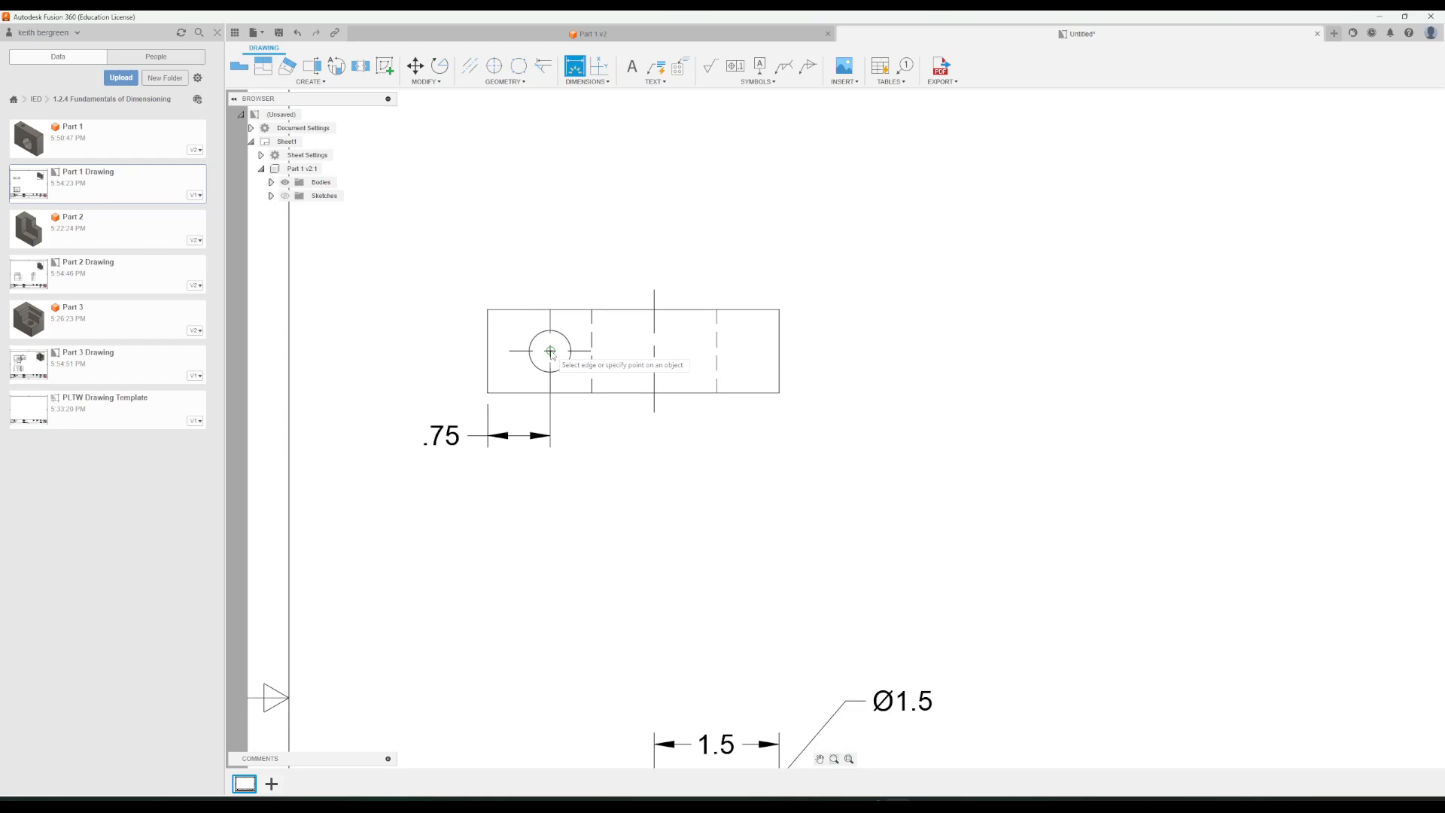
Dimension the small hole with .75 and .5 locations and a Ø.5 diameter callout below the top view.
click(550, 352)
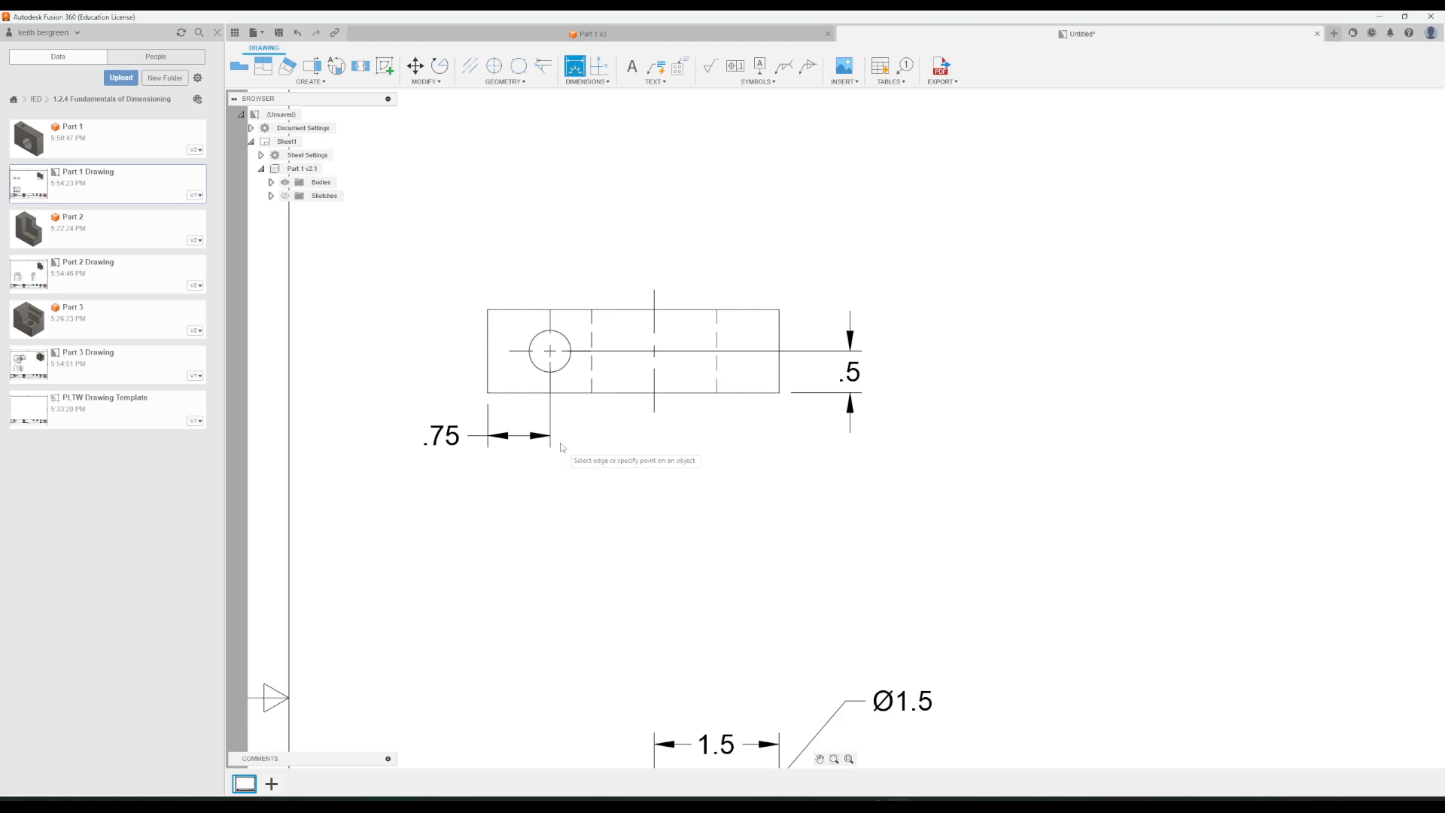
click(548, 351)
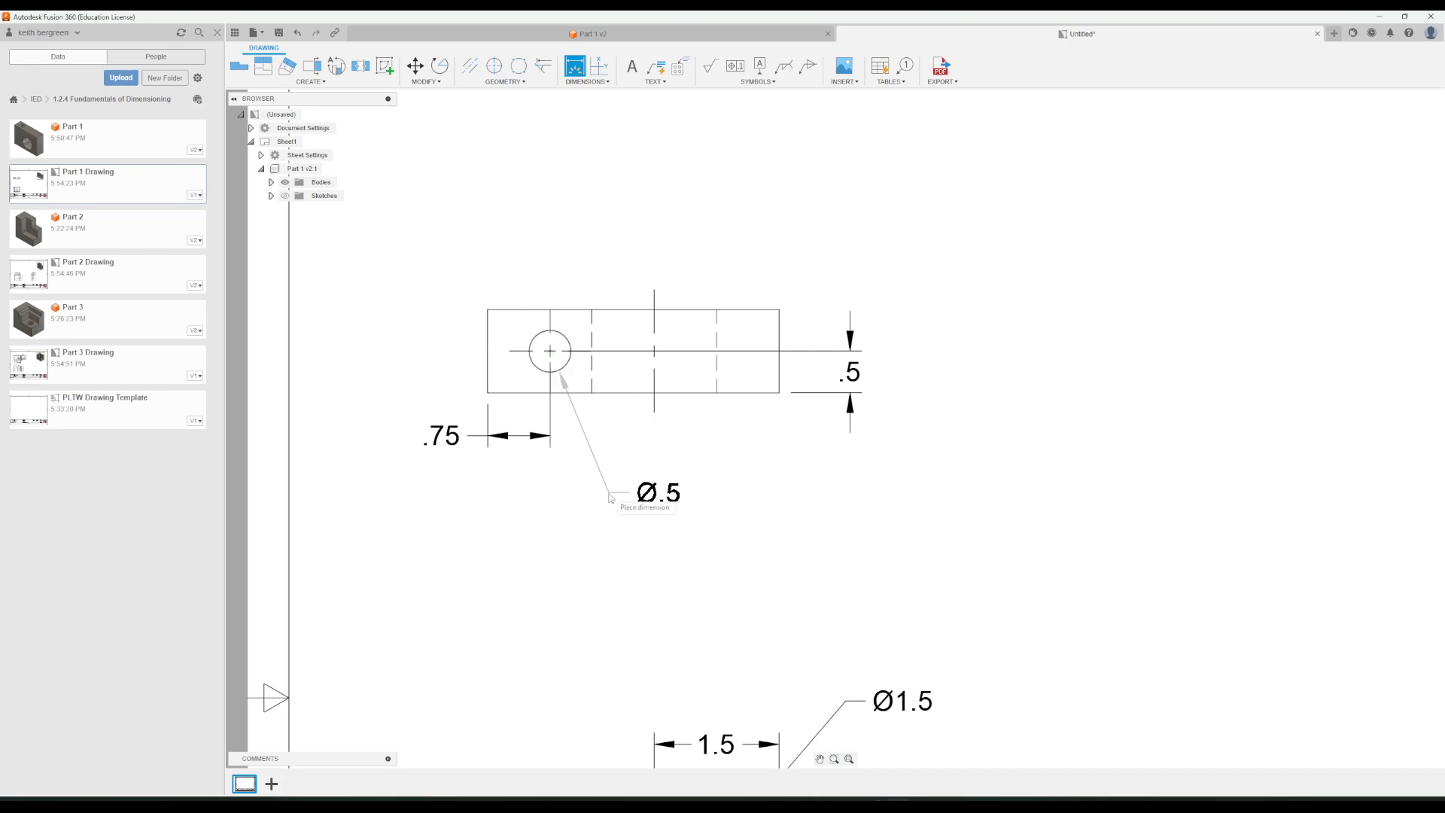
click(610, 496)
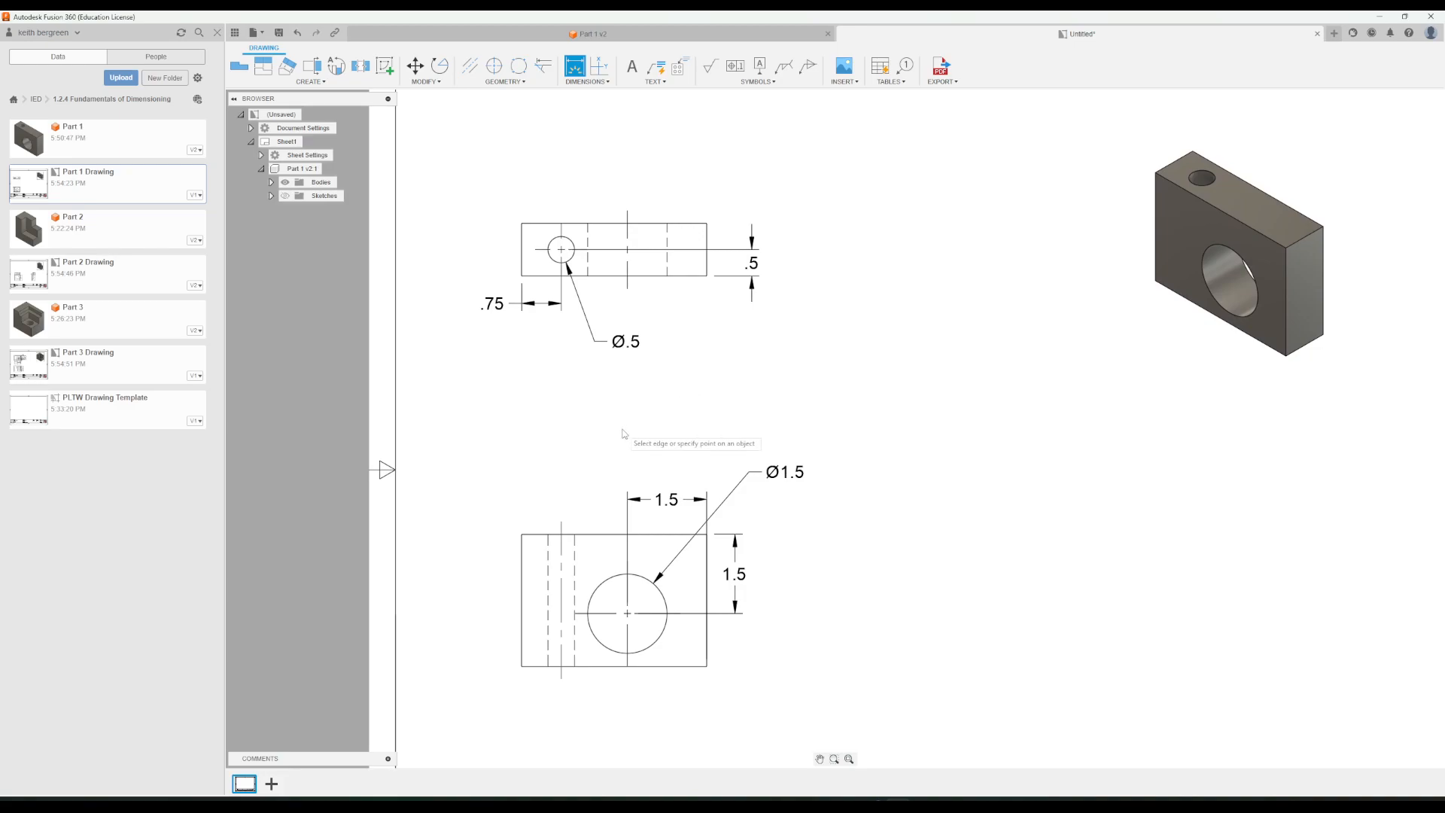
mouse_move(634, 479)
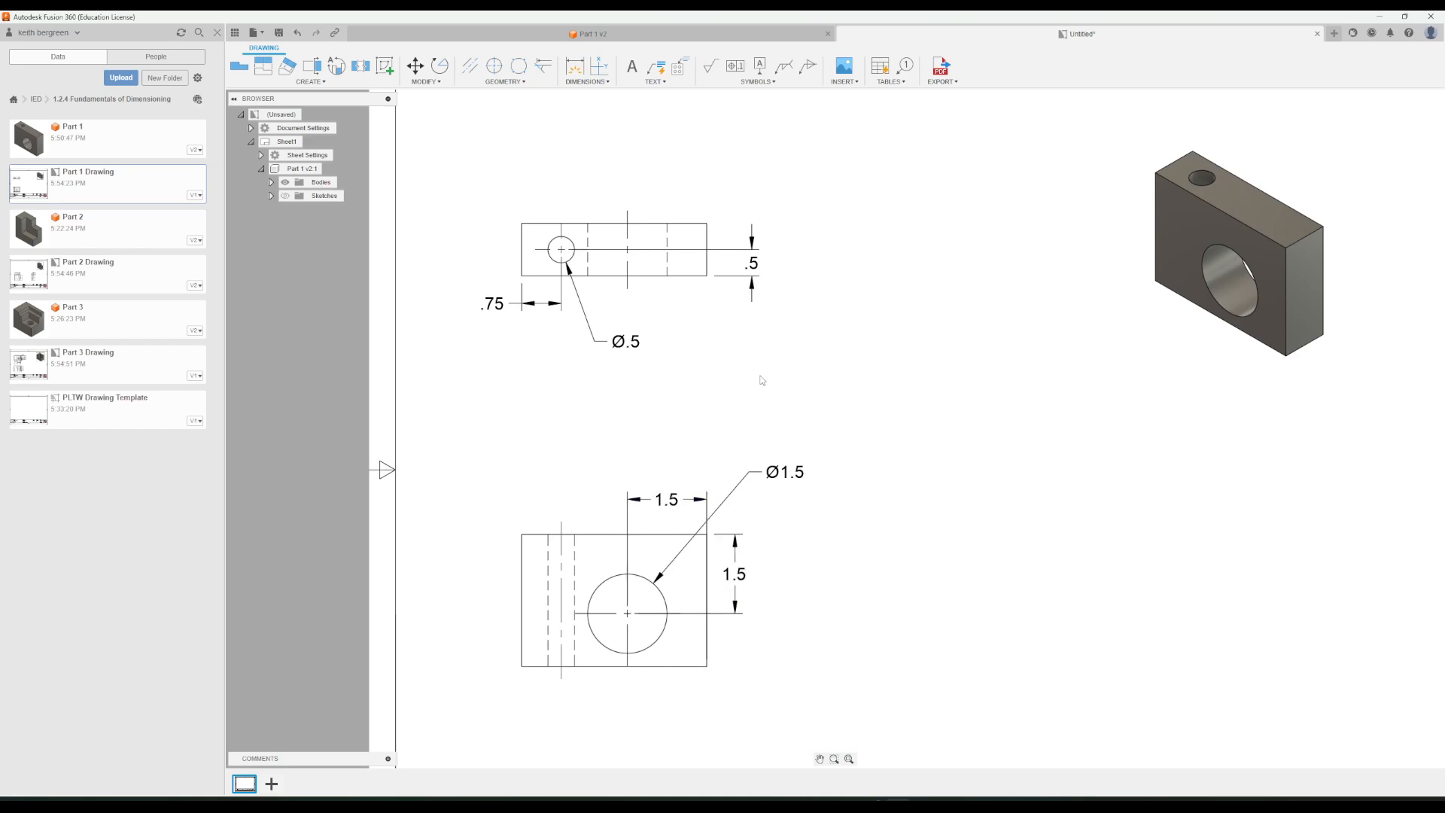
mouse_move(574, 65)
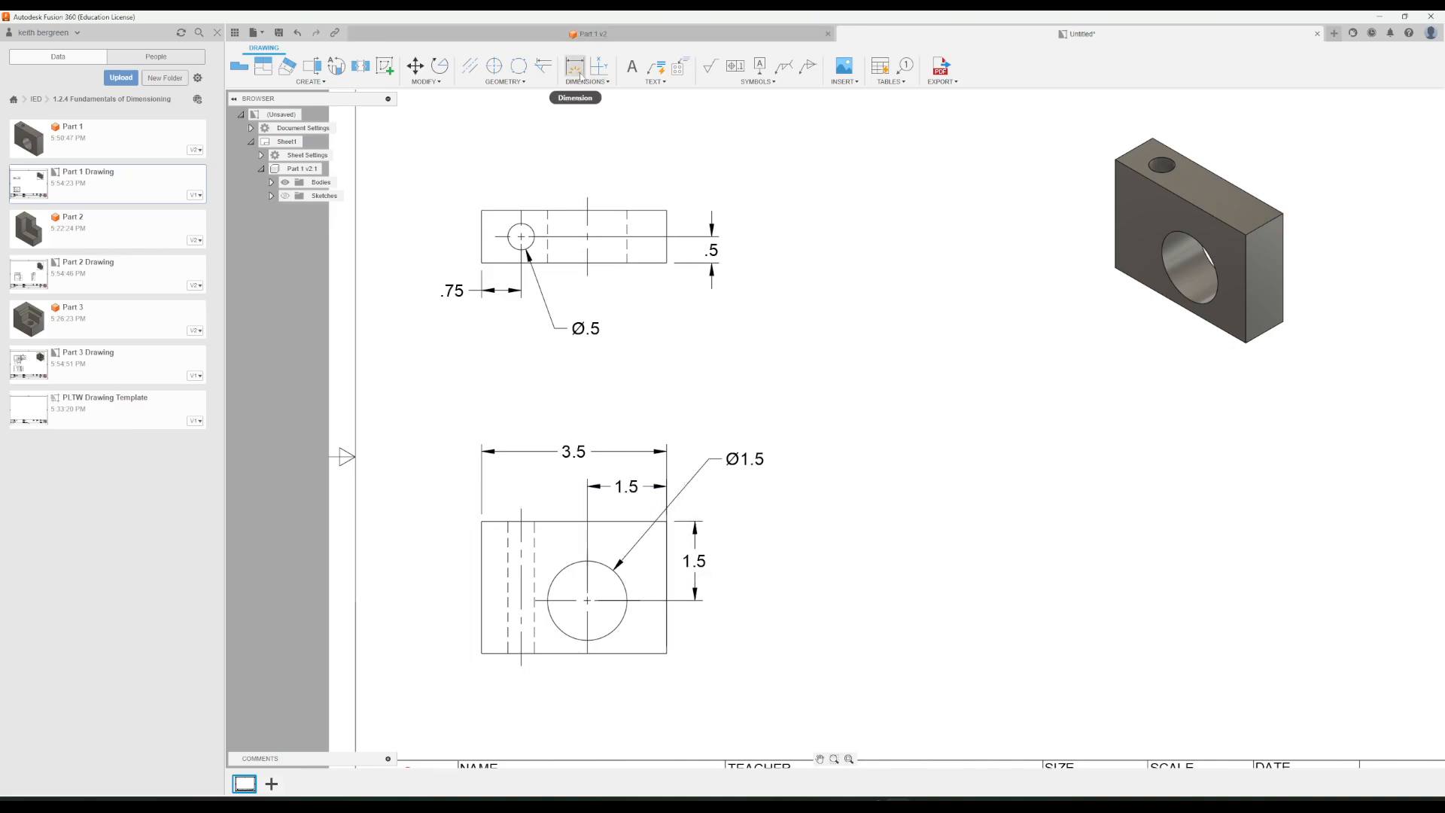
Place the overall 3.5 width and 2.5 height dimensions on the front view.
click(574, 64)
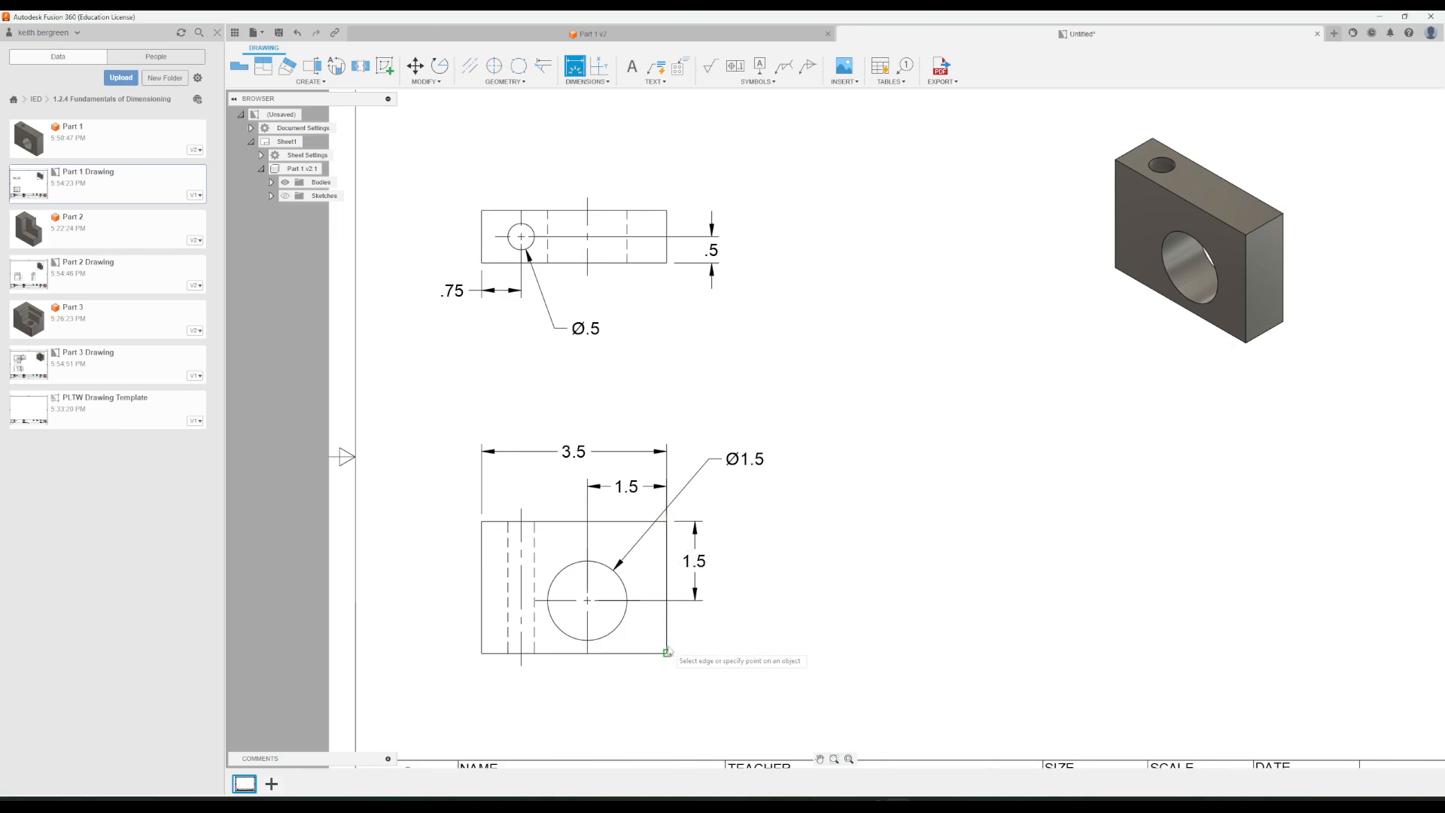
mouse_move(673, 553)
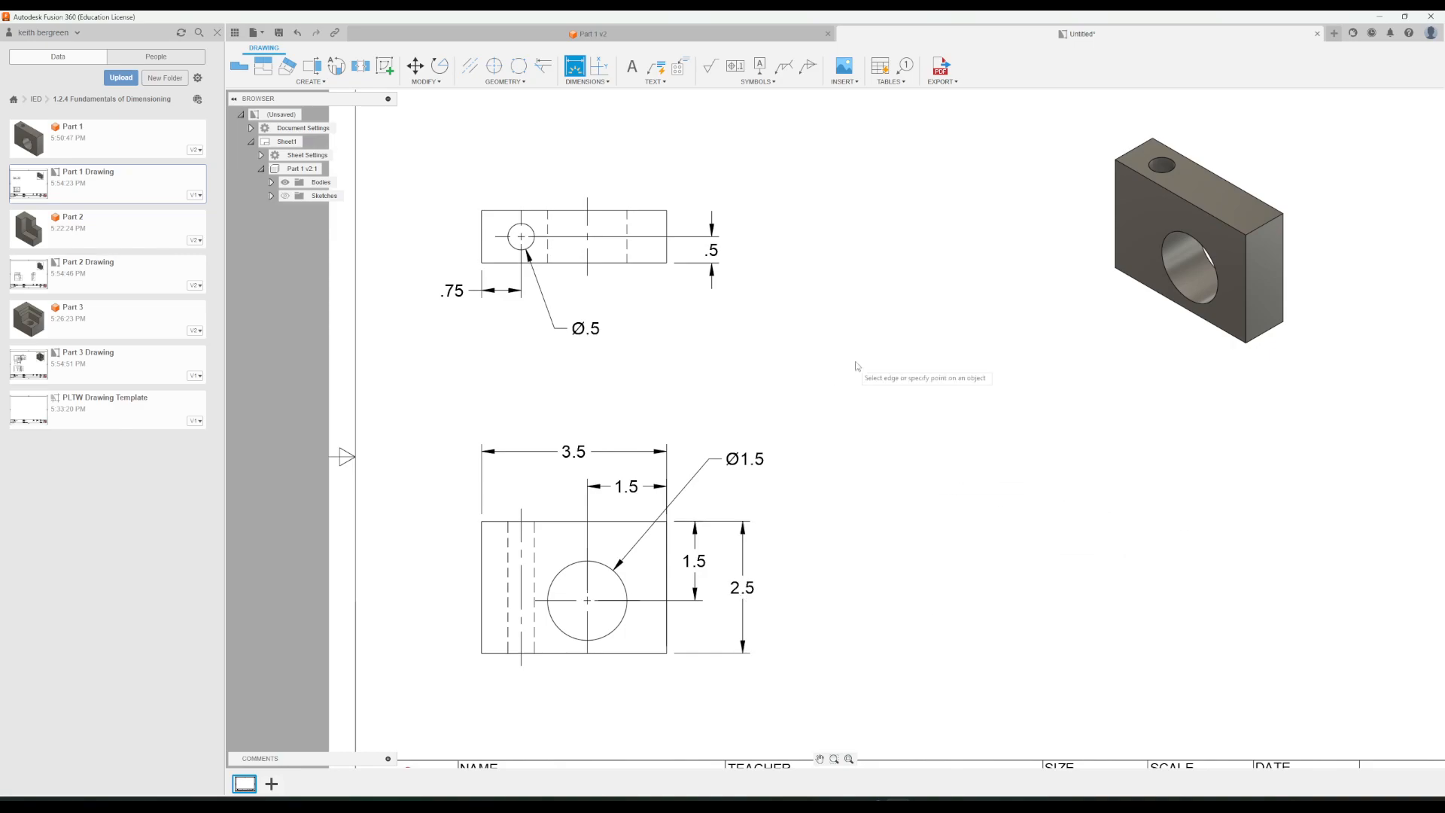
mouse_move(692, 390)
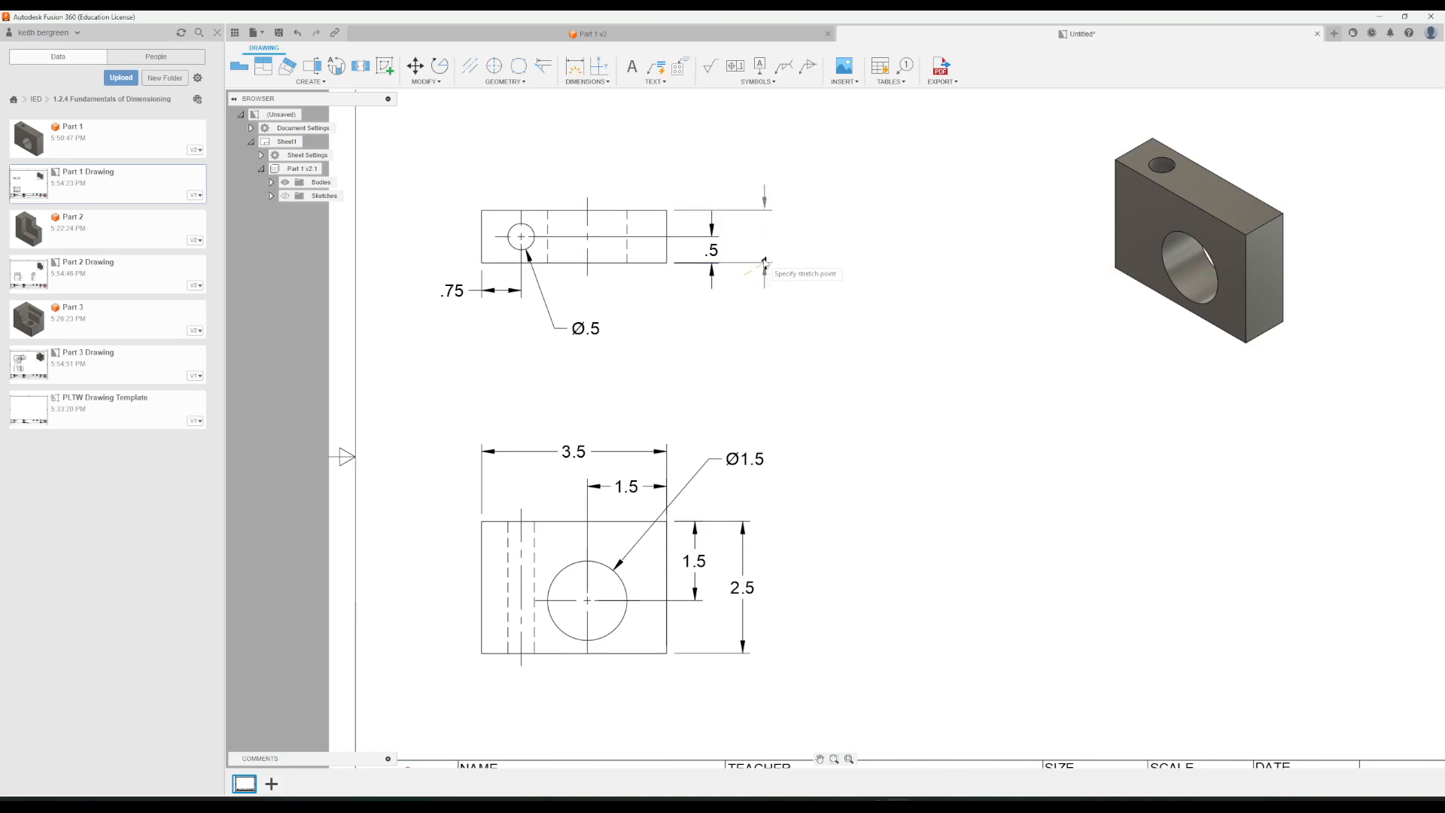
mouse_move(760, 239)
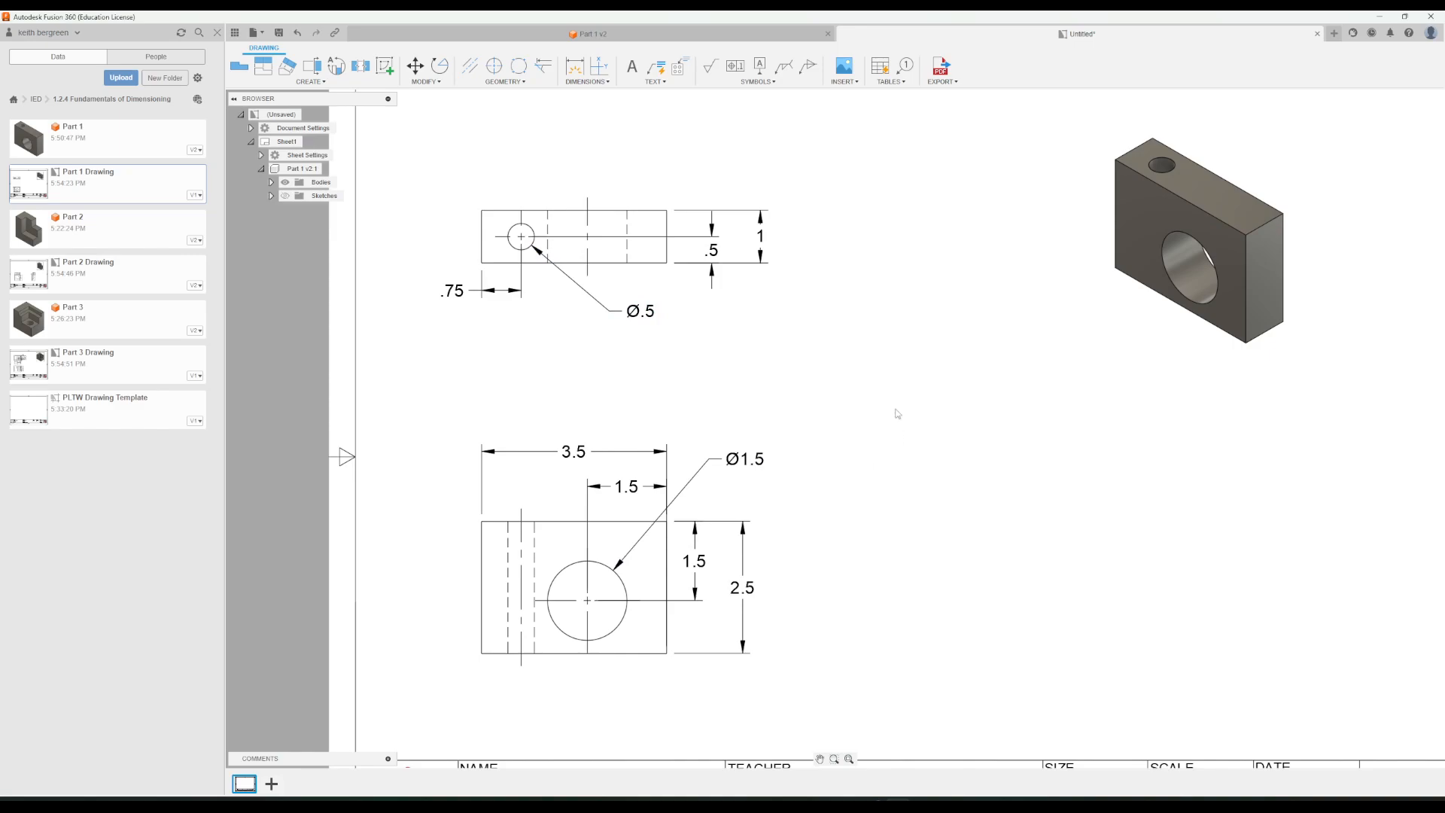
mouse_move(827, 393)
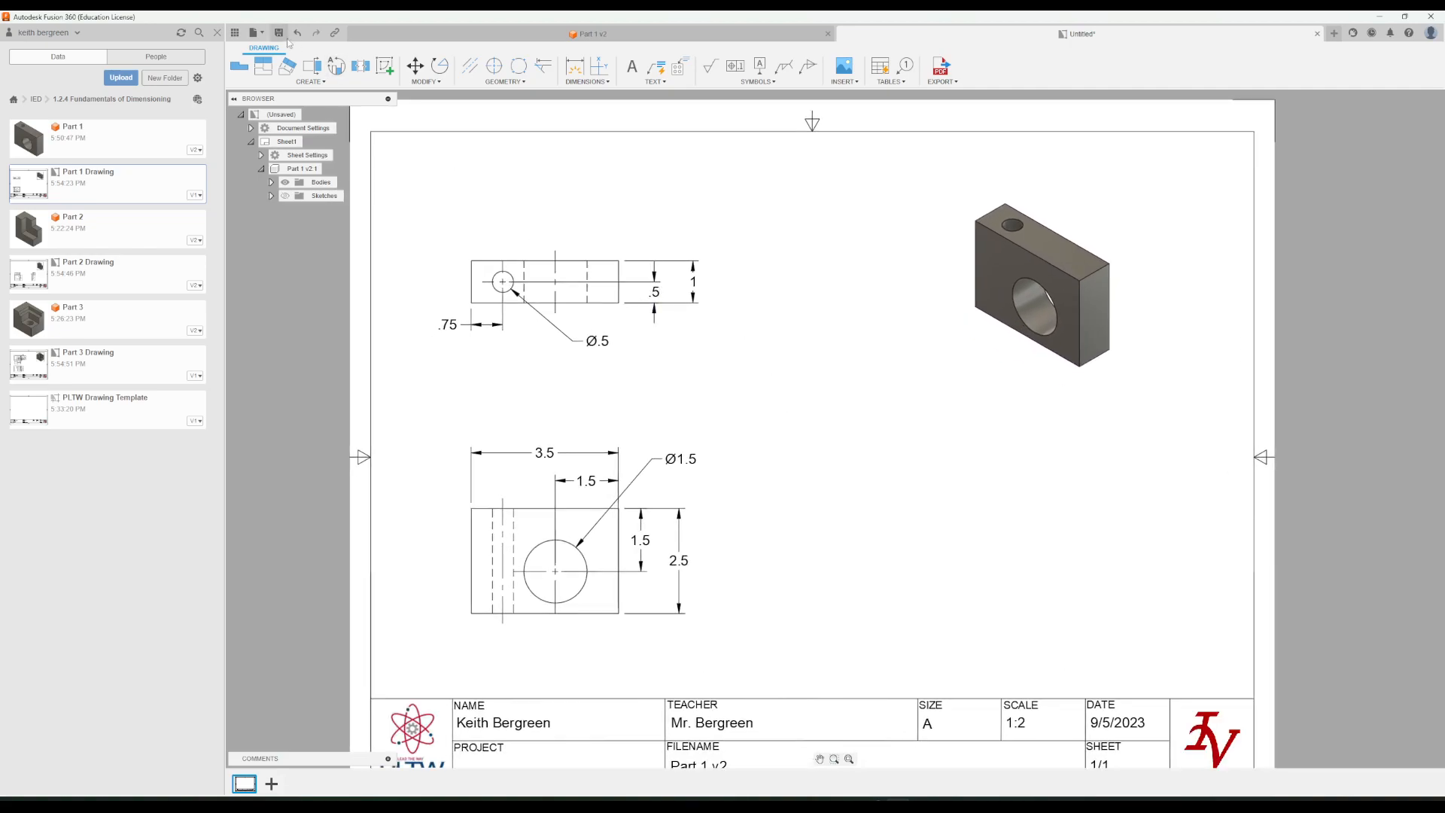
Save the drawing as 'Part 1 Drawing Demo' in the 1.2.4 Fundamentals of Dimensioning folder.
click(277, 32)
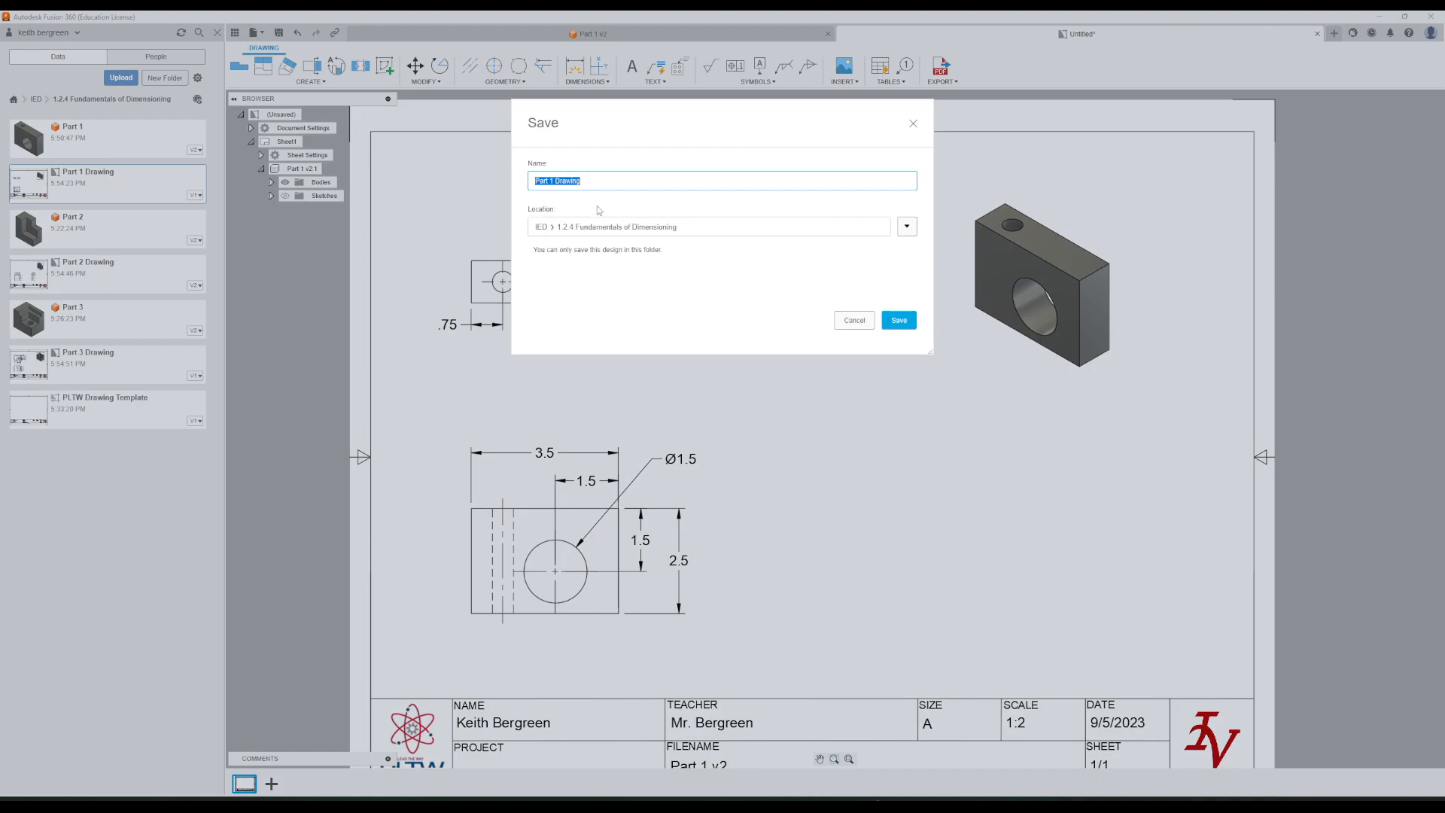
click(618, 181)
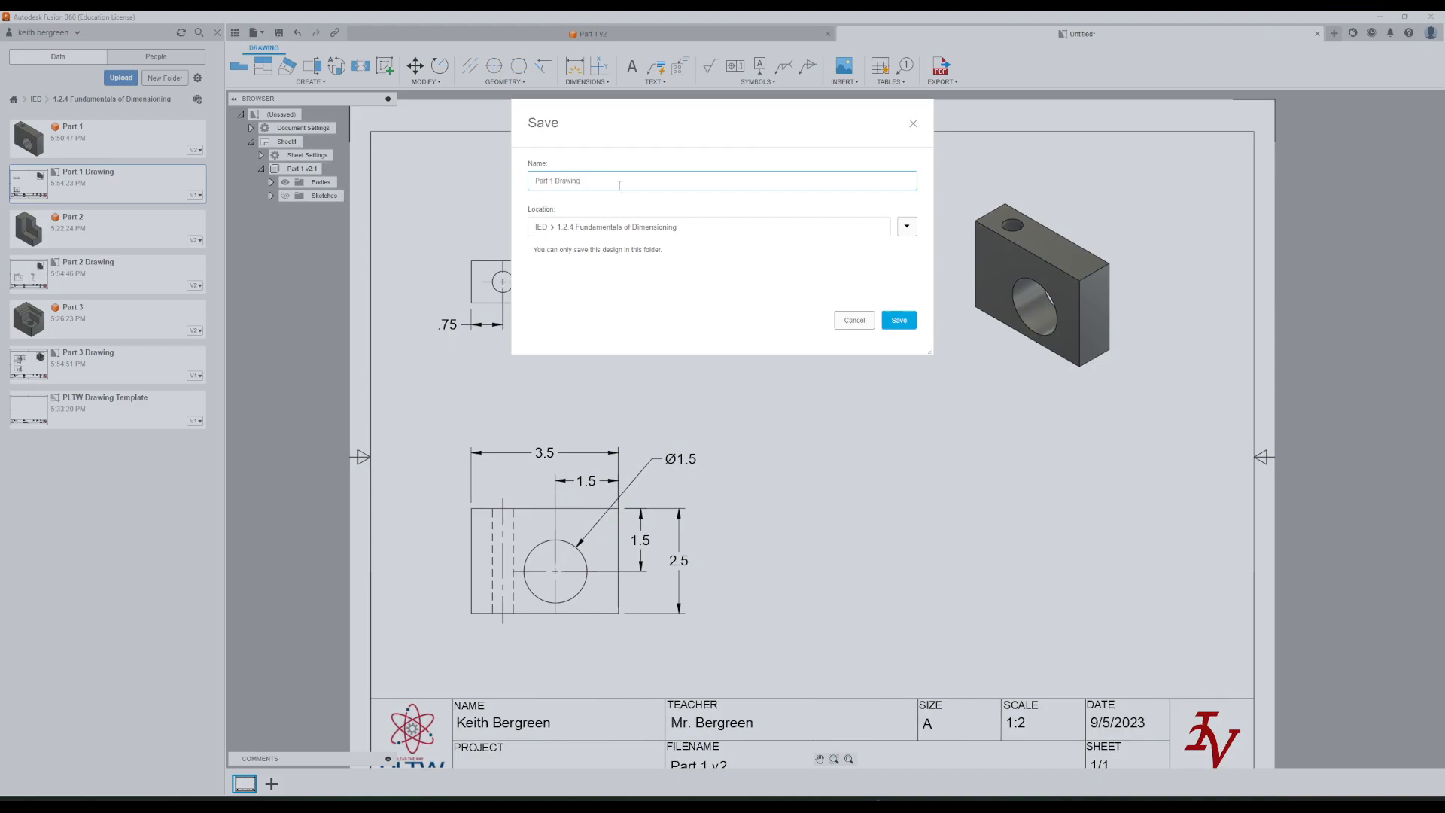
mouse_move(140, 175)
text( Dem)
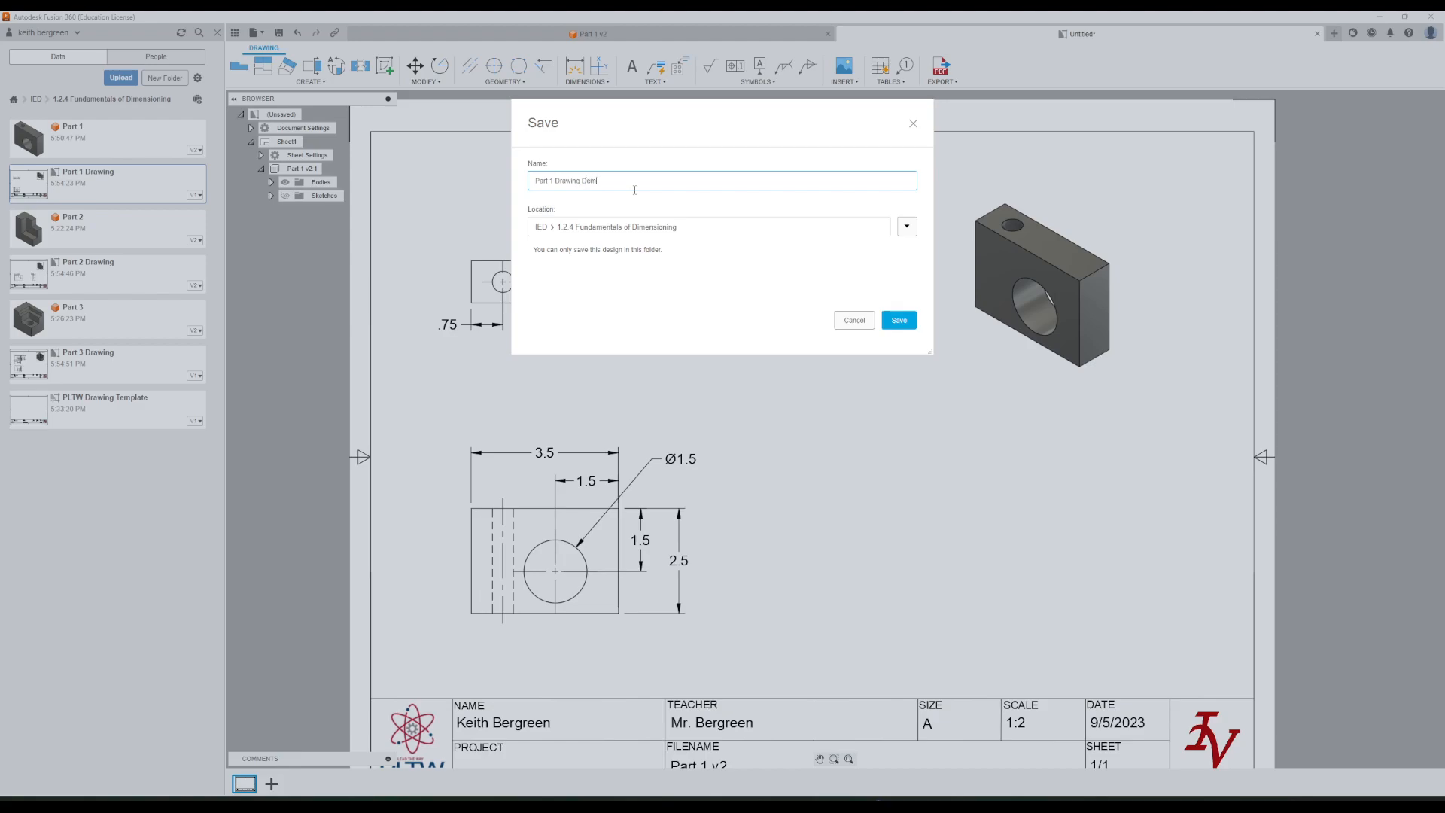
click(898, 319)
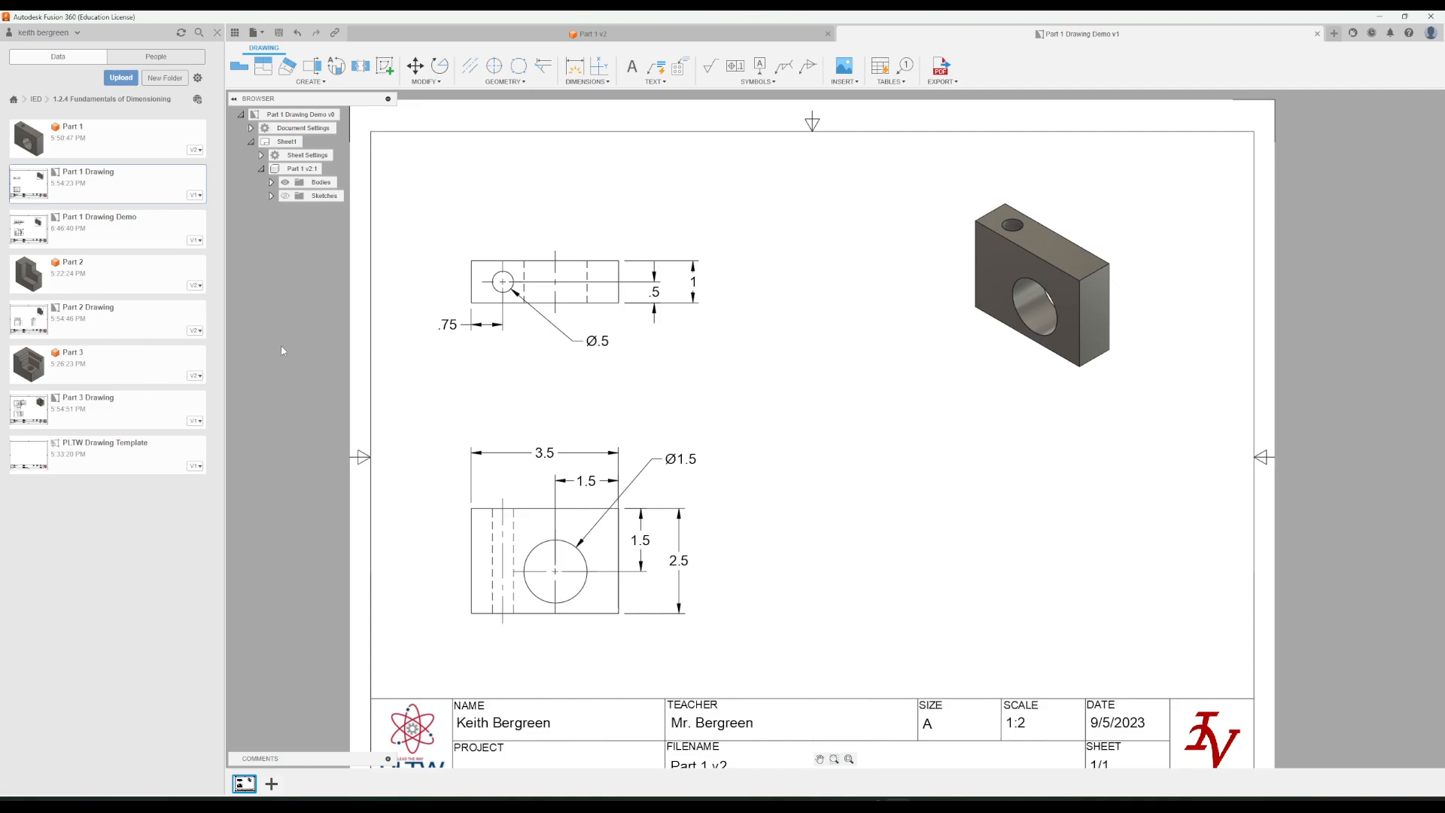
mouse_move(721, 394)
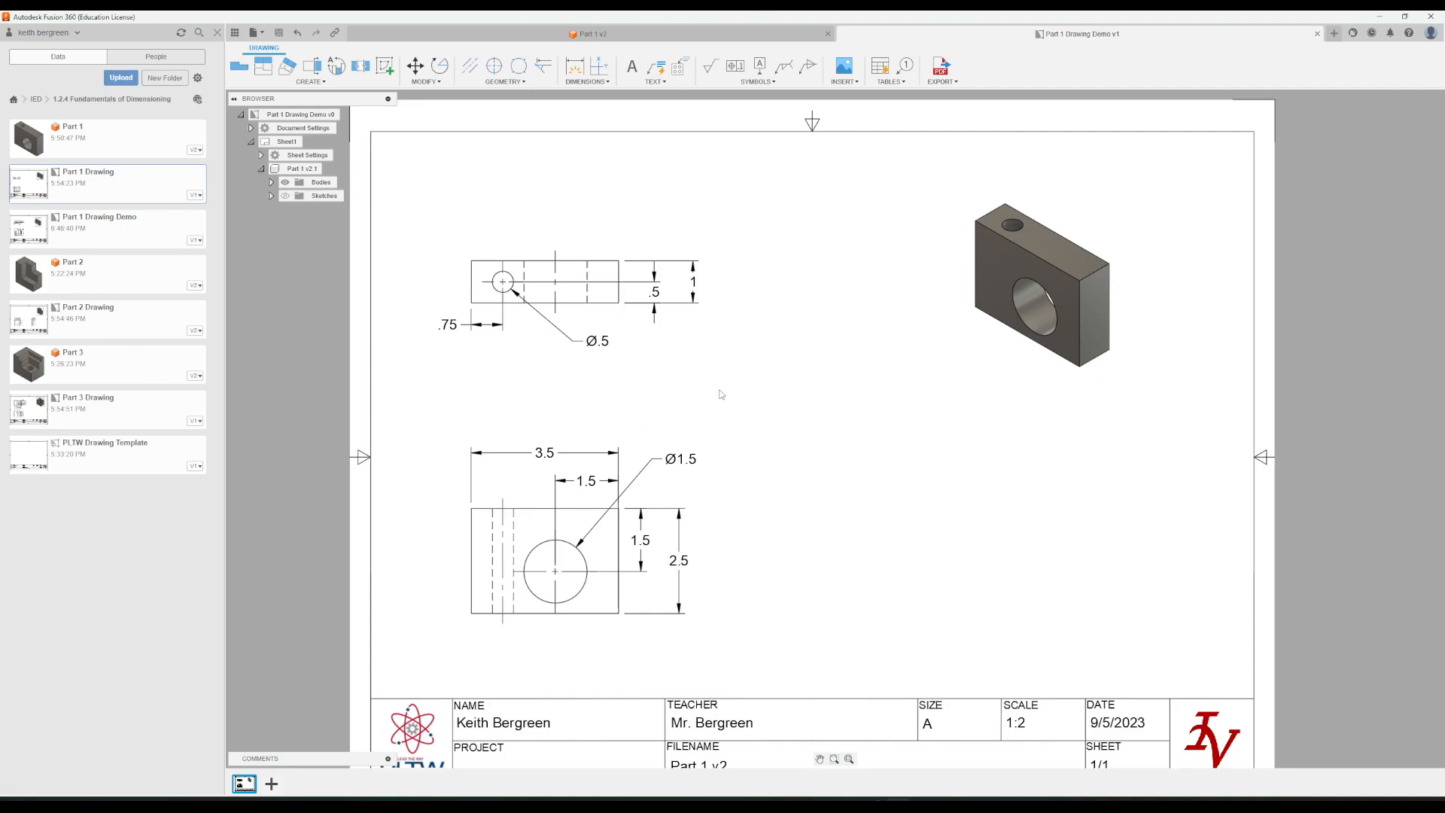